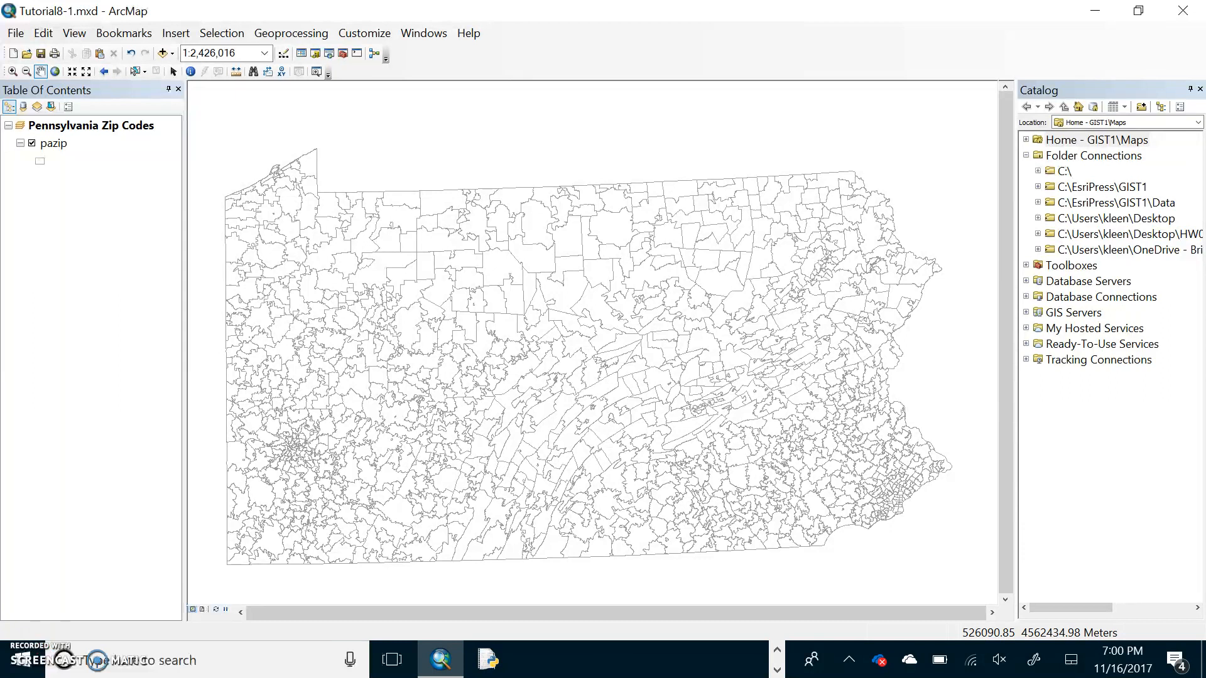
- Save the map as Tutorial8-1-KLEEN.mxd in GIST1\MyExercises\Chapter8, replacing the existing copy
{"action": "left_click", "coordinate": [14, 32]}
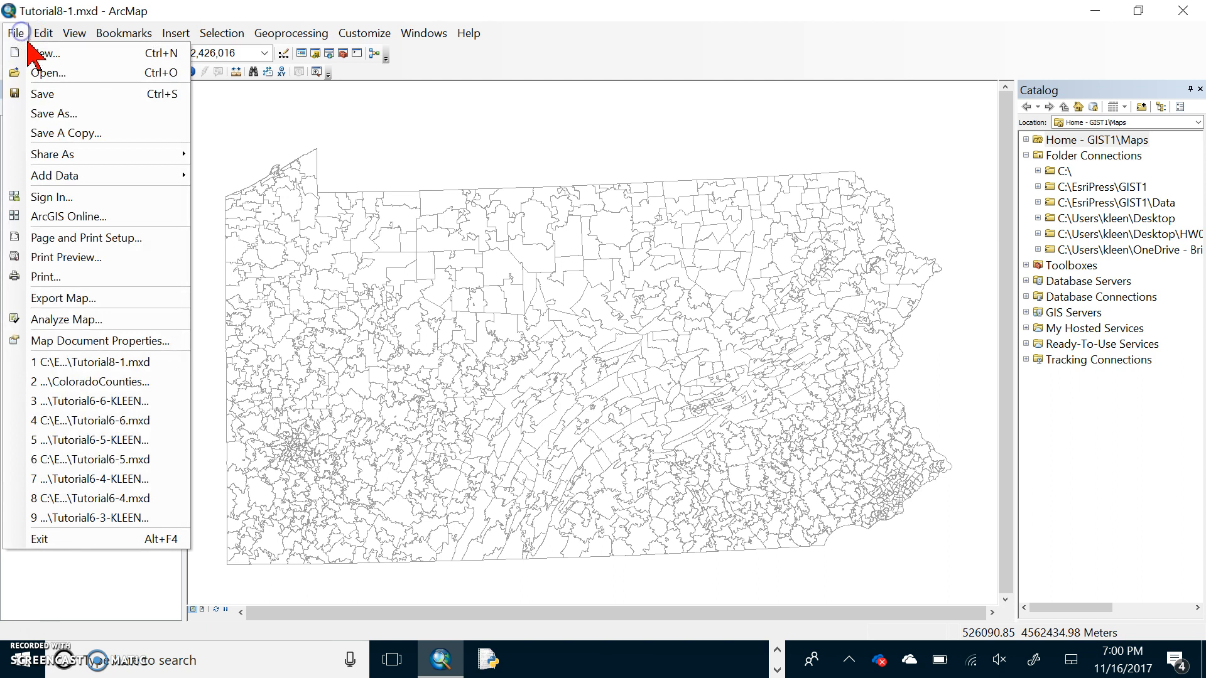
{"action": "left_click", "coordinate": [52, 113]}
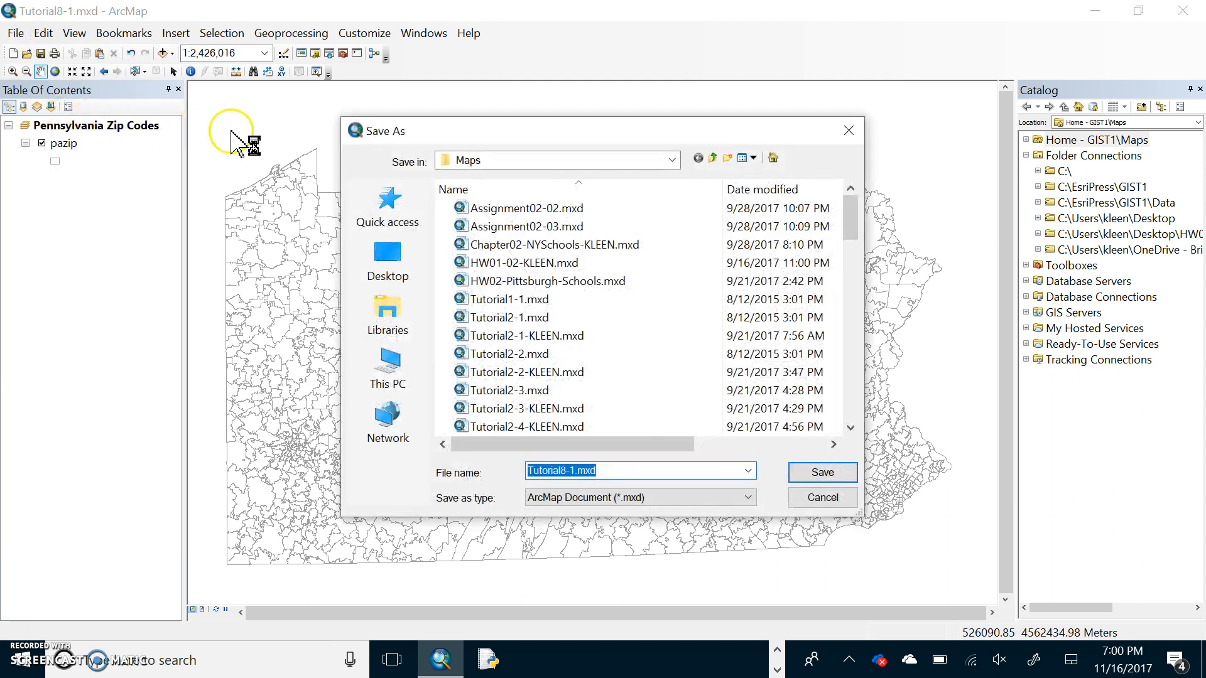
{"action": "left_click", "coordinate": [715, 158]}
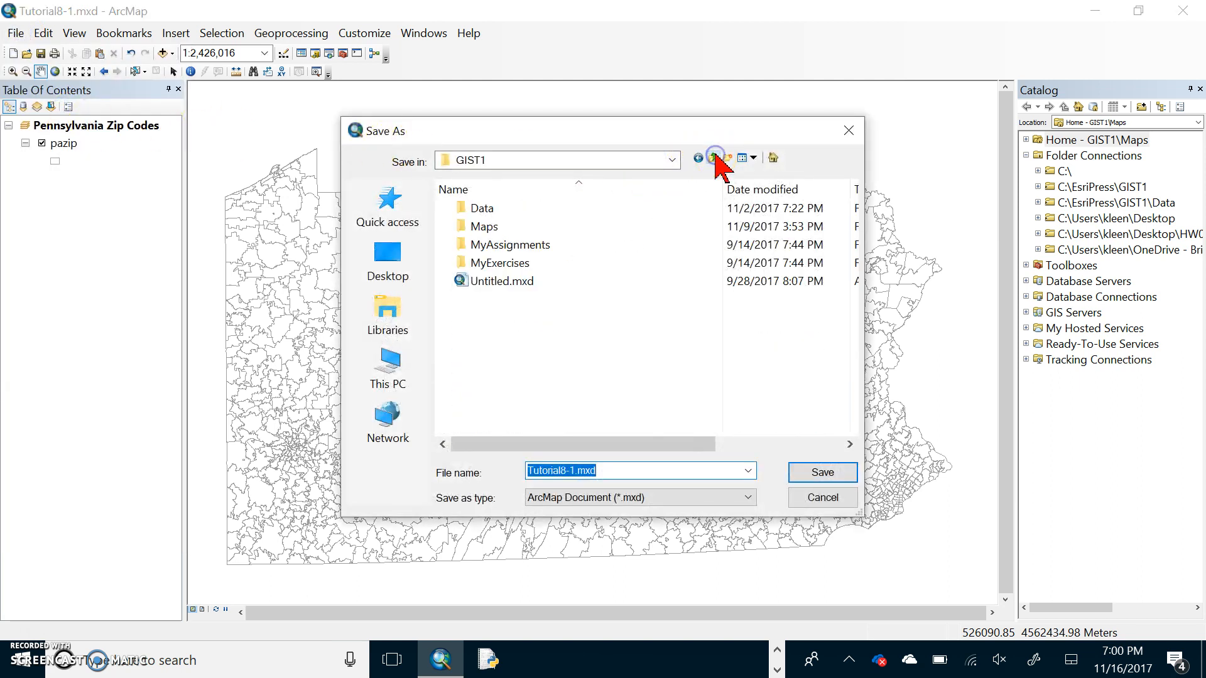
{"action": "double_click", "coordinate": [506, 263]}
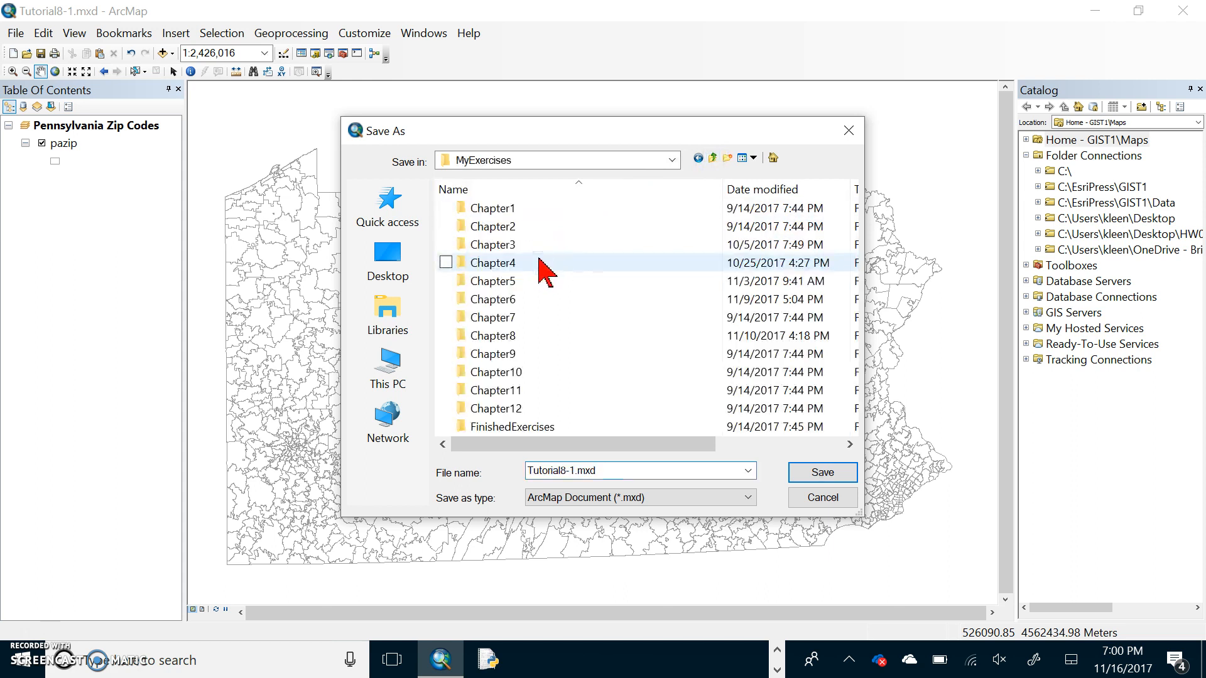
{"action": "double_click", "coordinate": [493, 335]}
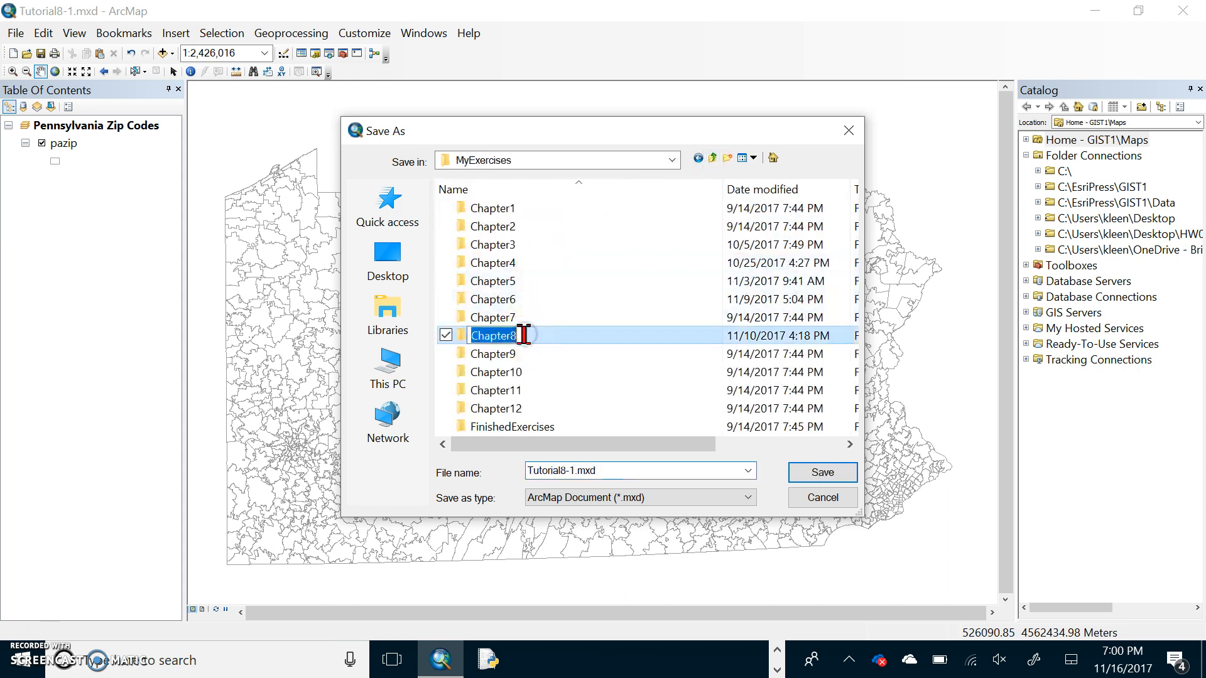
{"action": "double_click", "coordinate": [492, 335]}
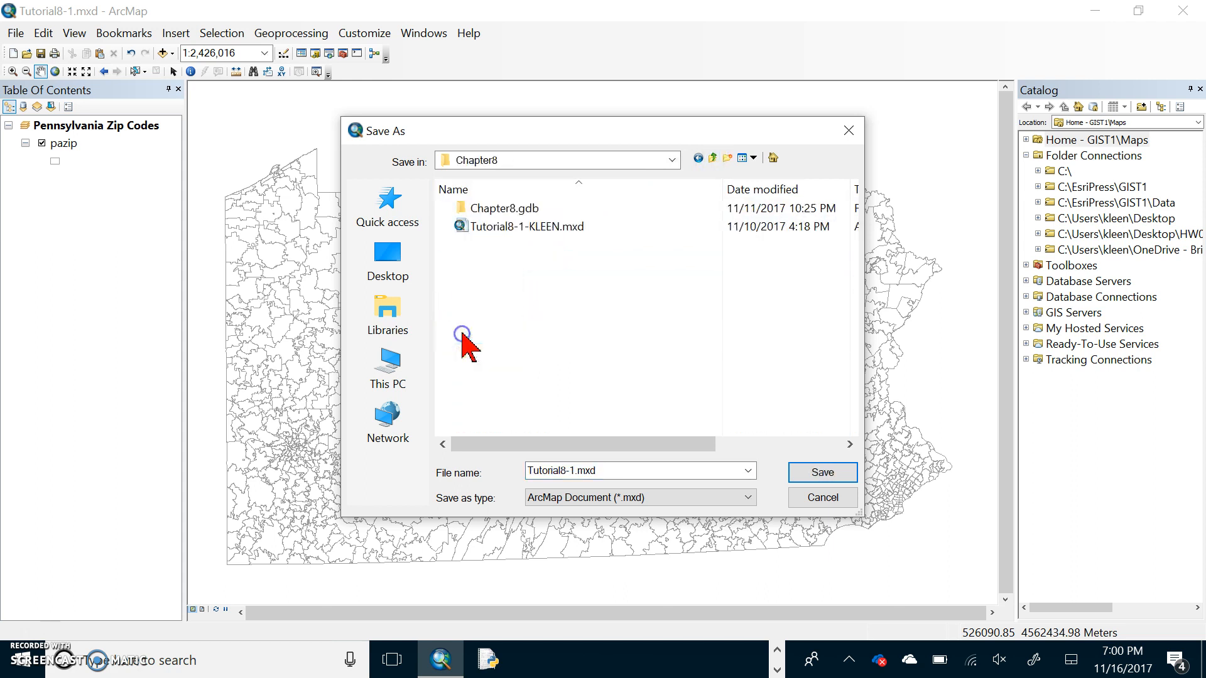
{"action": "left_click", "coordinate": [526, 226]}
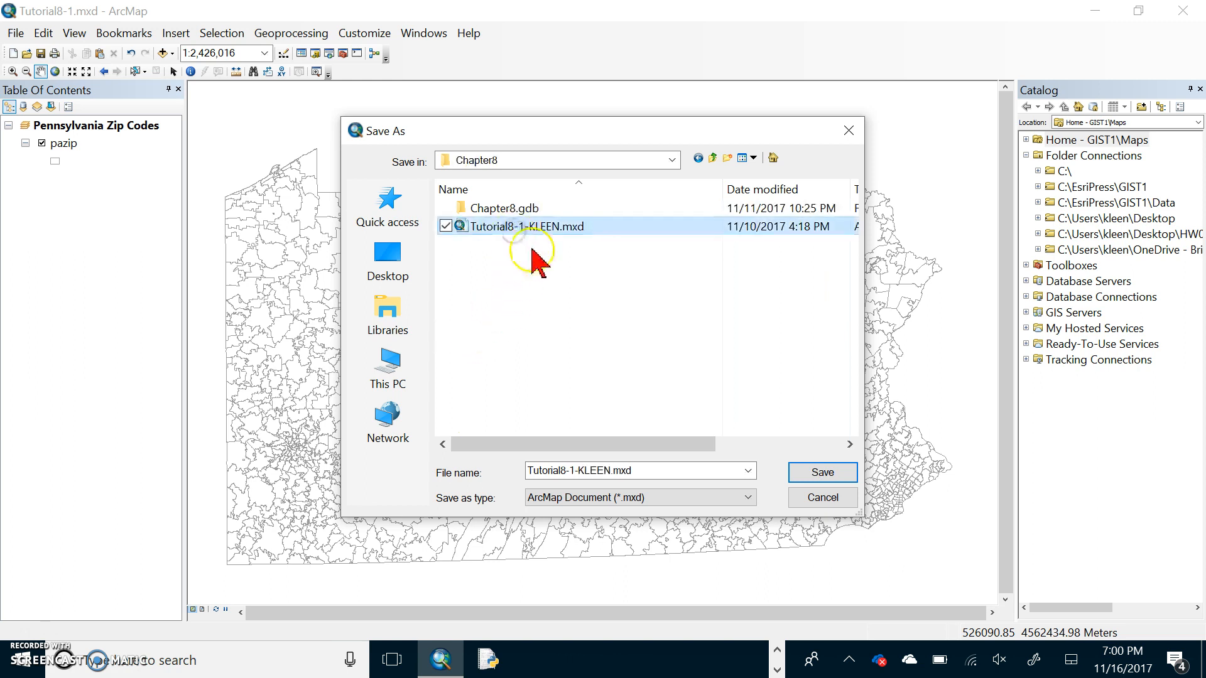
{"action": "left_click", "coordinate": [821, 472]}
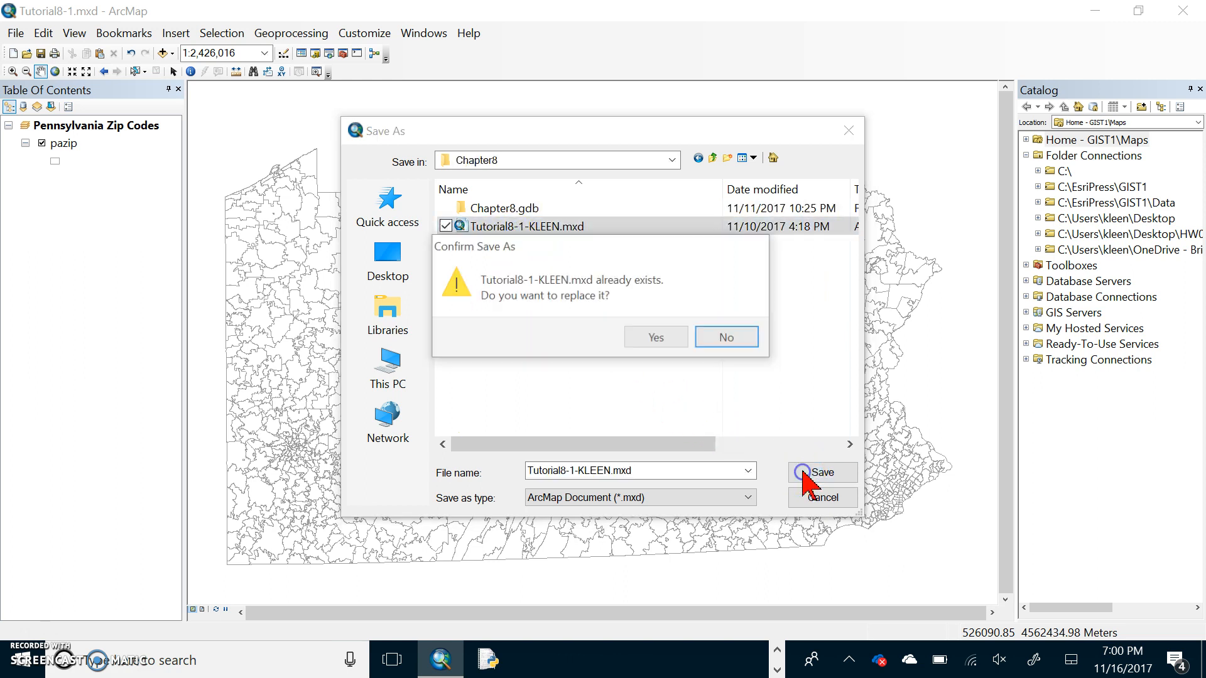
{"action": "left_click", "coordinate": [654, 337]}
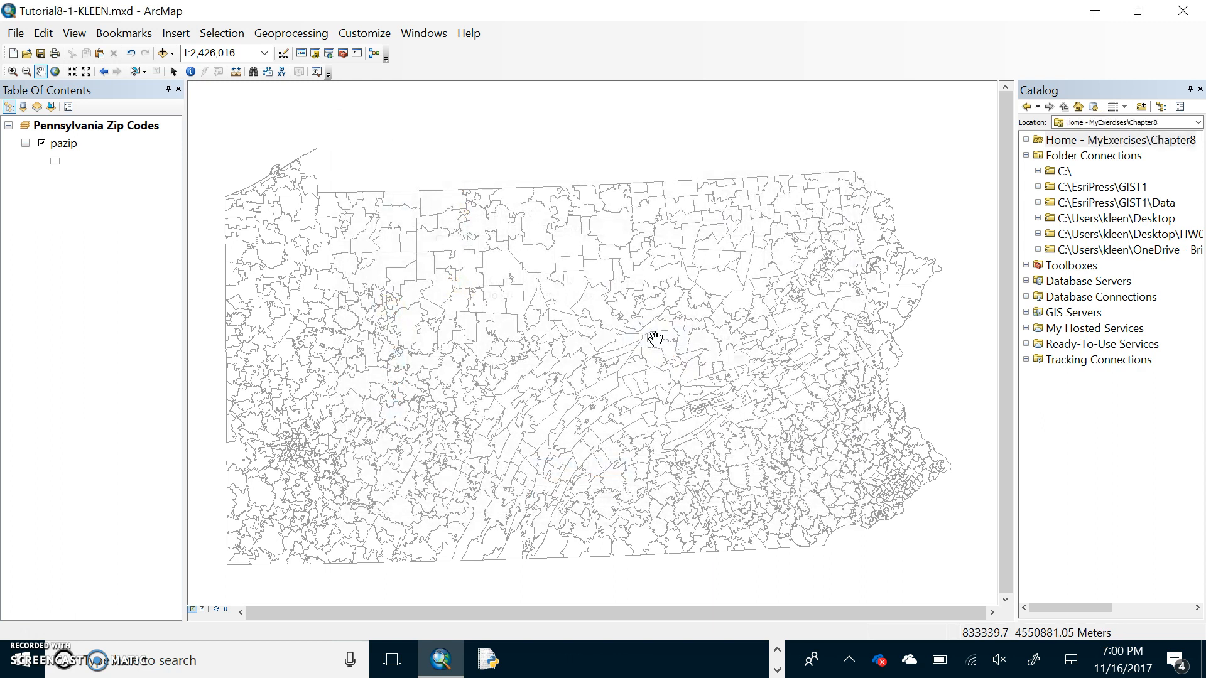
- List the Table of Contents by source and open the Attendees table of 1,265 records
{"action": "left_click", "coordinate": [511, 327]}
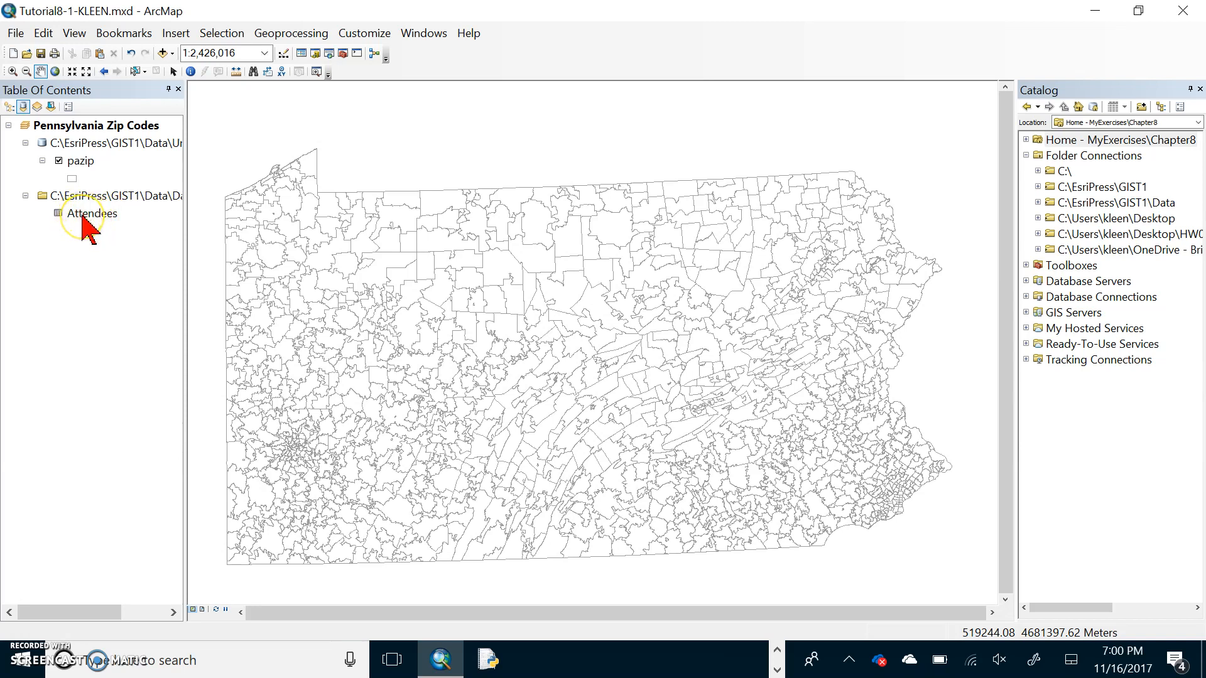
{"action": "right_click", "coordinate": [91, 212]}
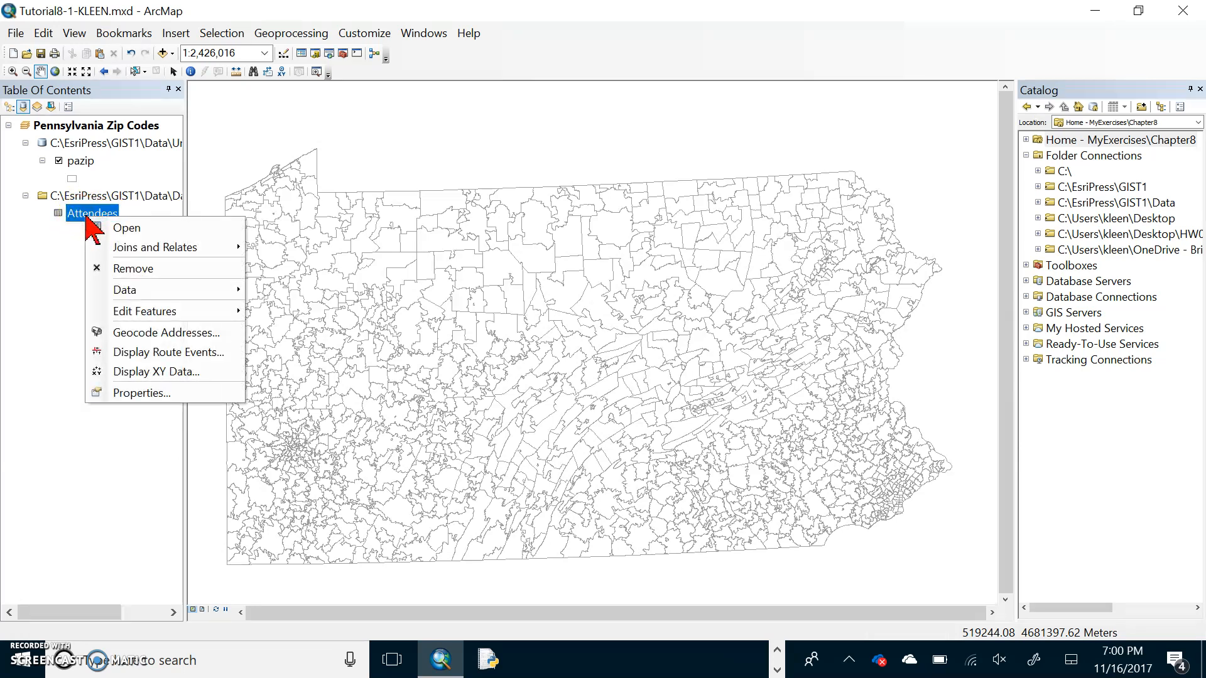
{"action": "left_click", "coordinate": [126, 227]}
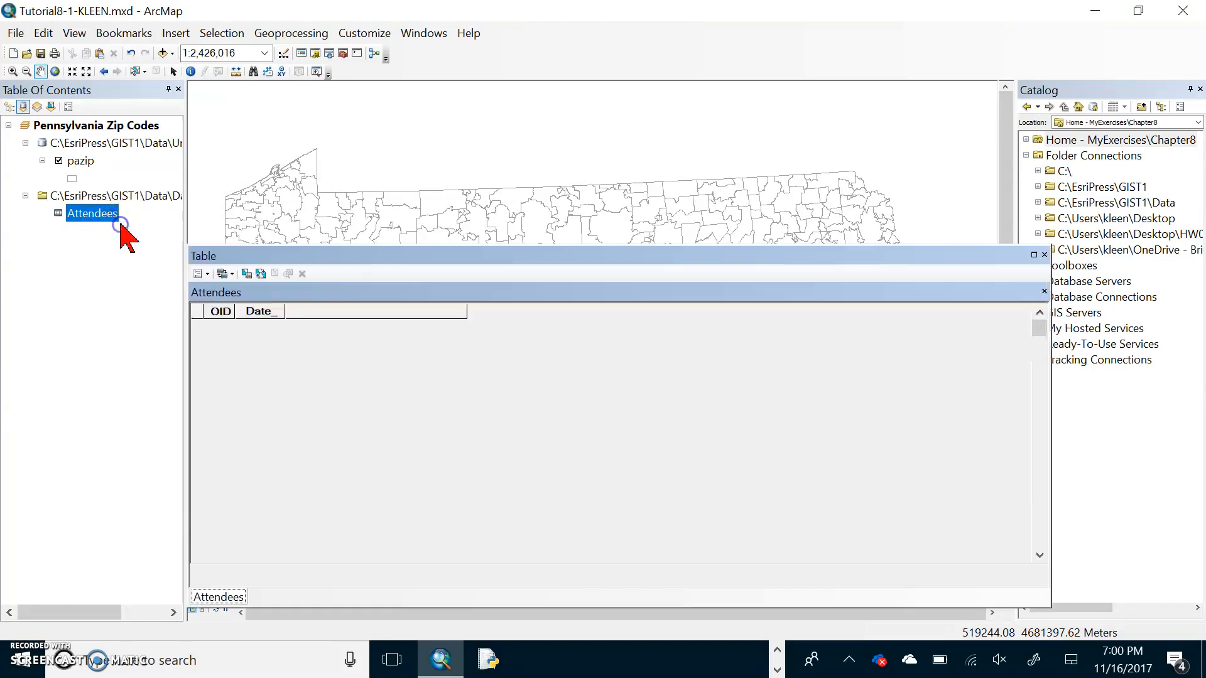
{"action": "left_click", "coordinate": [91, 213]}
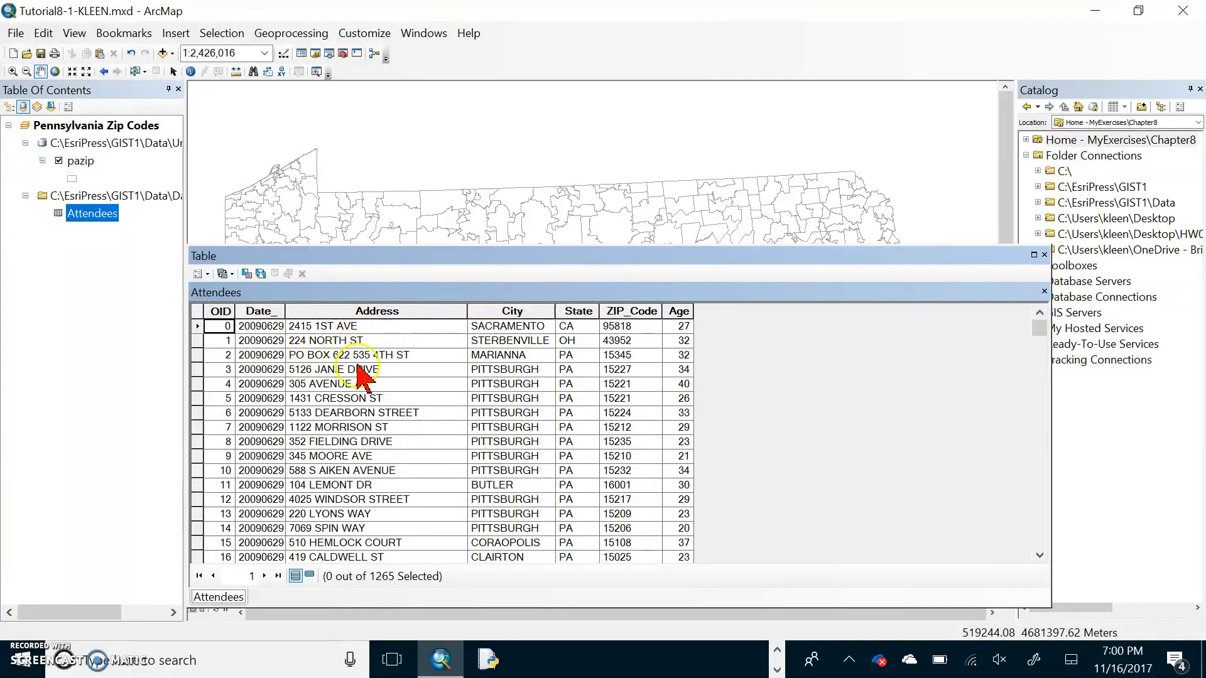
{"action": "mouse_move", "coordinate": [400, 394]}
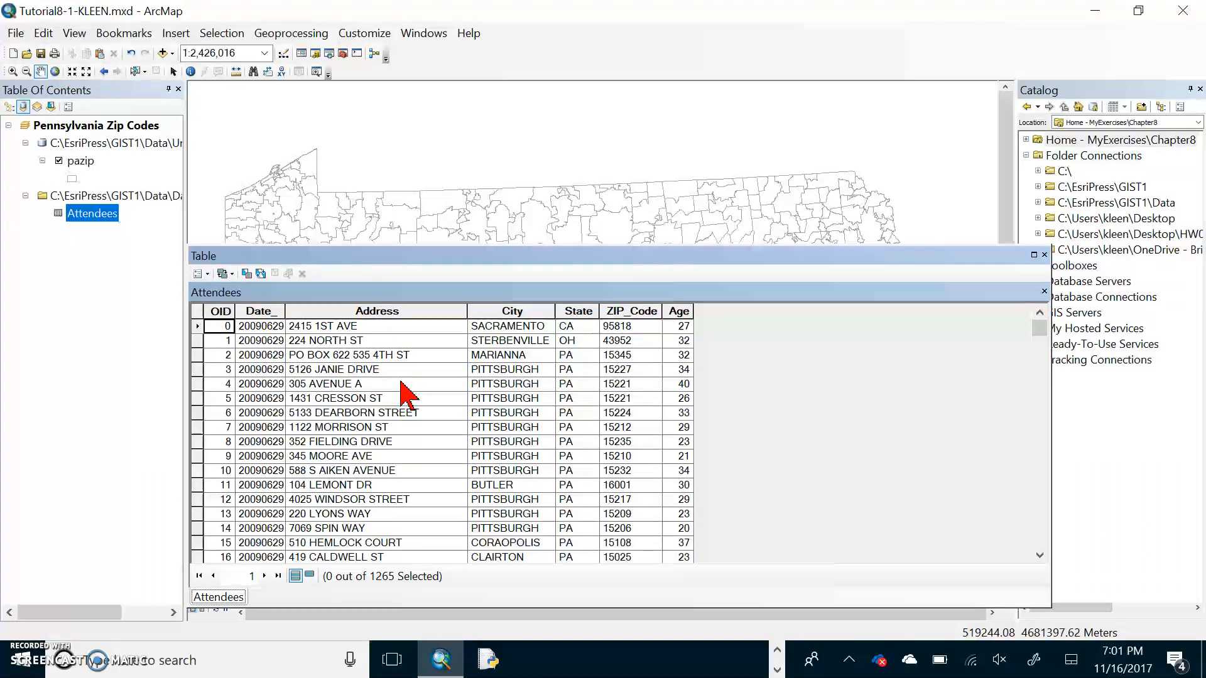
{"action": "mouse_move", "coordinate": [561, 369]}
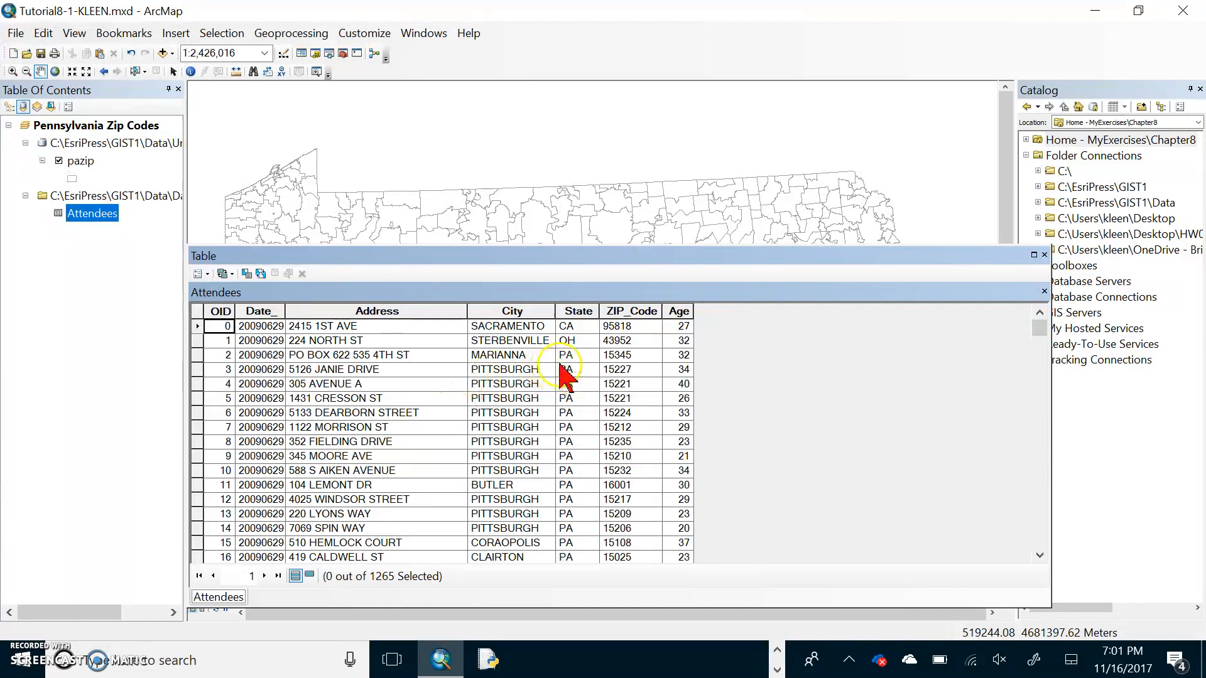
{"action": "mouse_move", "coordinate": [507, 340]}
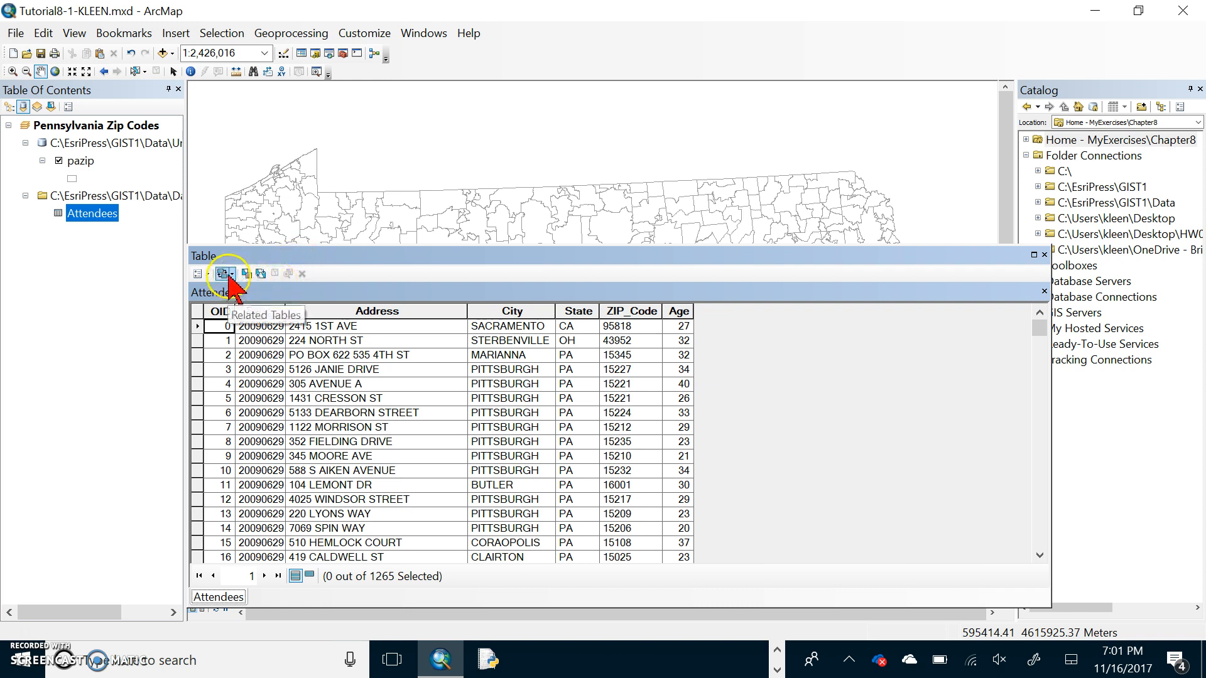
- Select attendees with the query "State" = 'PA', selecting 1,124 of 1,265 records
{"action": "left_click", "coordinate": [219, 273]}
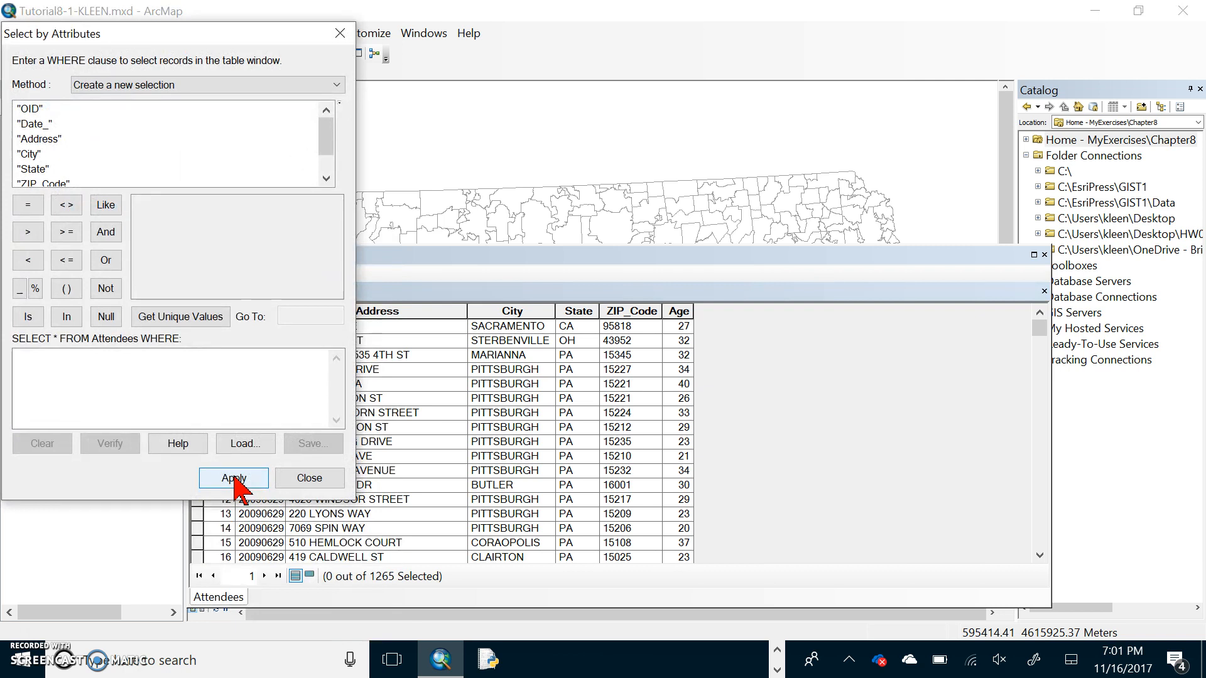
{"action": "mouse_move", "coordinate": [73, 265]}
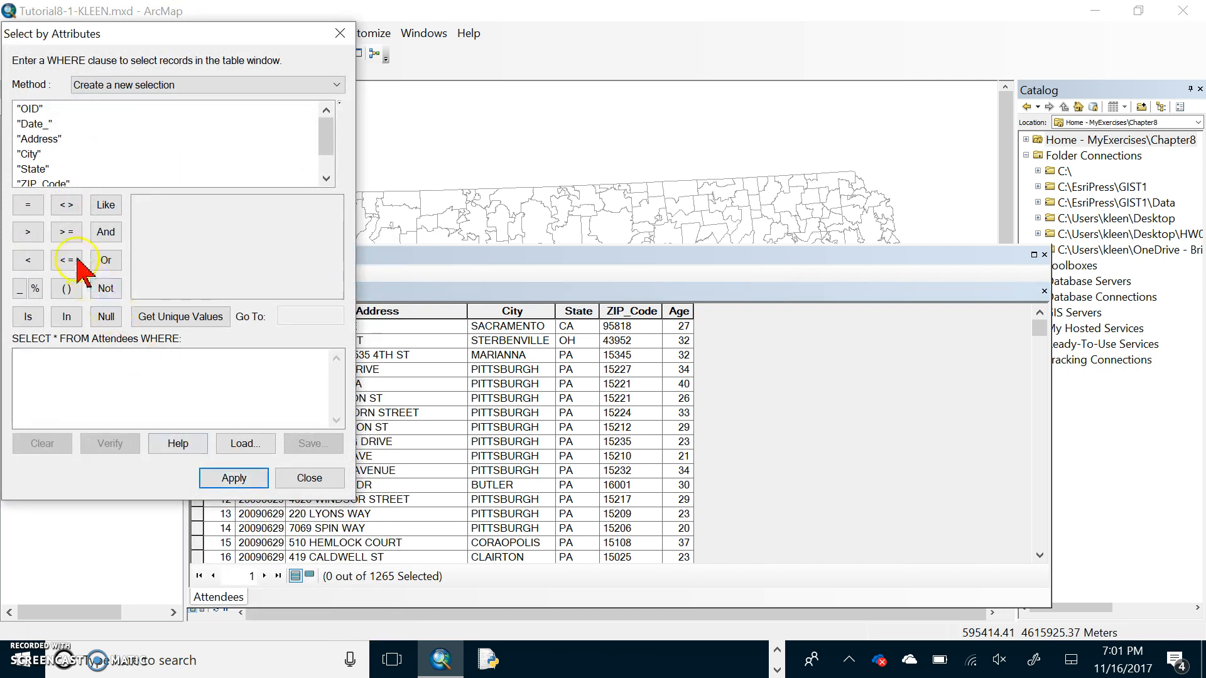
{"action": "double_click", "coordinate": [32, 169]}
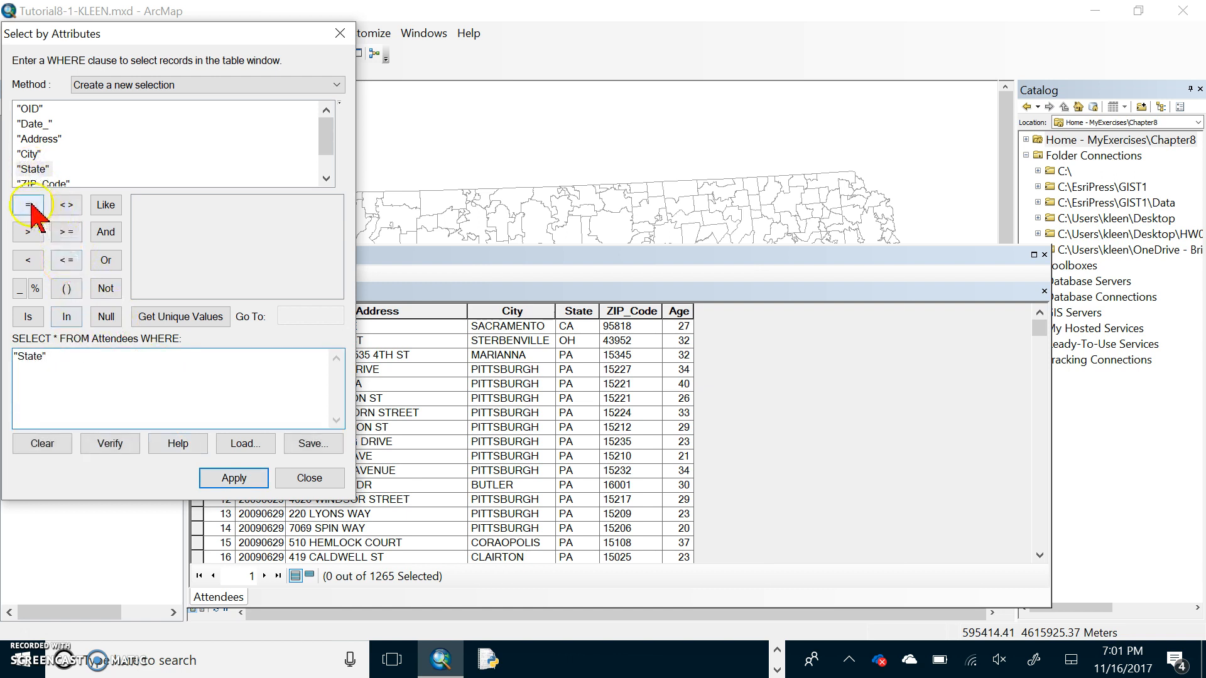
{"action": "left_click", "coordinate": [28, 205]}
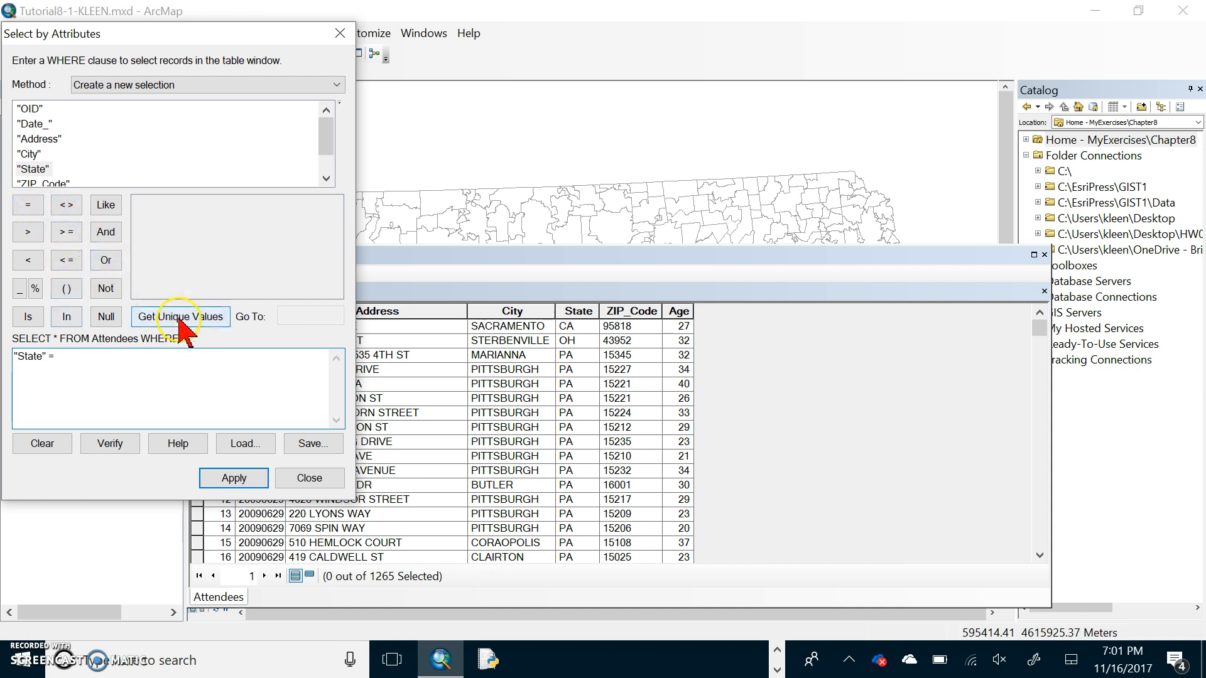
{"action": "left_click", "coordinate": [179, 316]}
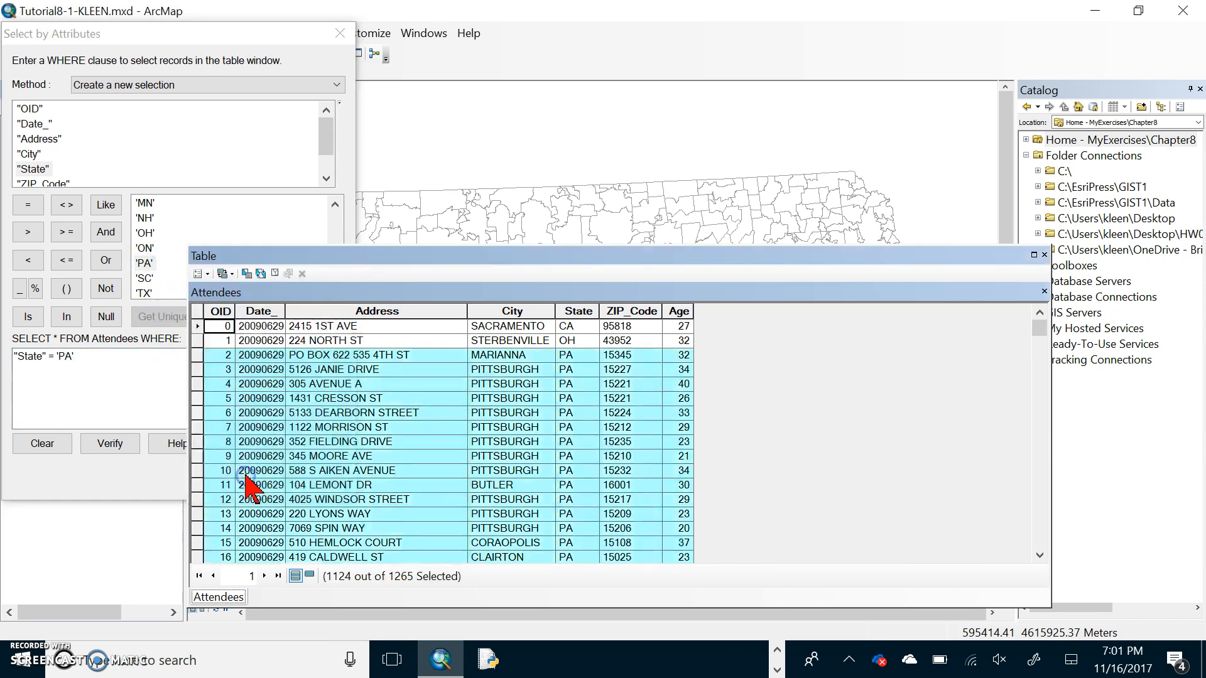
{"action": "mouse_move", "coordinate": [552, 436]}
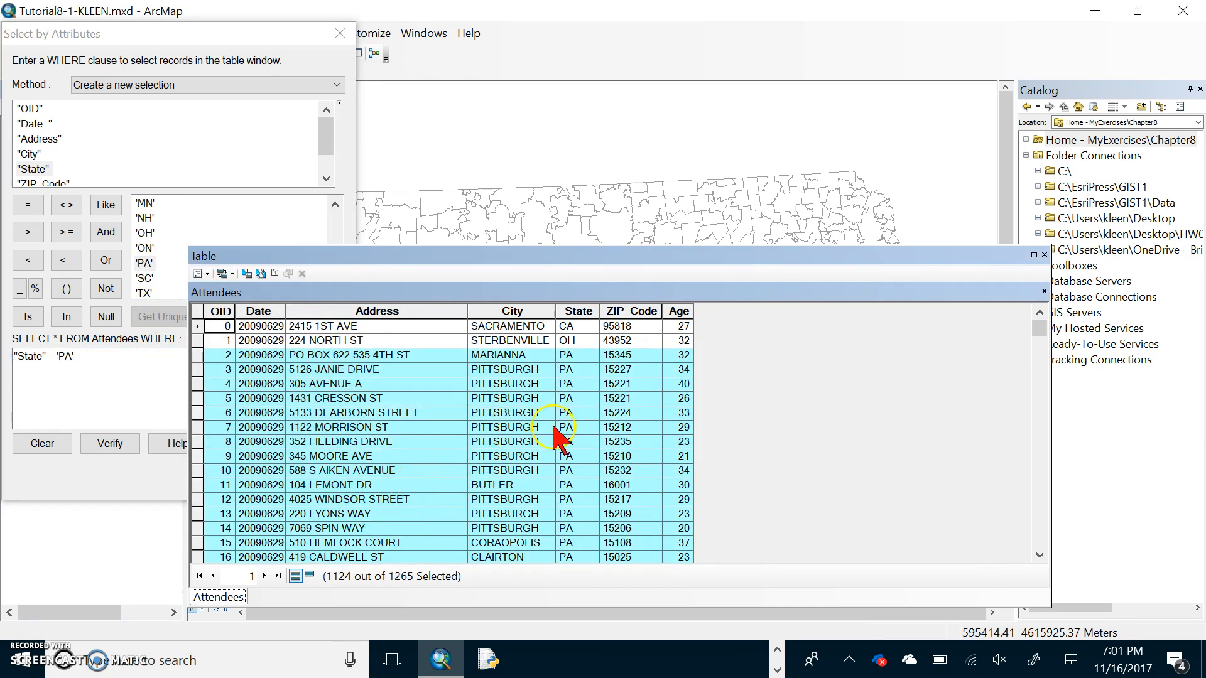
{"action": "scroll", "scroll_direction": "down", "scroll_amount": 3}
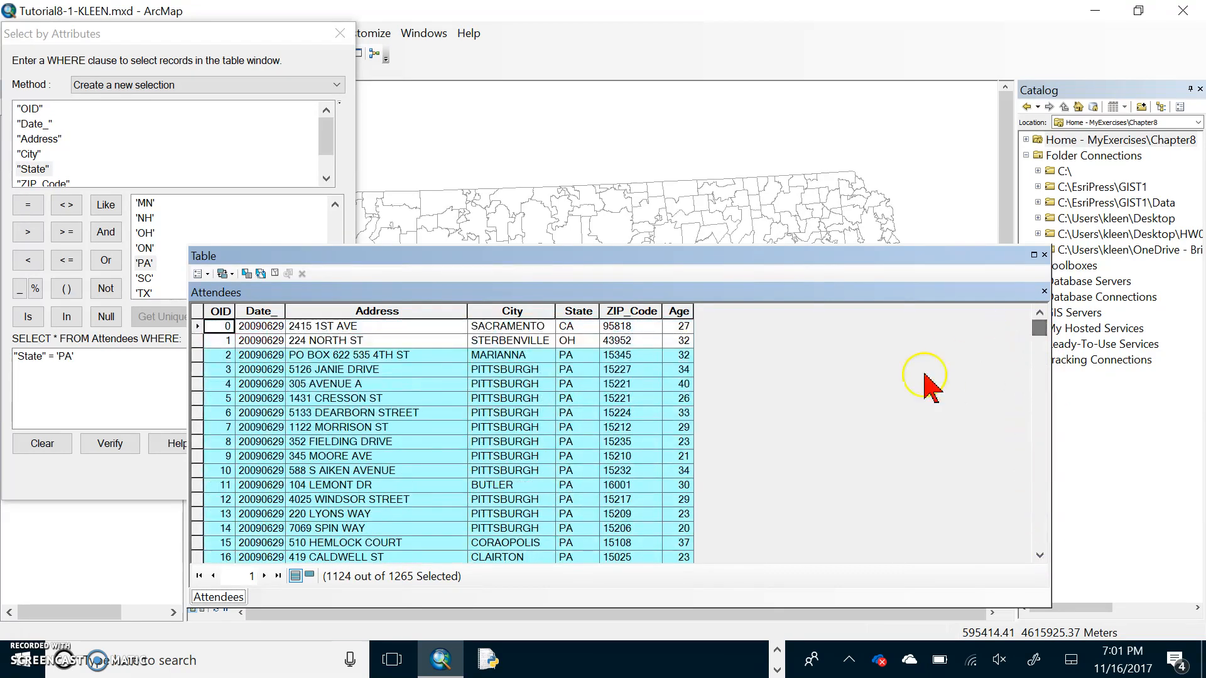
{"action": "mouse_move", "coordinate": [411, 580]}
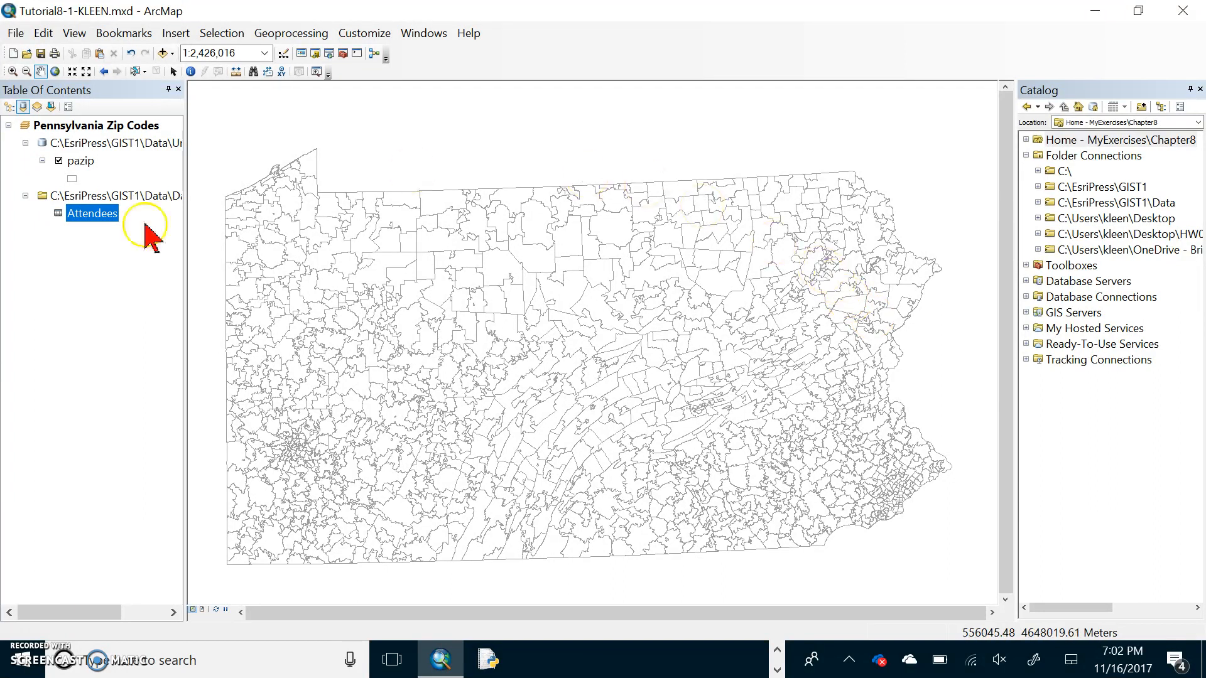
- Reopen the Attendees table and clear the selection of PA records
{"action": "right_click", "coordinate": [91, 213]}
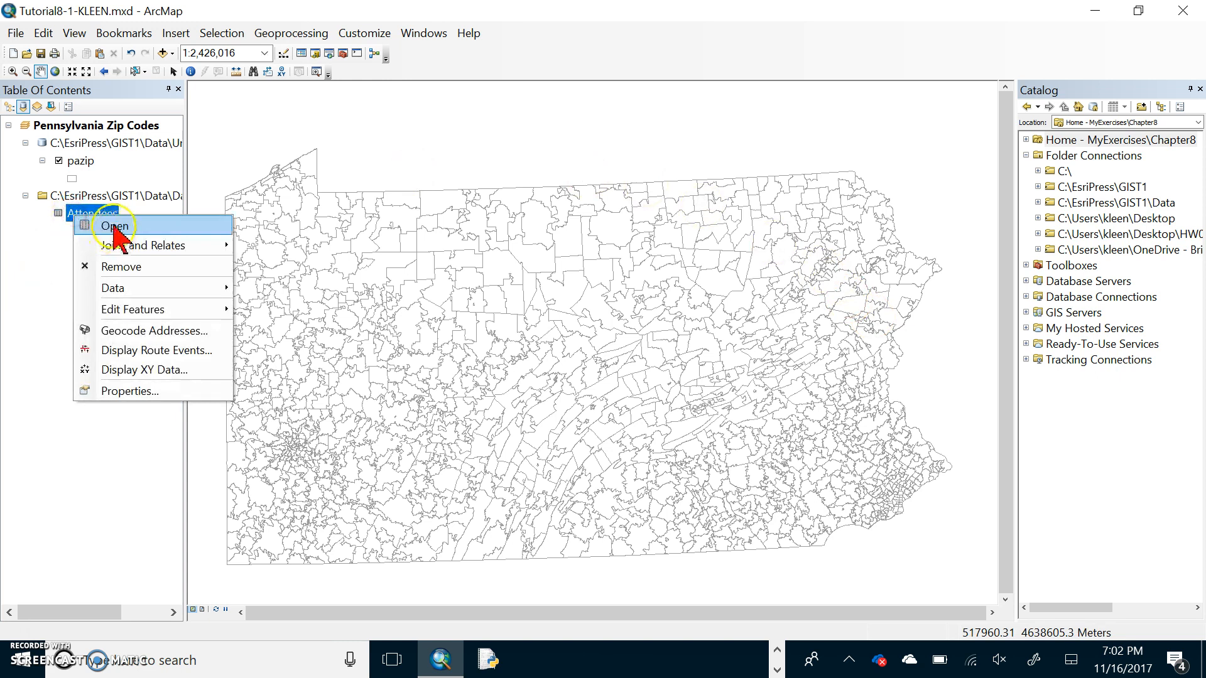
{"action": "left_click", "coordinate": [113, 225]}
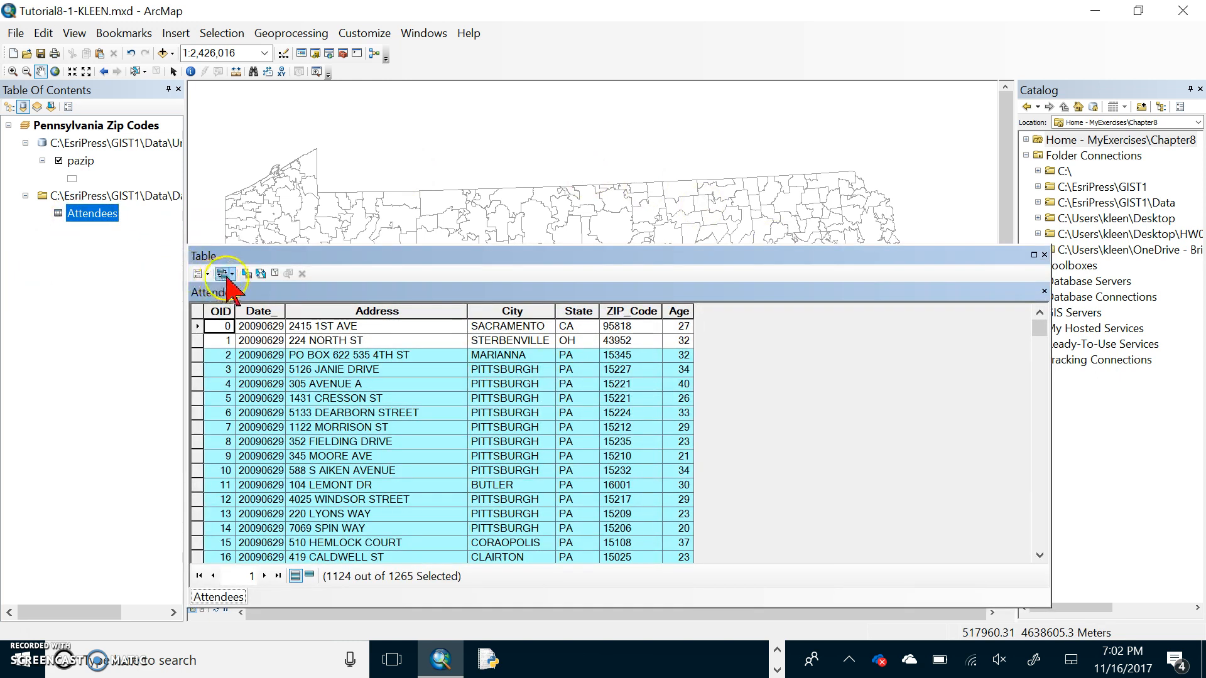
{"action": "left_click", "coordinate": [220, 274]}
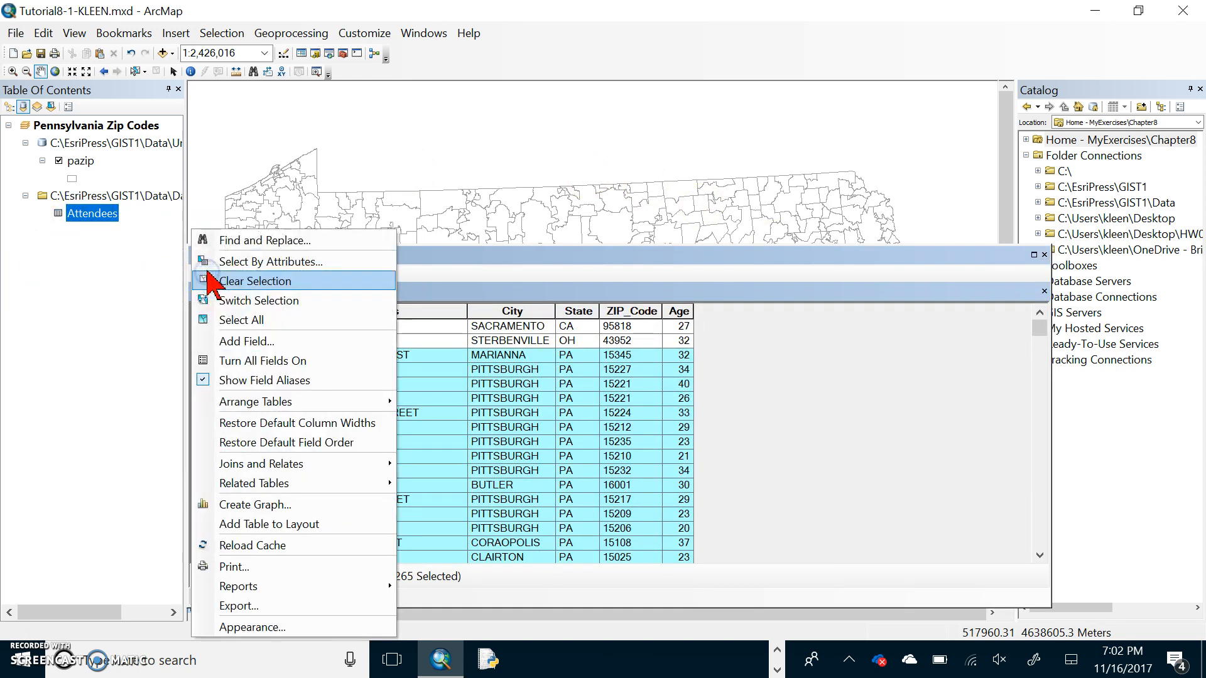
{"action": "left_click", "coordinate": [254, 280]}
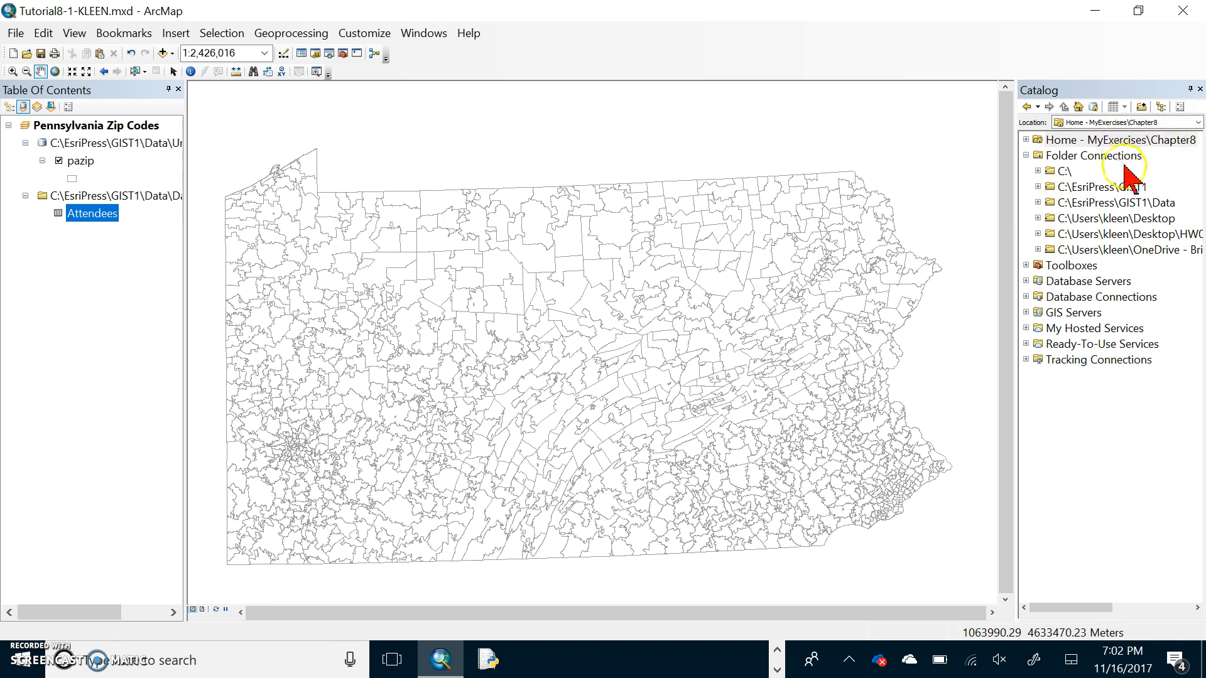
{"action": "mouse_move", "coordinate": [1129, 202]}
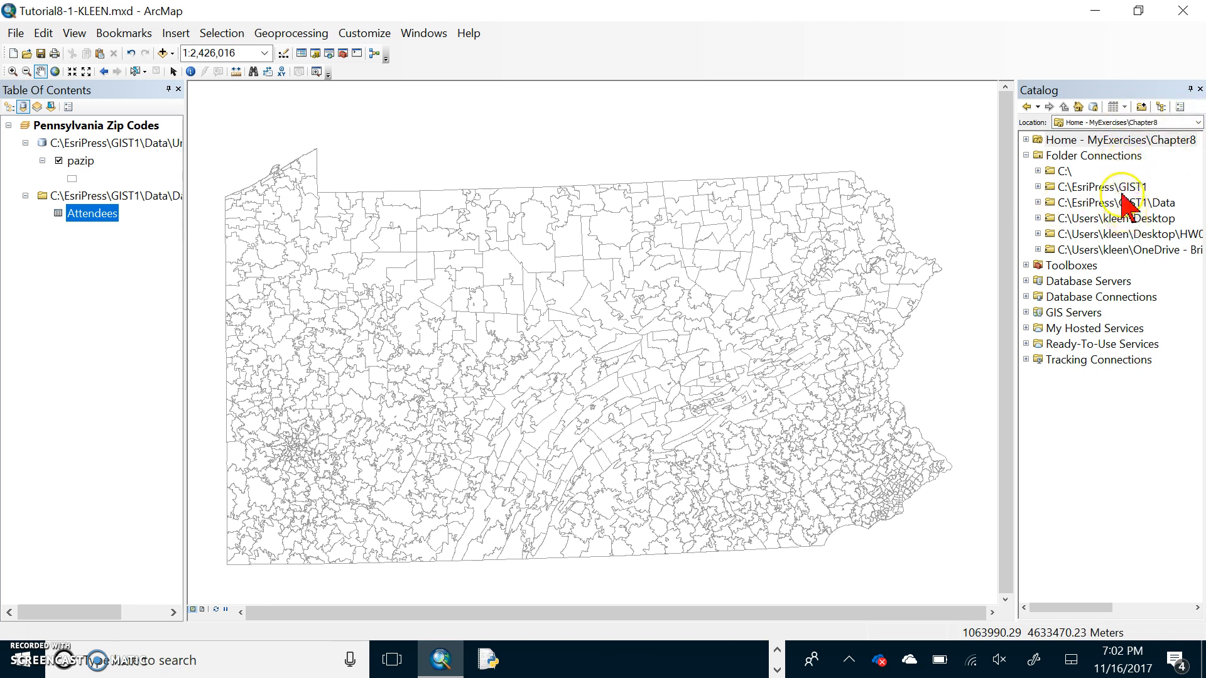
{"action": "mouse_move", "coordinate": [1076, 199]}
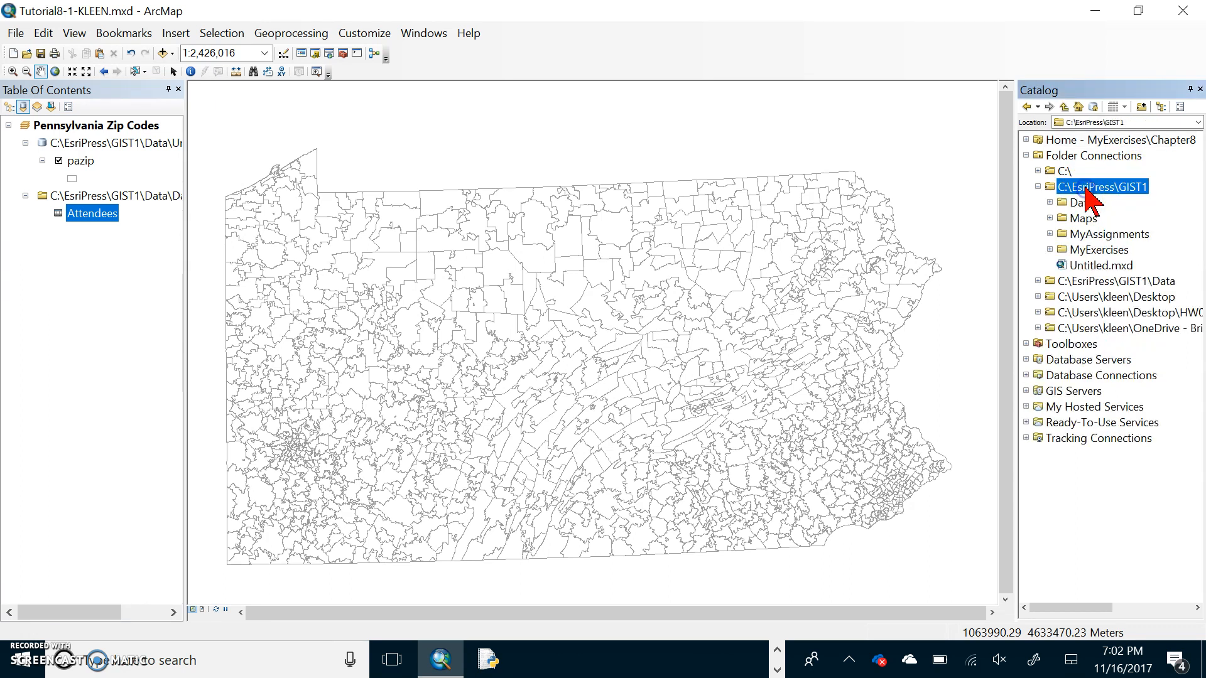
{"action": "mouse_move", "coordinate": [1096, 253]}
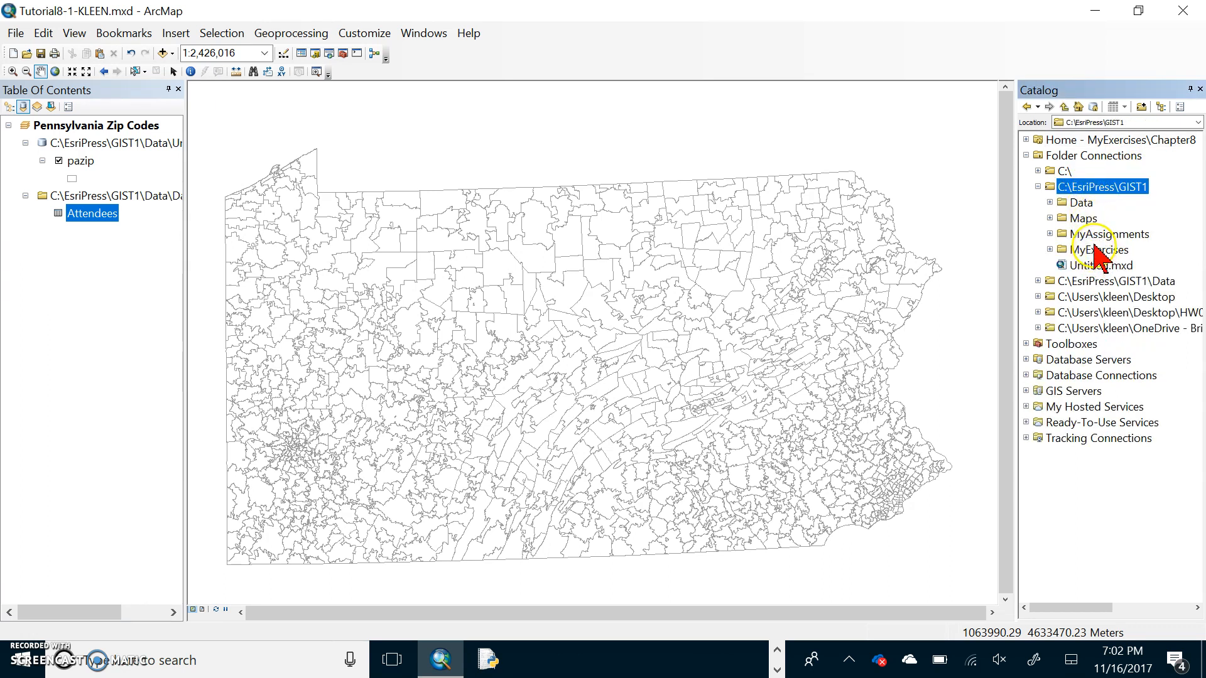
- Expand MyExercises to Chapter8 in Catalog and bring up Chapter8.gdb's context menu
{"action": "left_click", "coordinate": [1106, 249]}
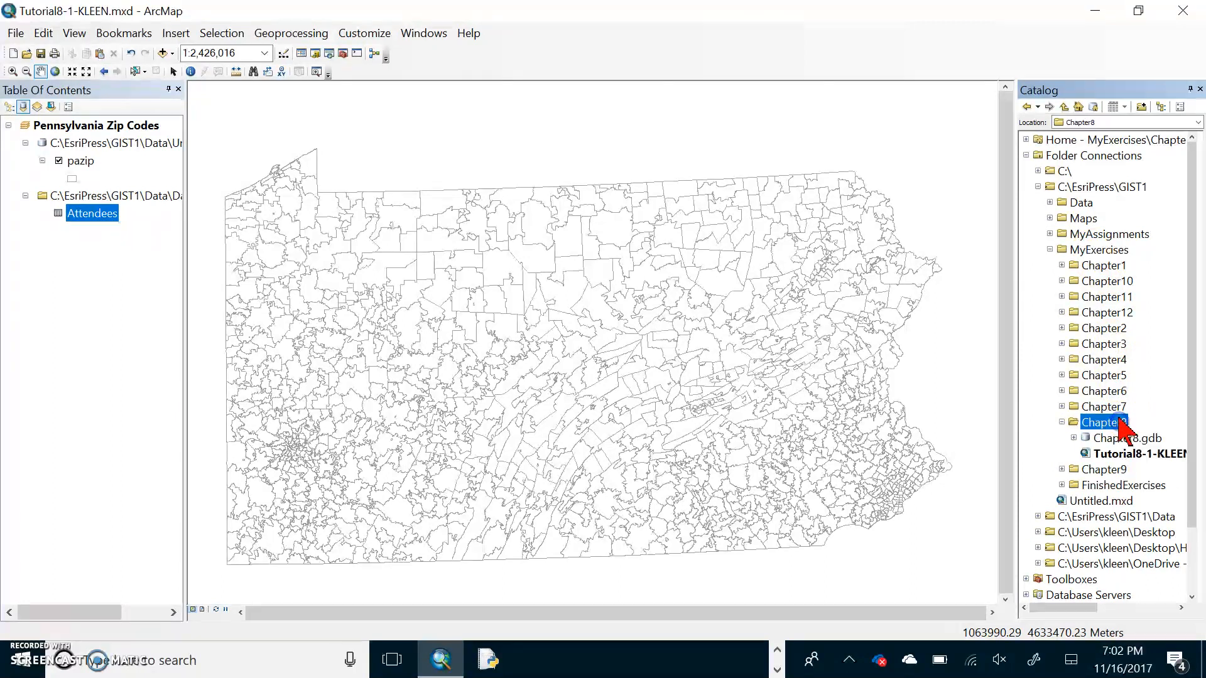
{"action": "left_click", "coordinate": [1128, 438]}
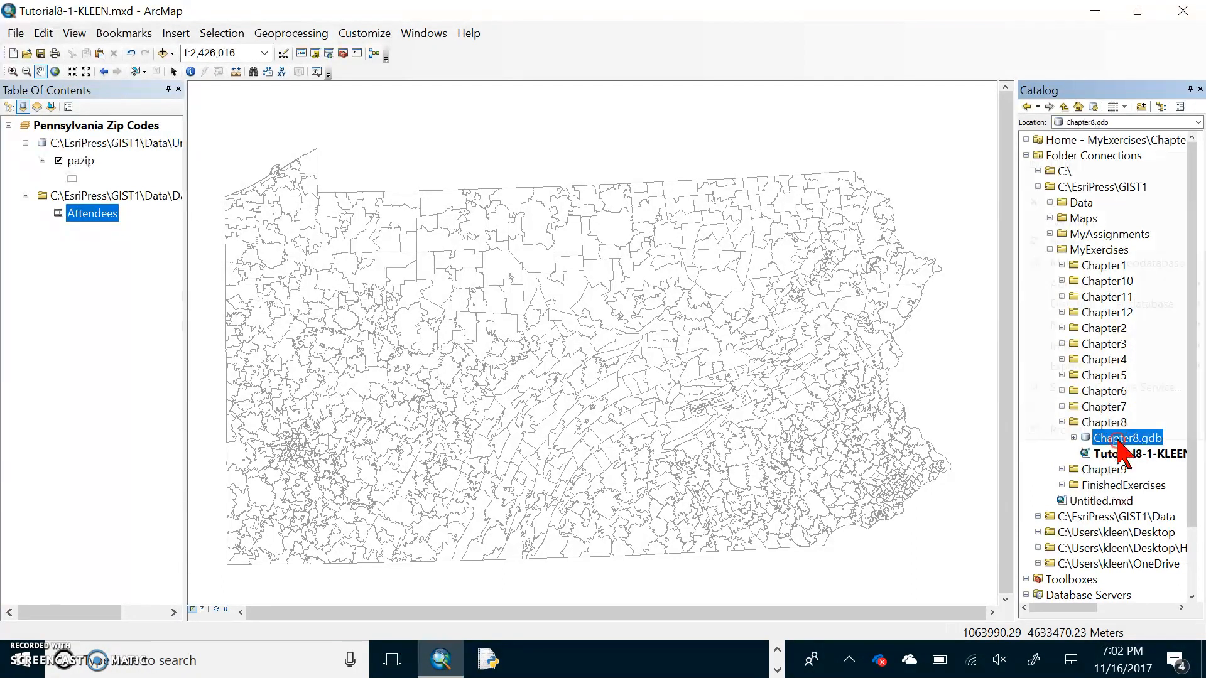
{"action": "right_click", "coordinate": [1127, 438]}
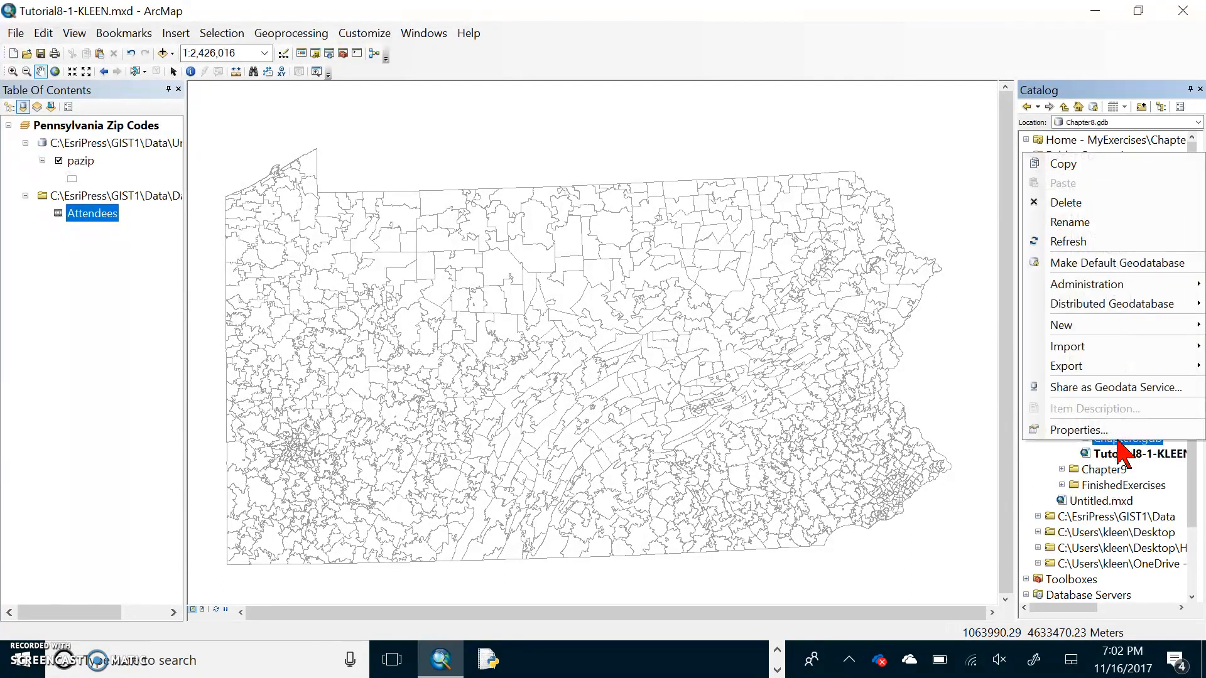
{"action": "mouse_move", "coordinate": [1061, 324]}
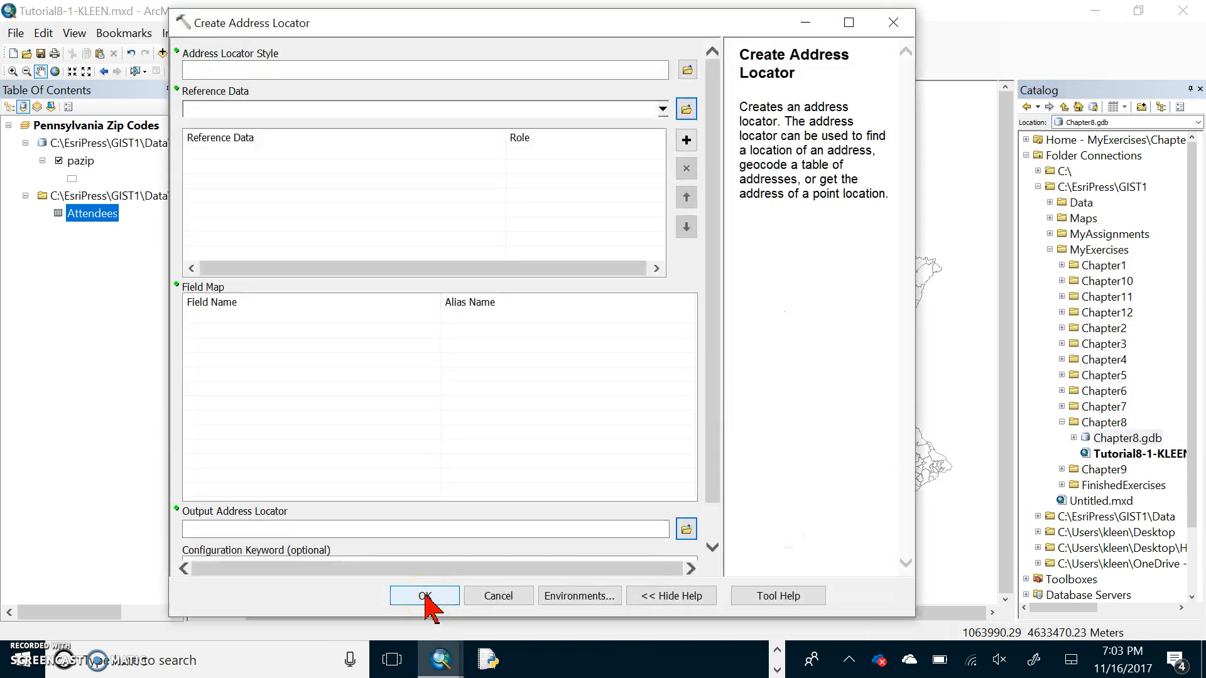
{"action": "mouse_move", "coordinate": [285, 30]}
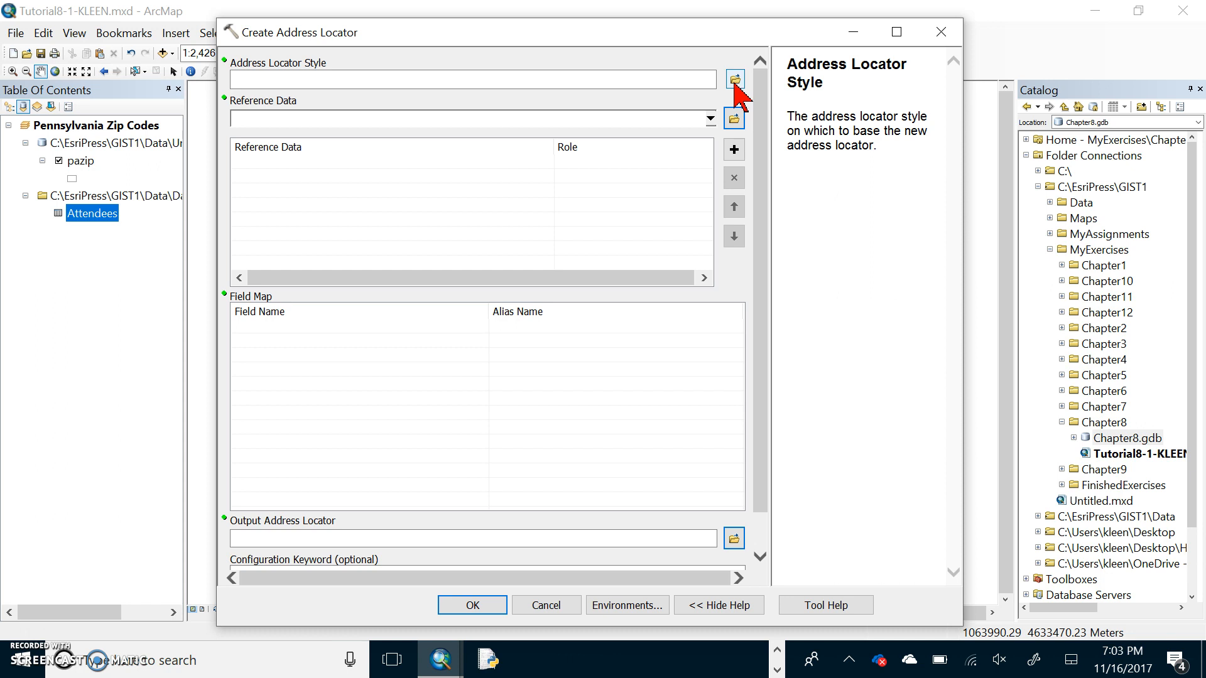
{"action": "mouse_move", "coordinate": [637, 475]}
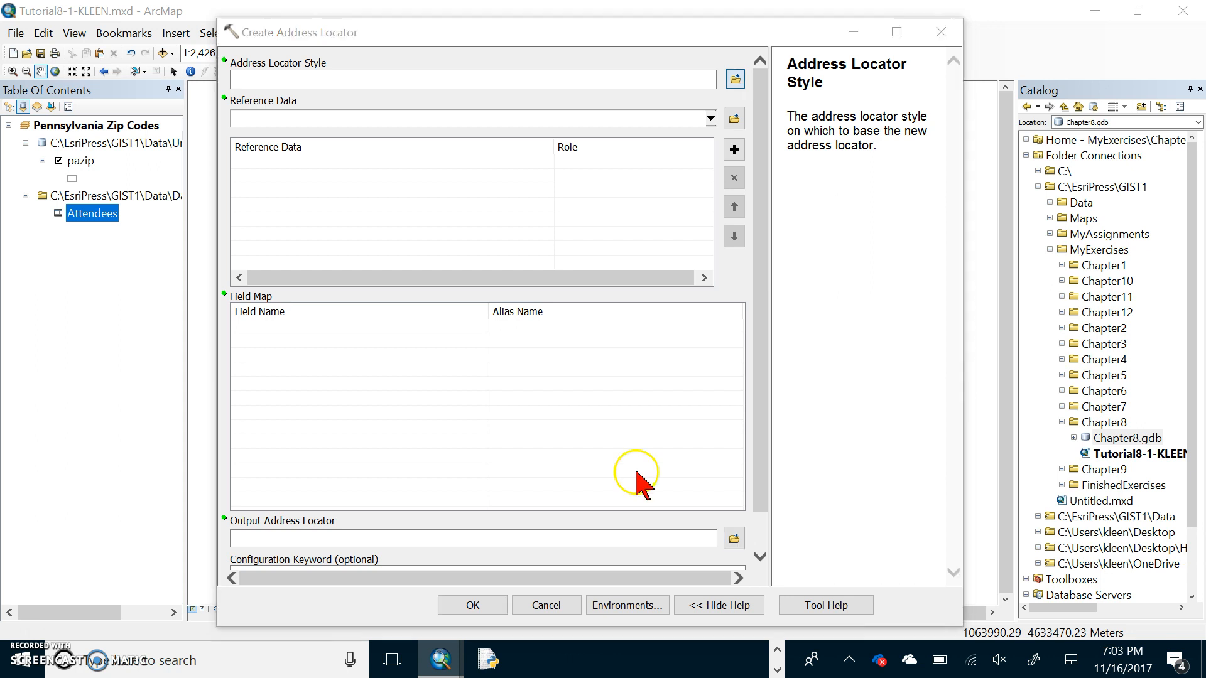
- Set the locator style to US Address - ZIP 5-Digit with pazip as reference data
{"action": "left_click", "coordinate": [734, 78]}
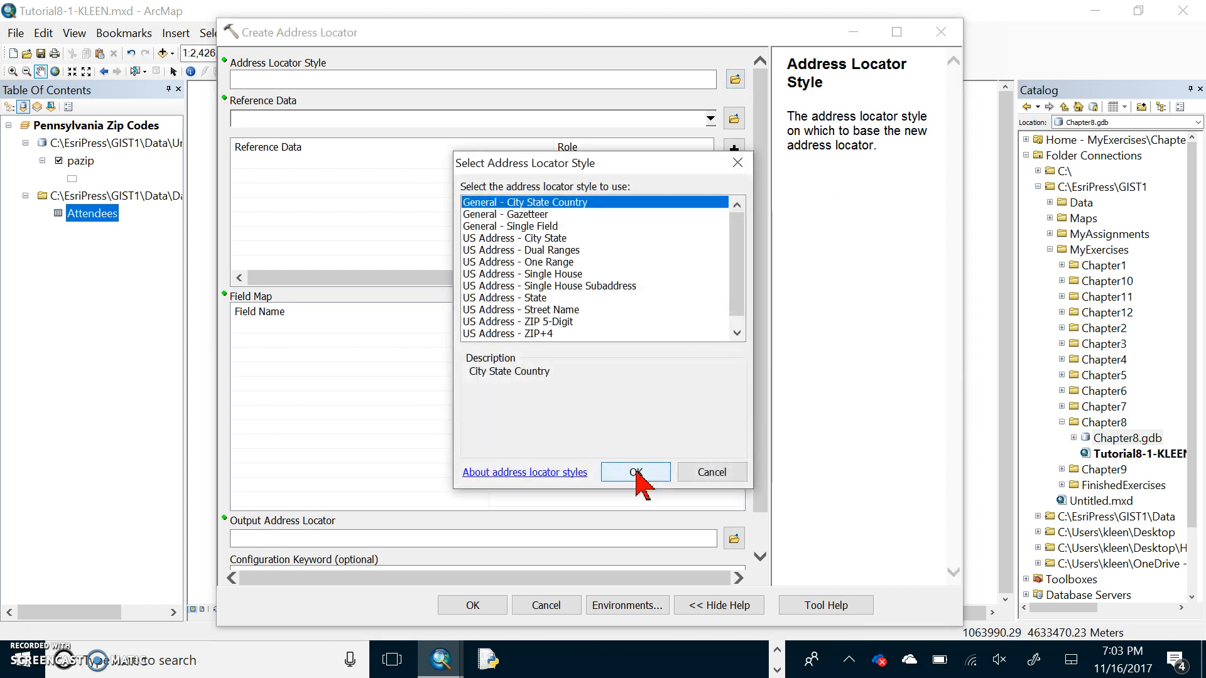
{"action": "mouse_move", "coordinate": [511, 331]}
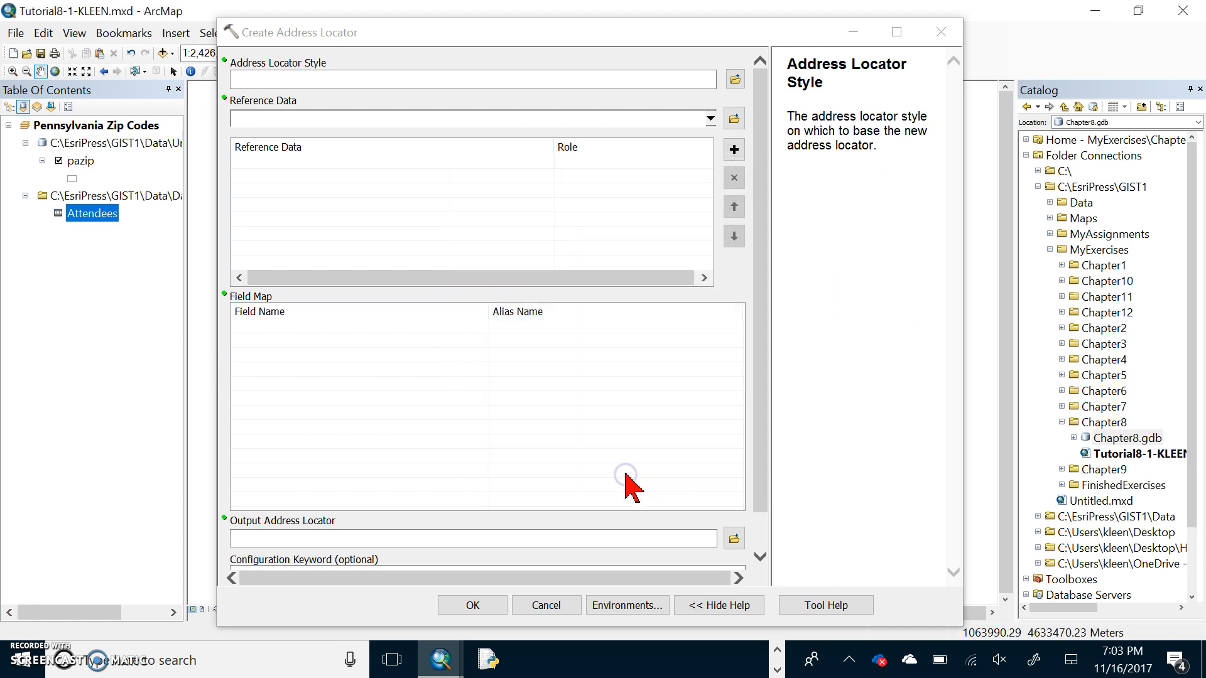
{"action": "left_click", "coordinate": [732, 78]}
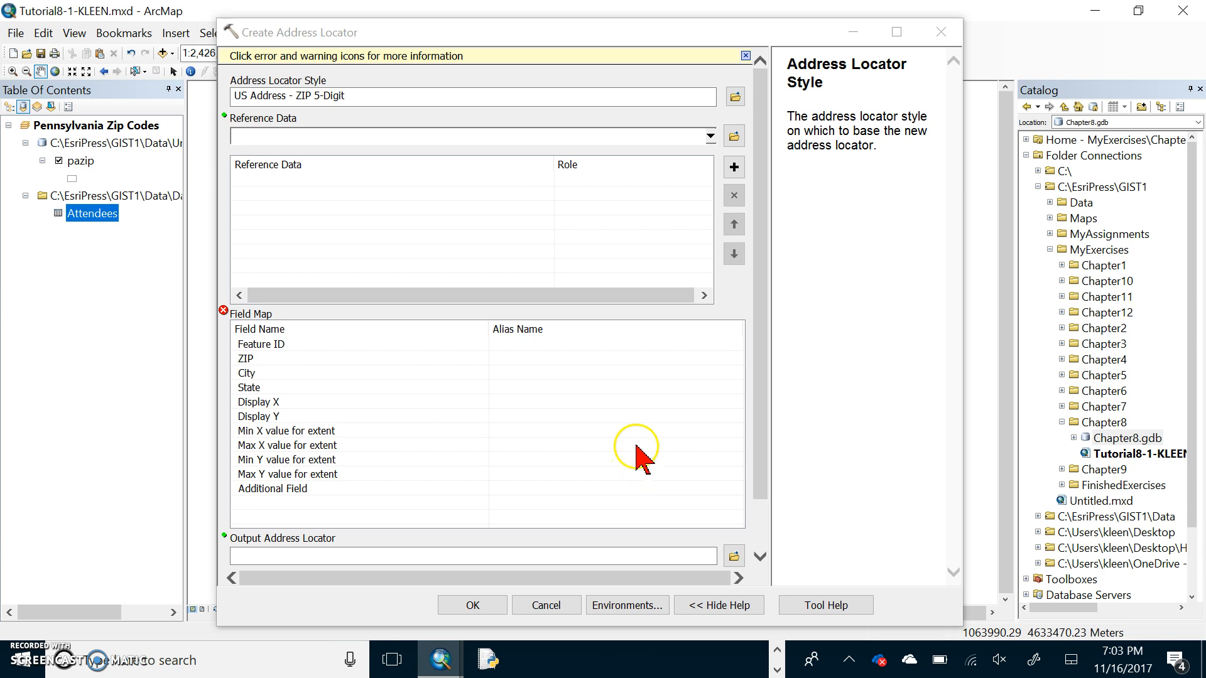
{"action": "mouse_move", "coordinate": [659, 458]}
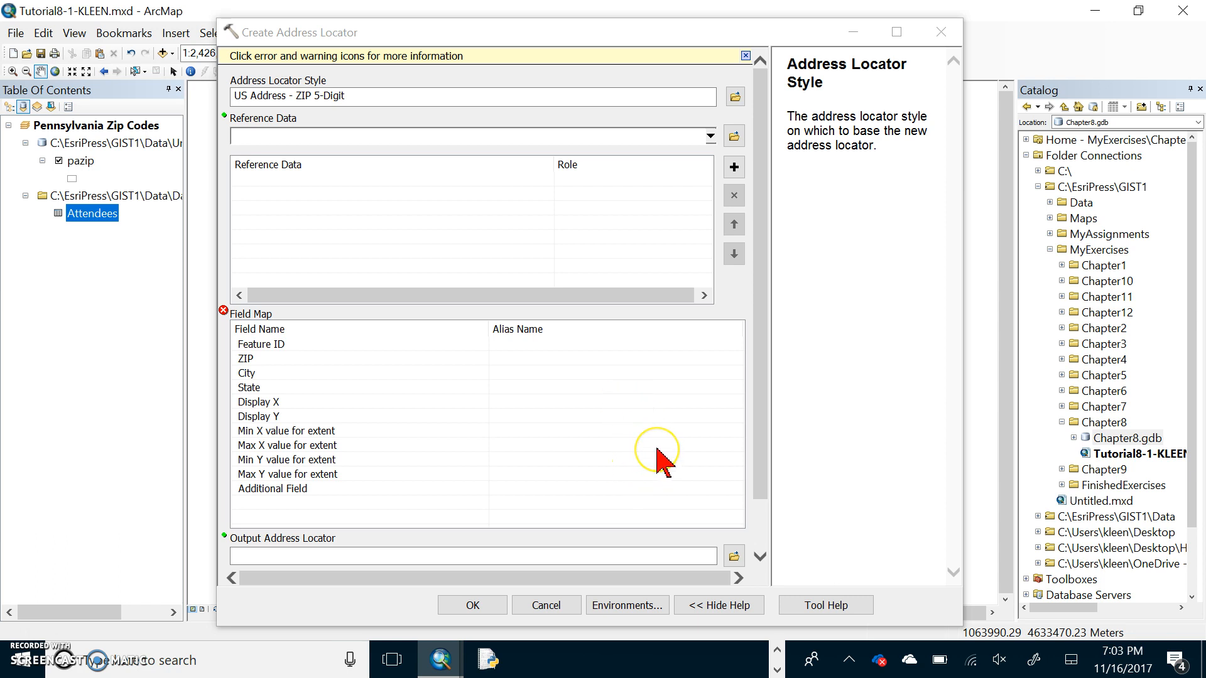
{"action": "mouse_move", "coordinate": [682, 135]}
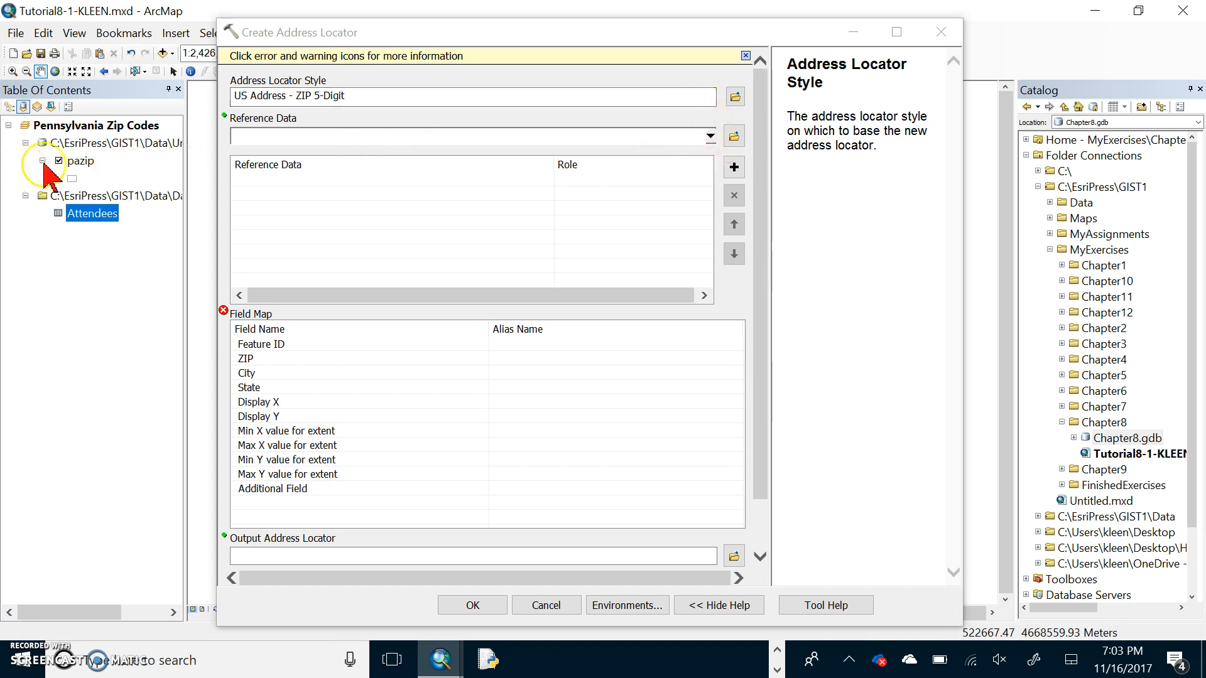
{"action": "left_click", "coordinate": [708, 137]}
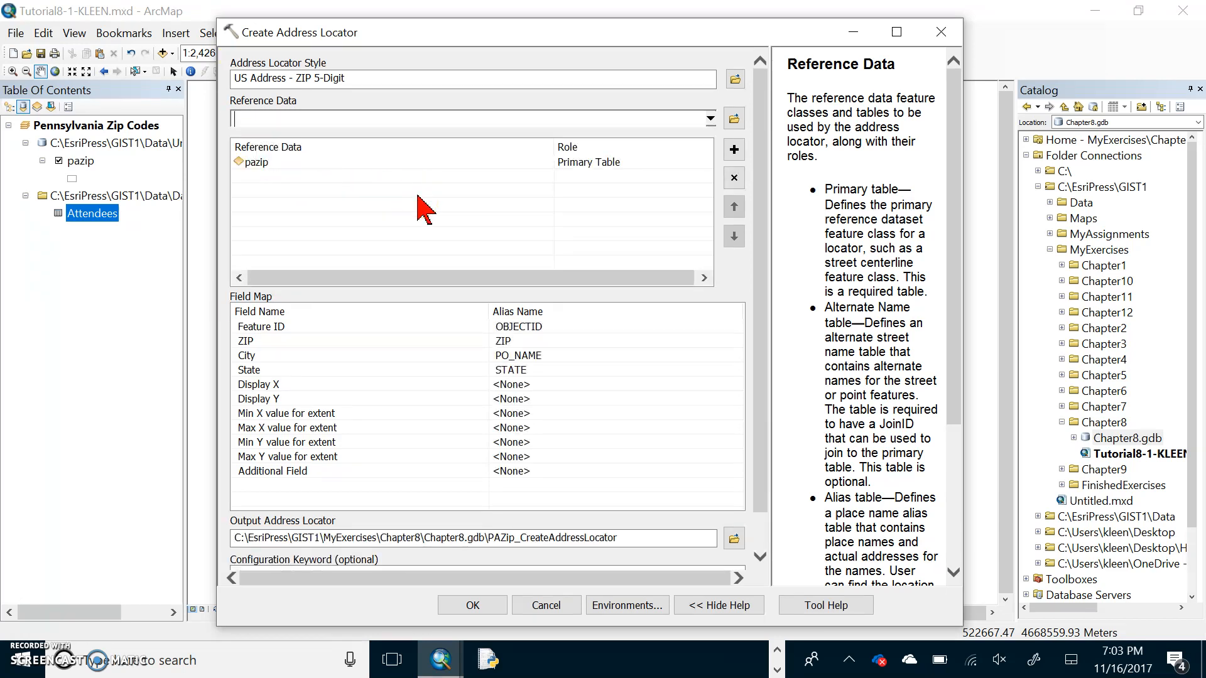
{"action": "mouse_move", "coordinate": [526, 465]}
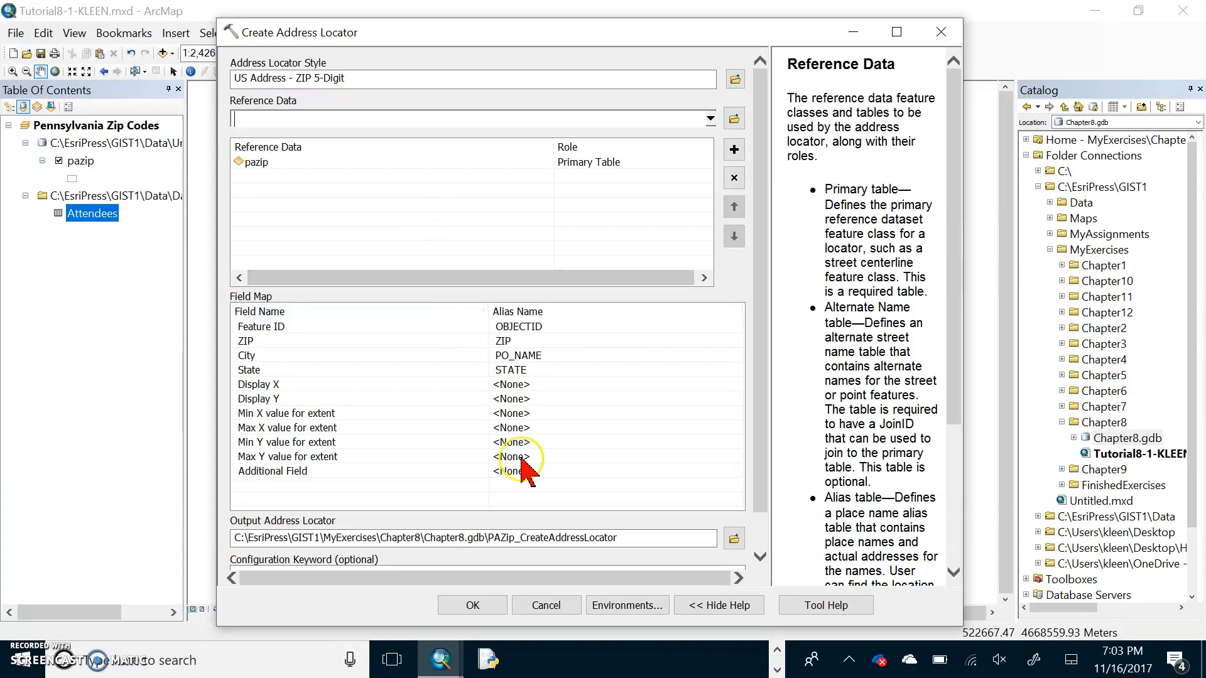
{"action": "mouse_move", "coordinate": [452, 554]}
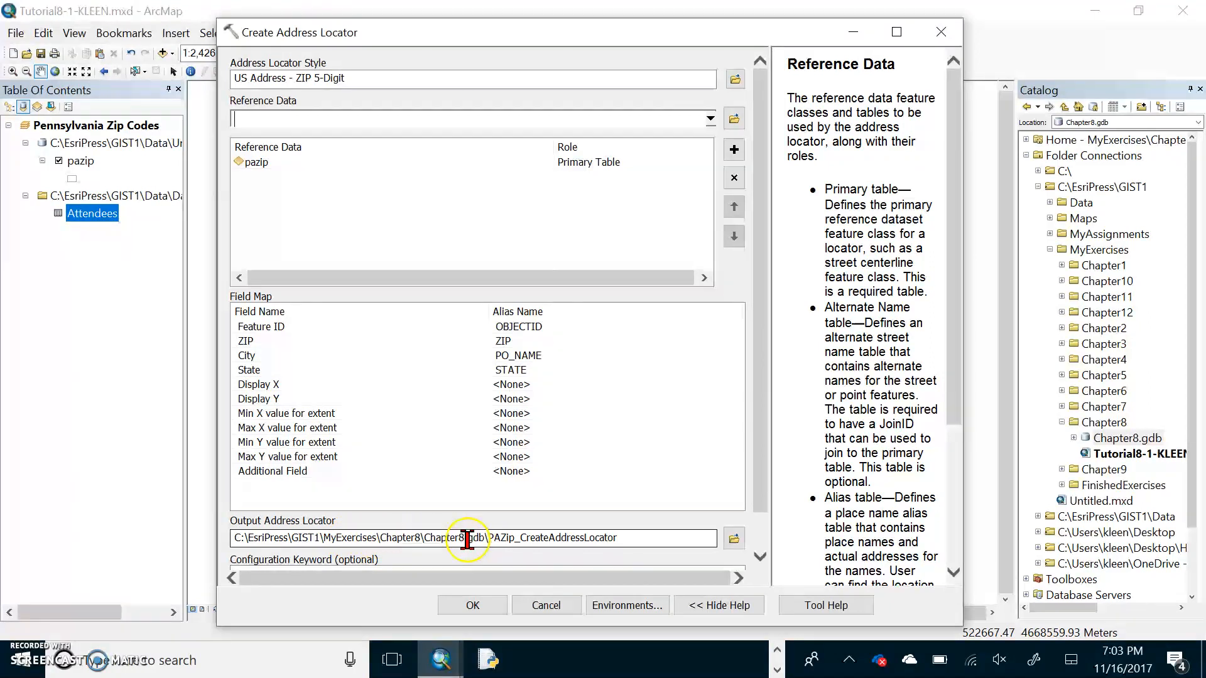
{"action": "left_click", "coordinate": [467, 538]}
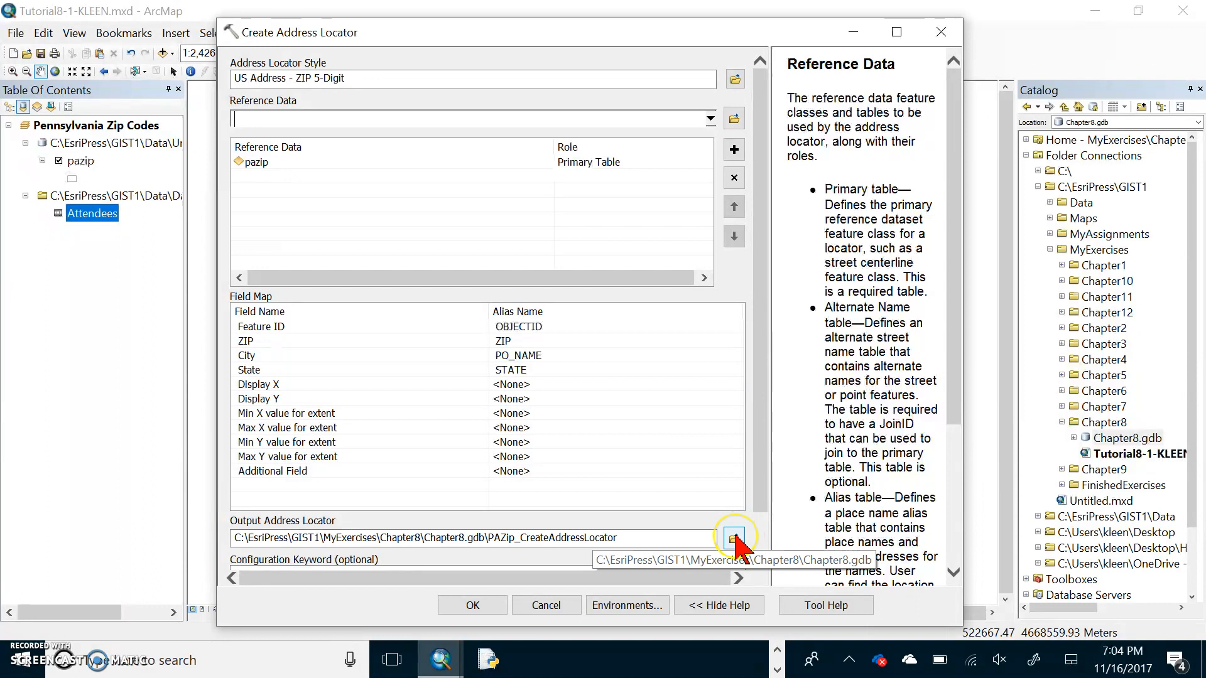
- Name the output locator PAZipCodes in Chapter8.gdb and run Create Address Locator
{"action": "left_click", "coordinate": [733, 537]}
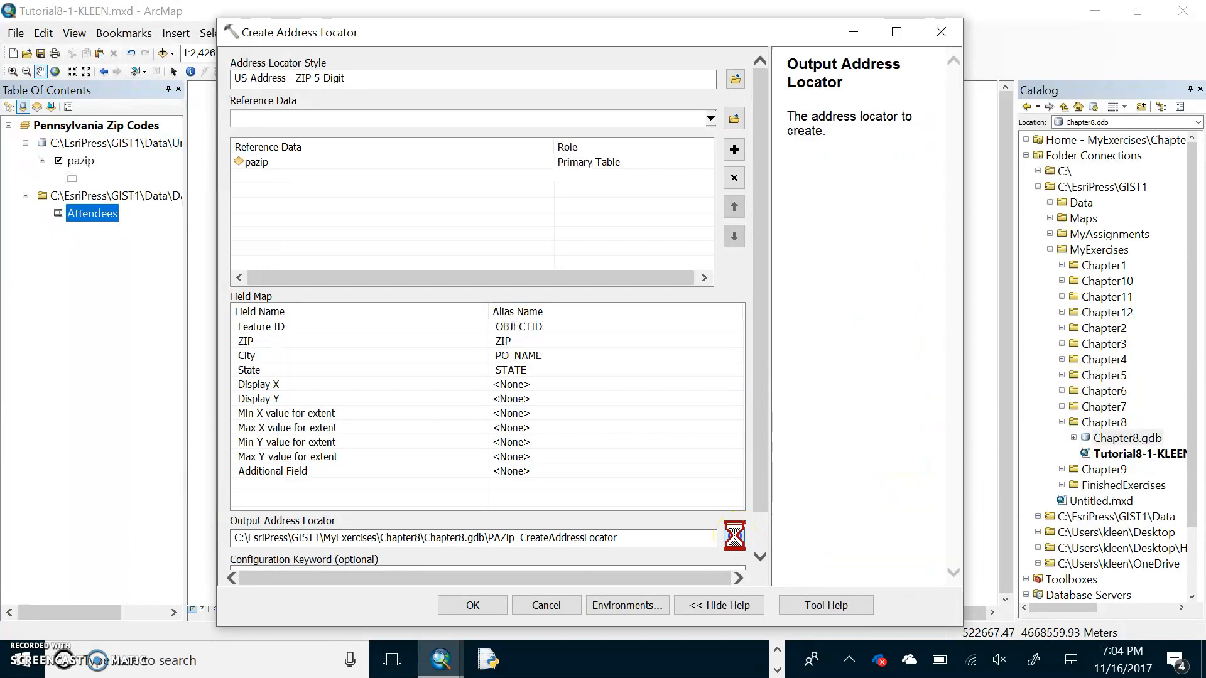
{"action": "left_click", "coordinate": [733, 537]}
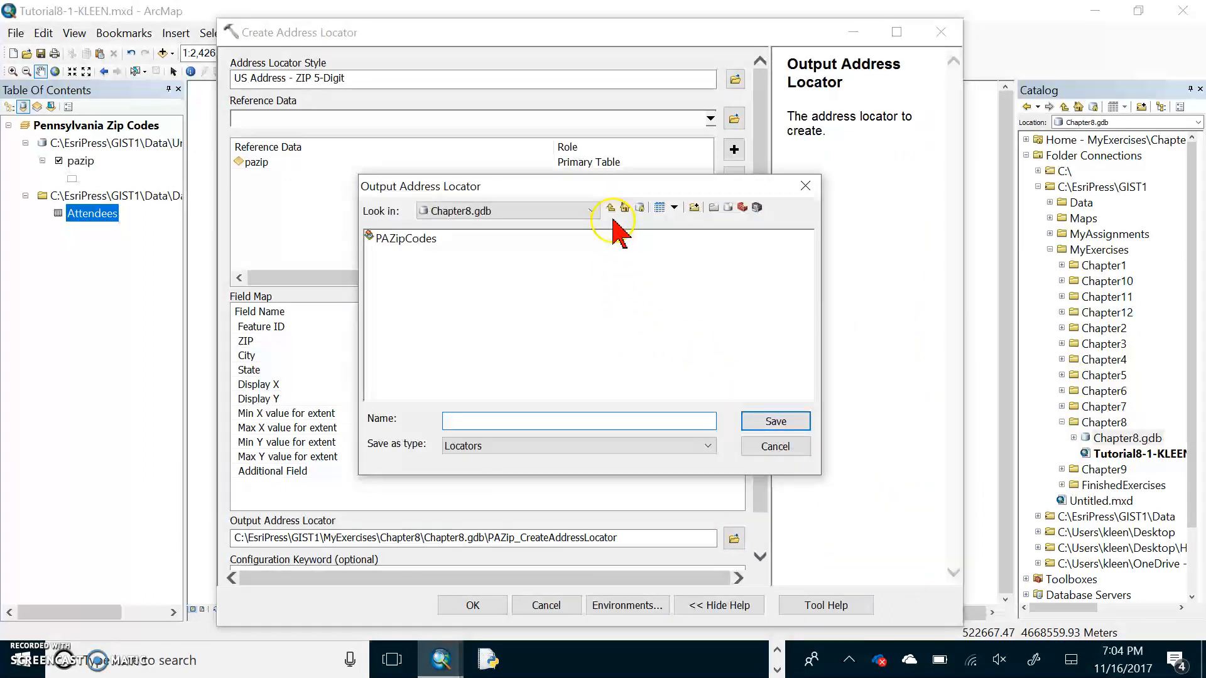
{"action": "left_click", "coordinate": [609, 207]}
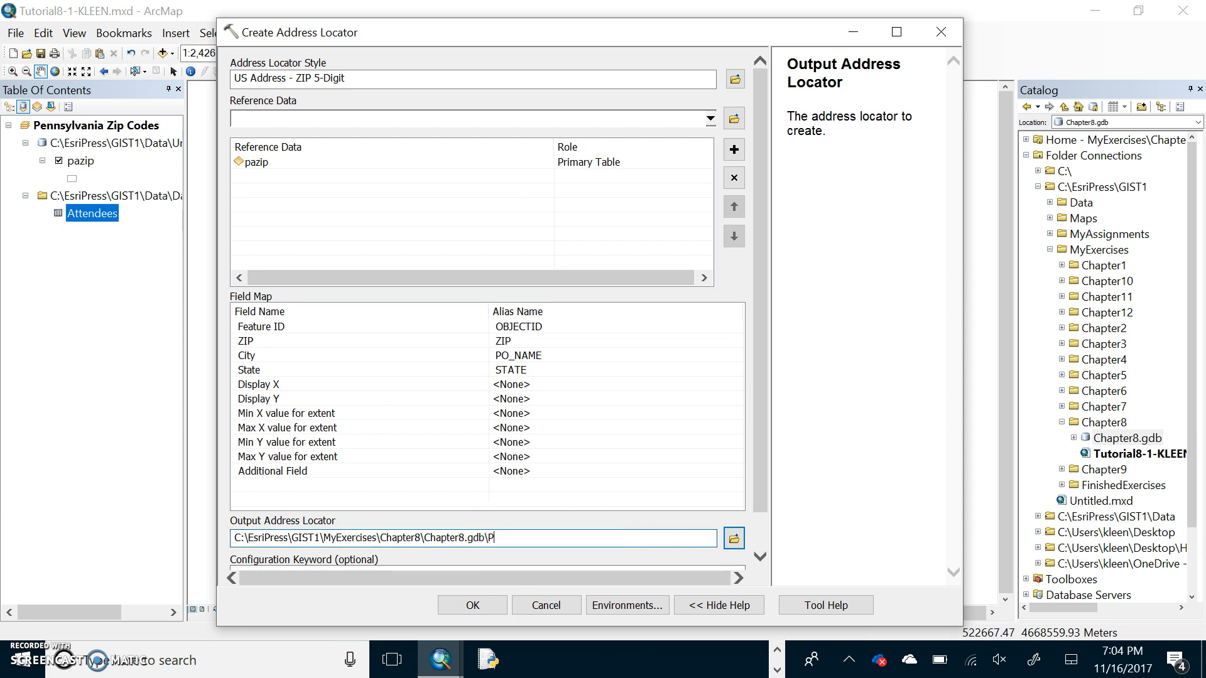
{"action": "type", "text": "AX"}
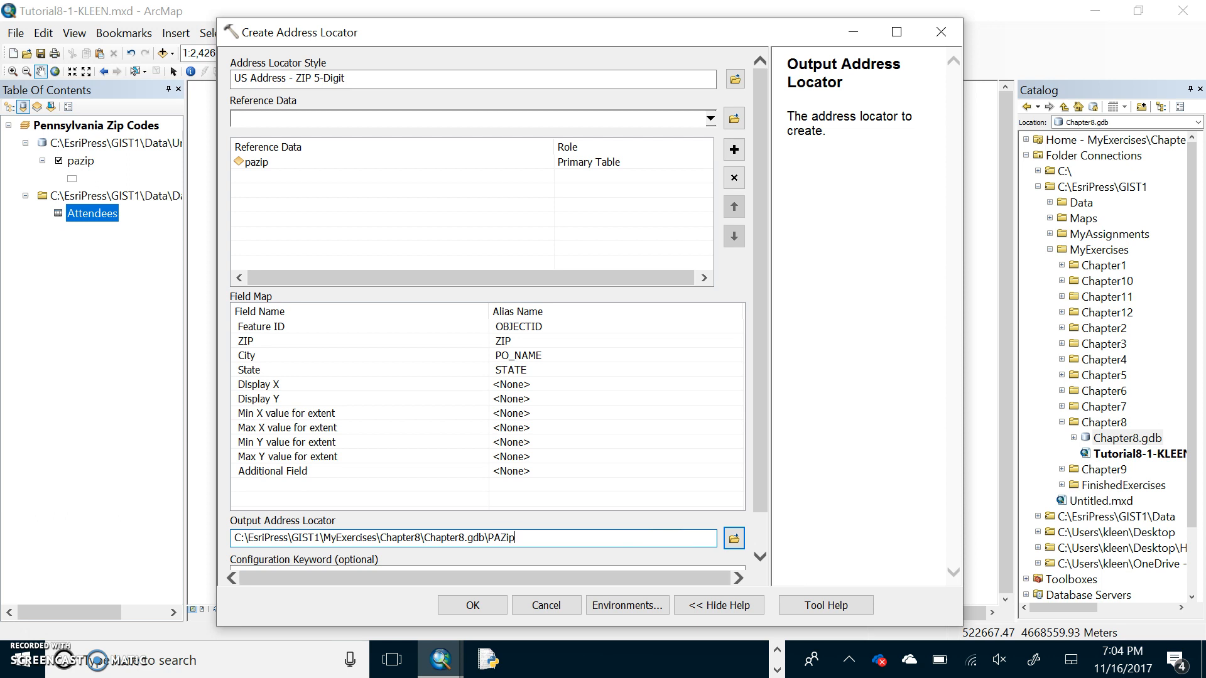
{"action": "type", "text": "Codes"}
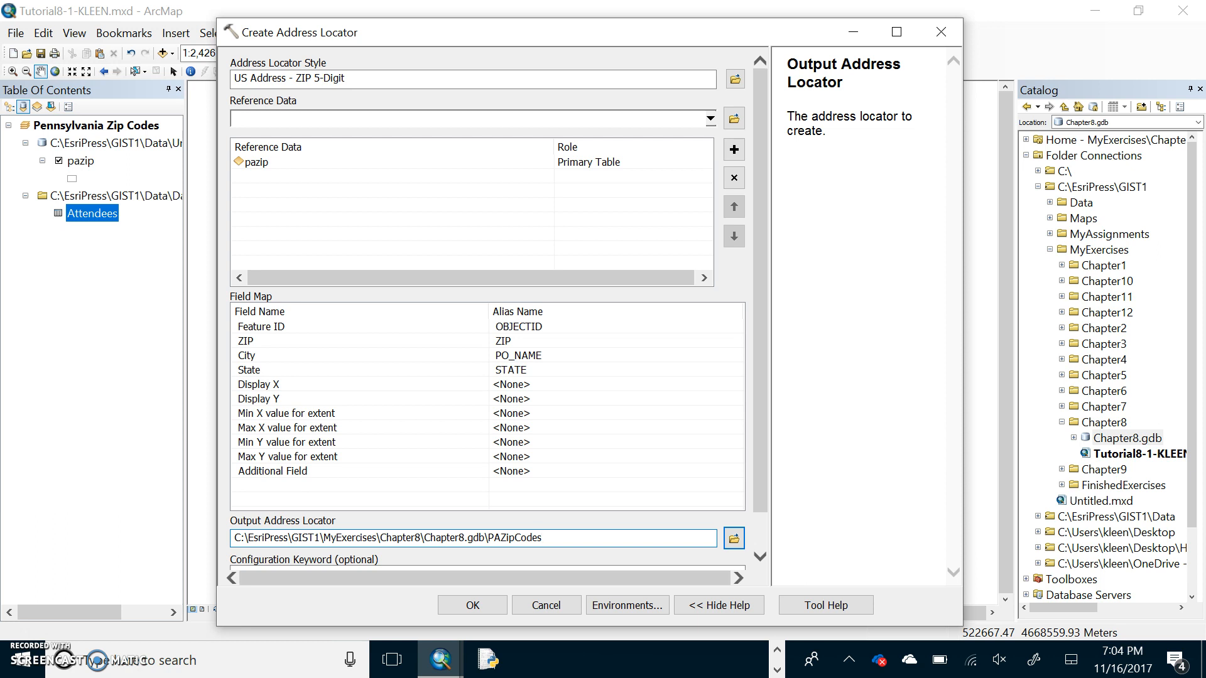
{"action": "left_click", "coordinate": [470, 605]}
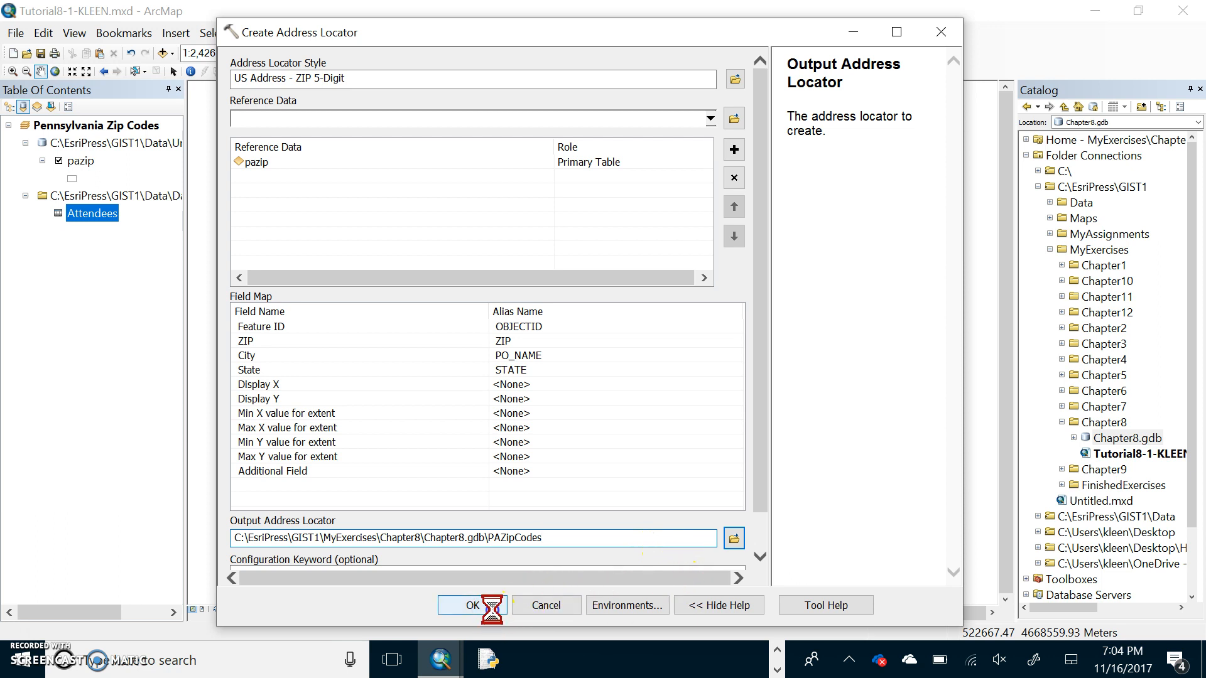
- Dismiss the locator-exists error, rename the output PAZipCodes2, and run the tool
{"action": "left_click", "coordinate": [472, 606]}
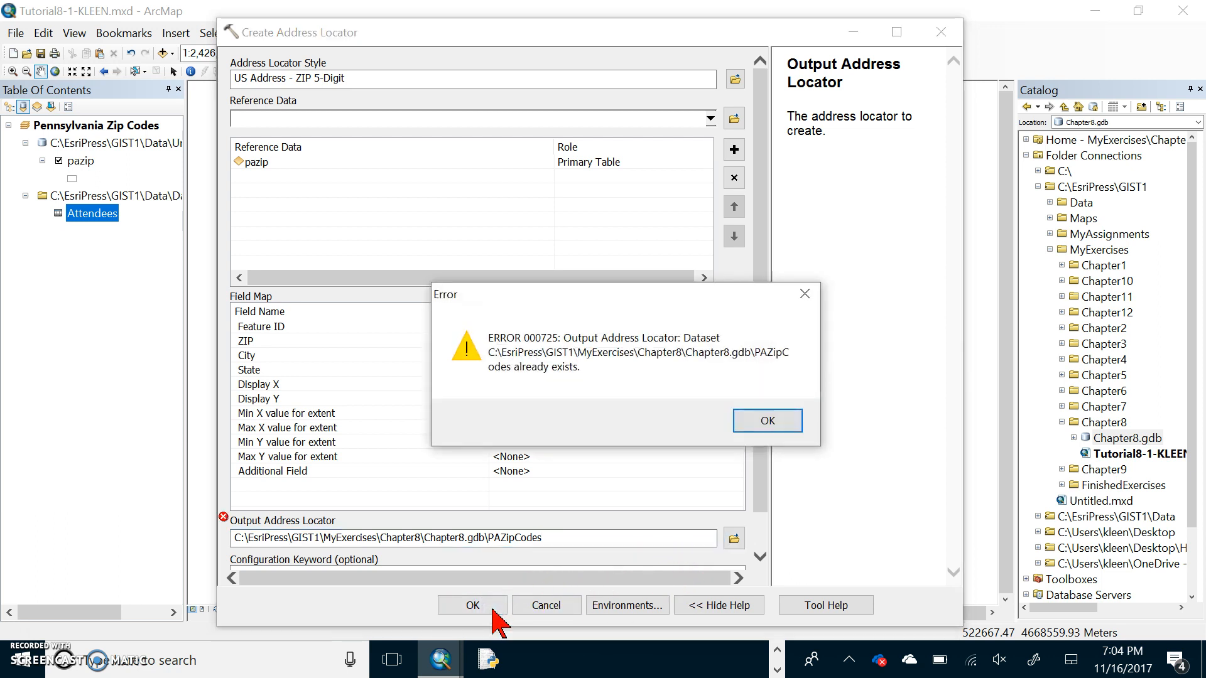
{"action": "mouse_move", "coordinate": [637, 526]}
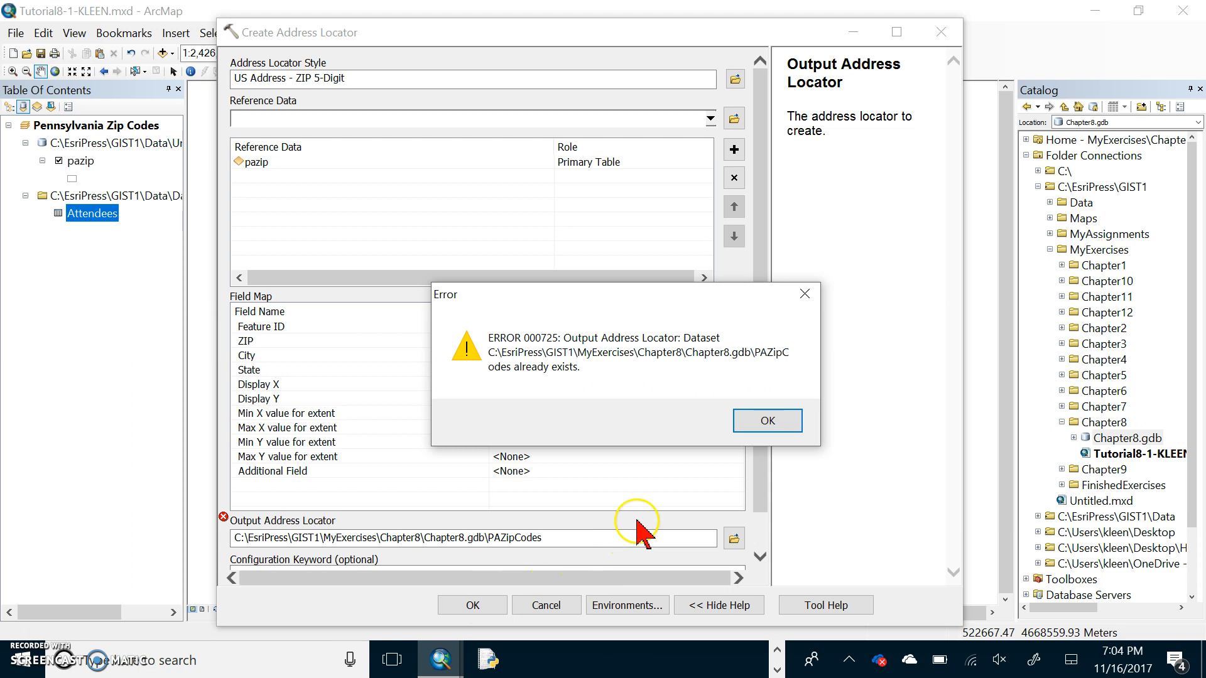
{"action": "left_click", "coordinate": [766, 421]}
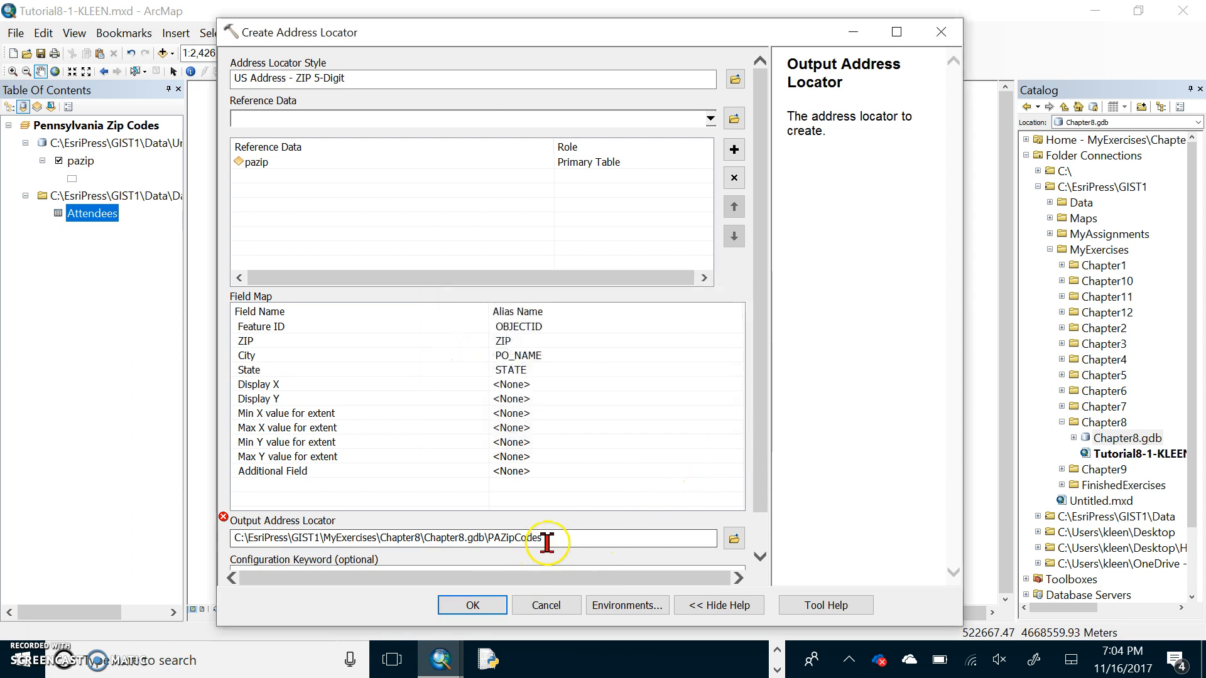
{"action": "type", "text": "2"}
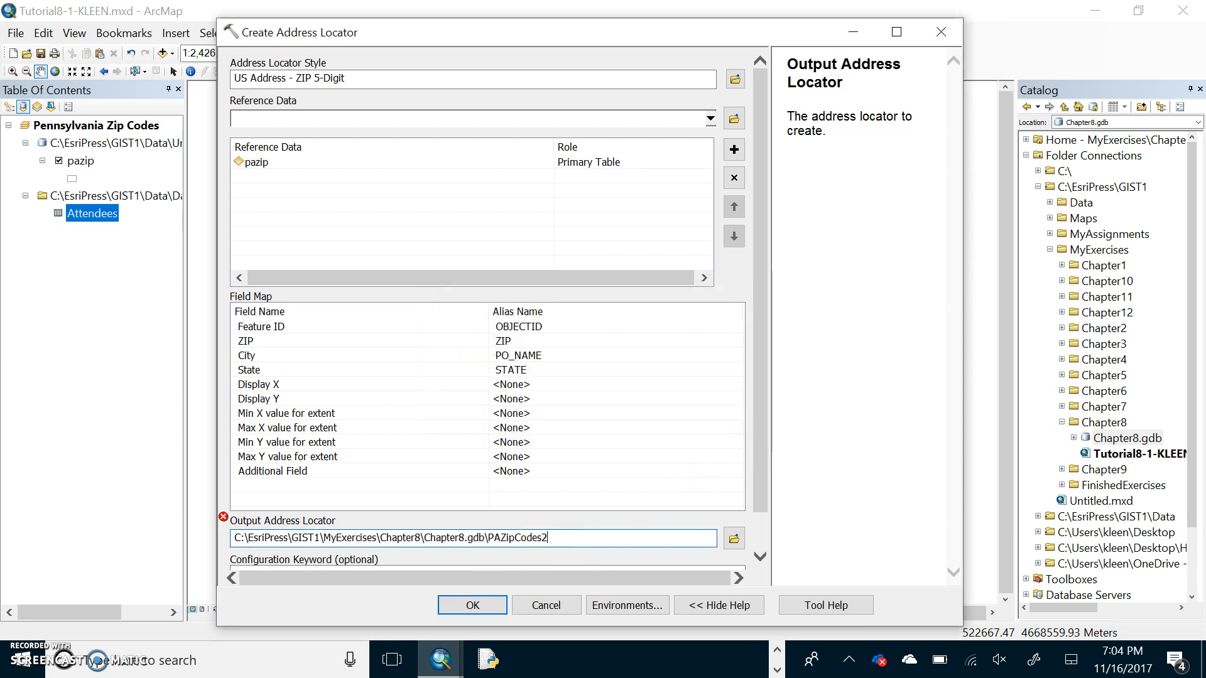
{"action": "left_click", "coordinate": [470, 605]}
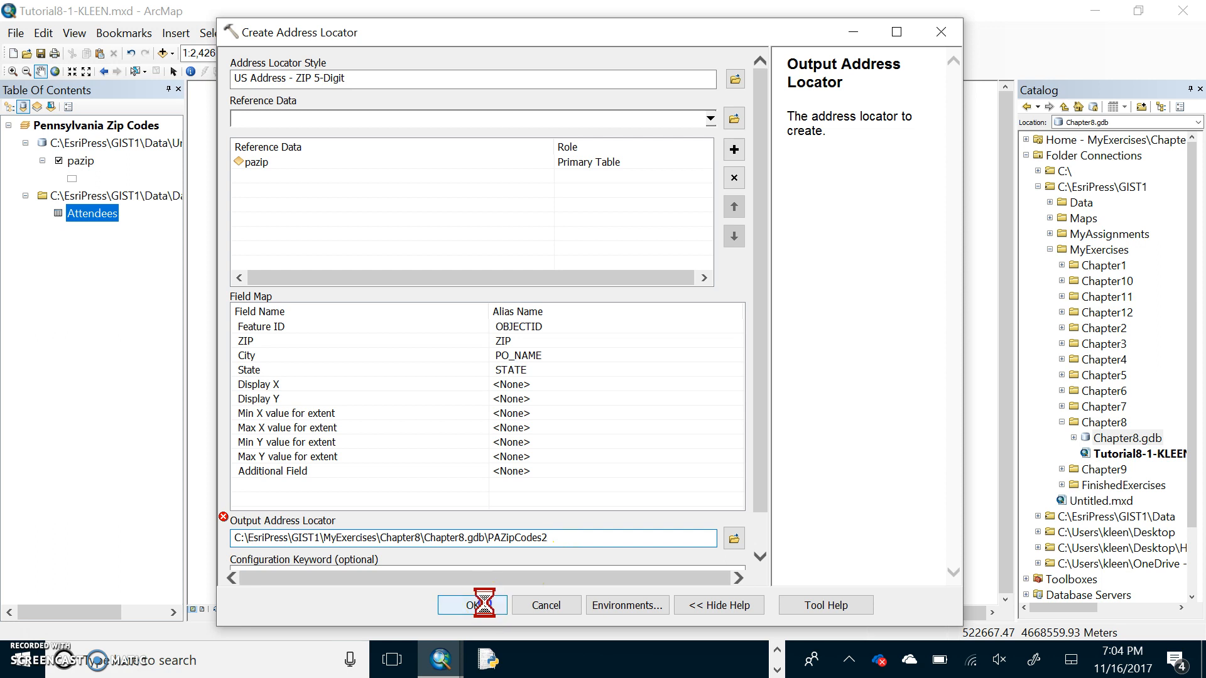
{"action": "left_click", "coordinate": [471, 605]}
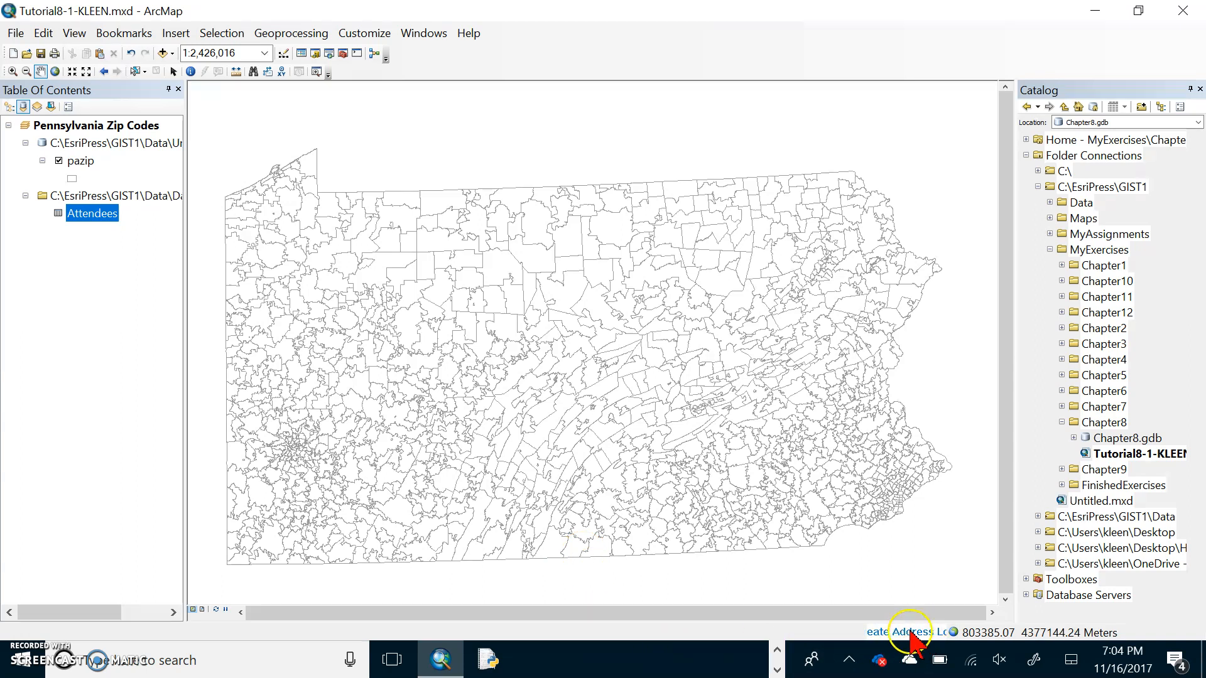
{"action": "mouse_move", "coordinate": [1197, 177]}
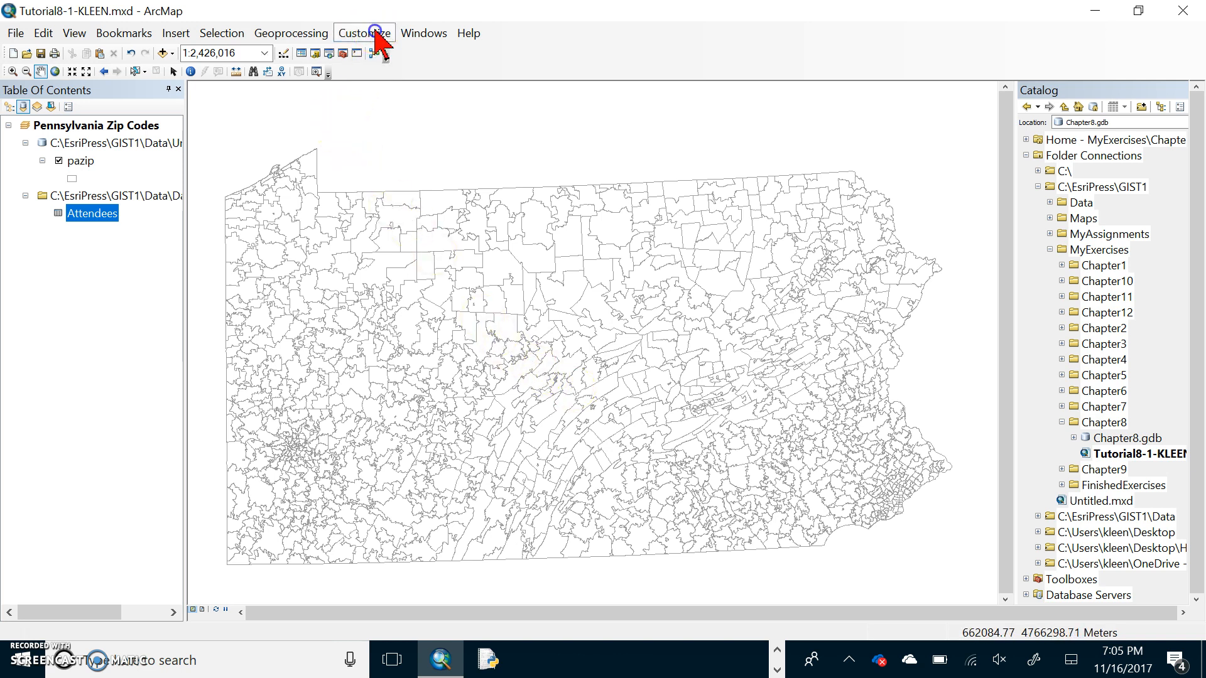
- Show the Geocoding toolbar and choose PAZipCodes2 as the locator for geocoding Attendees
{"action": "left_click", "coordinate": [363, 34]}
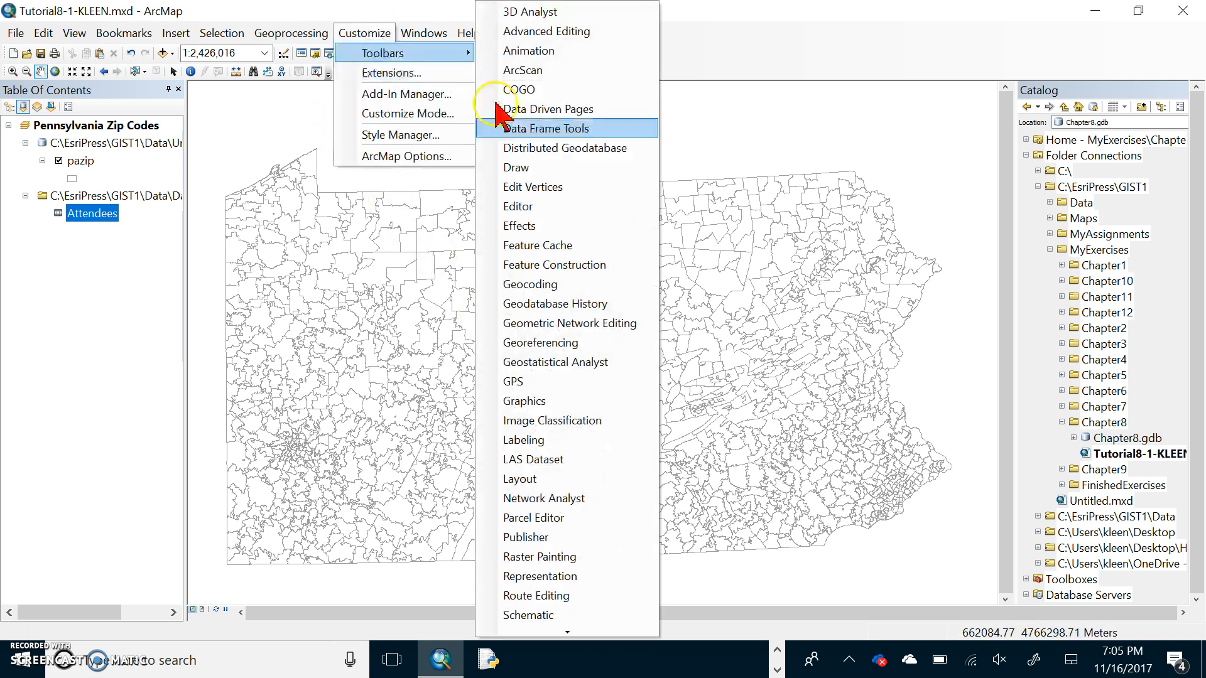
{"action": "left_click", "coordinate": [531, 283]}
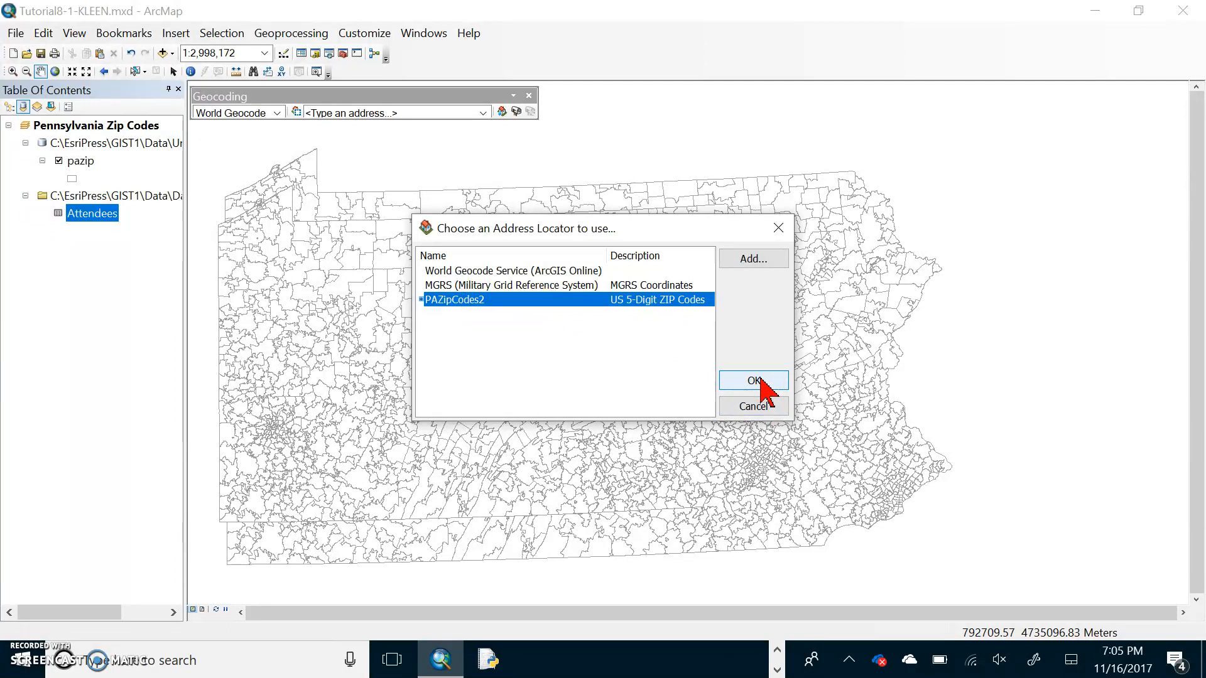
{"action": "left_click", "coordinate": [752, 381]}
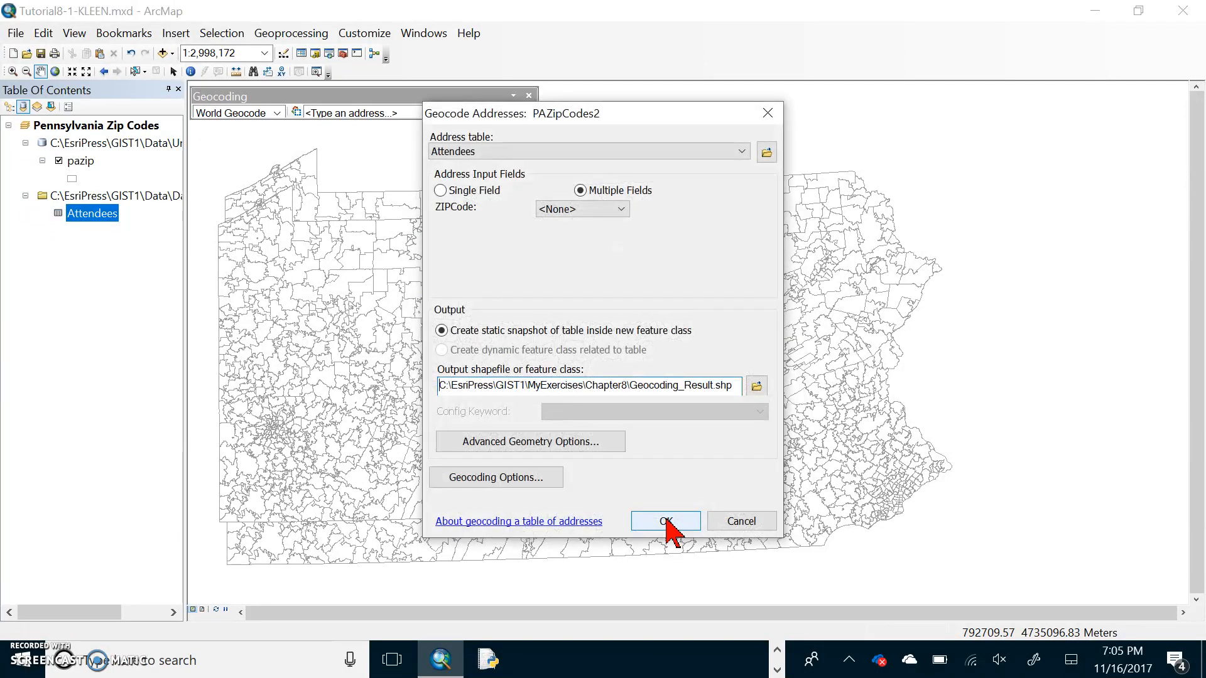
{"action": "mouse_move", "coordinate": [444, 250]}
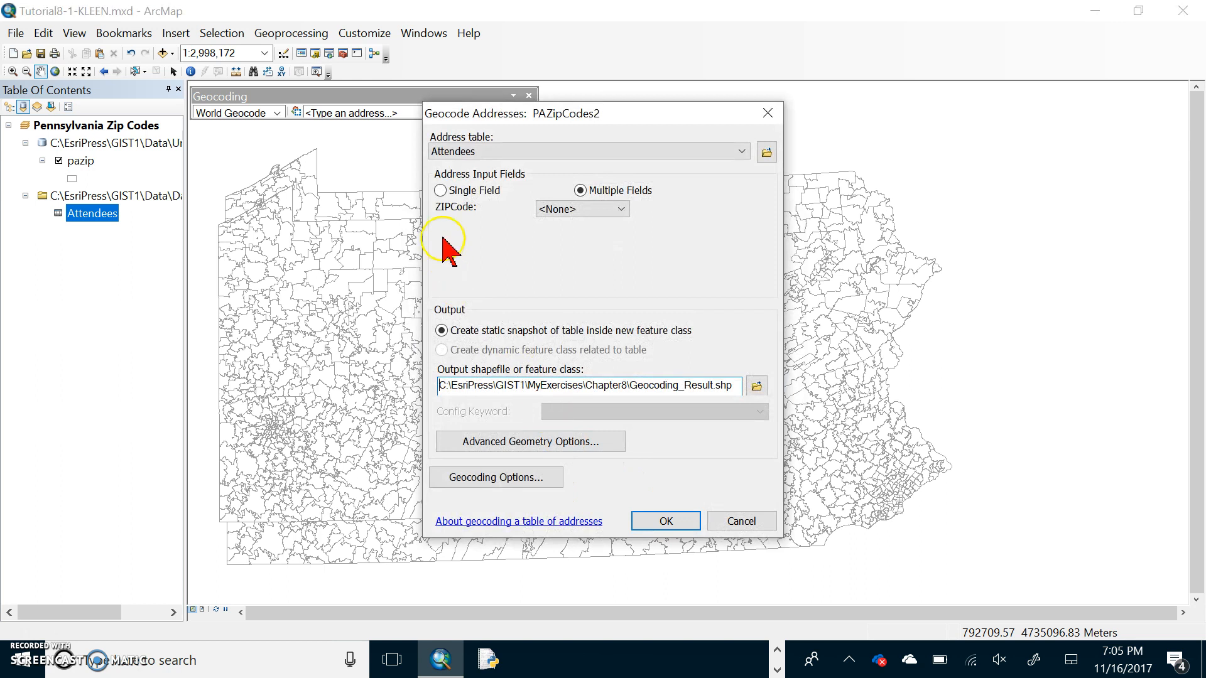
- Geocode Attendees from the single ZIP_Code field into the output AttendeesZIP
{"action": "left_click", "coordinate": [442, 190]}
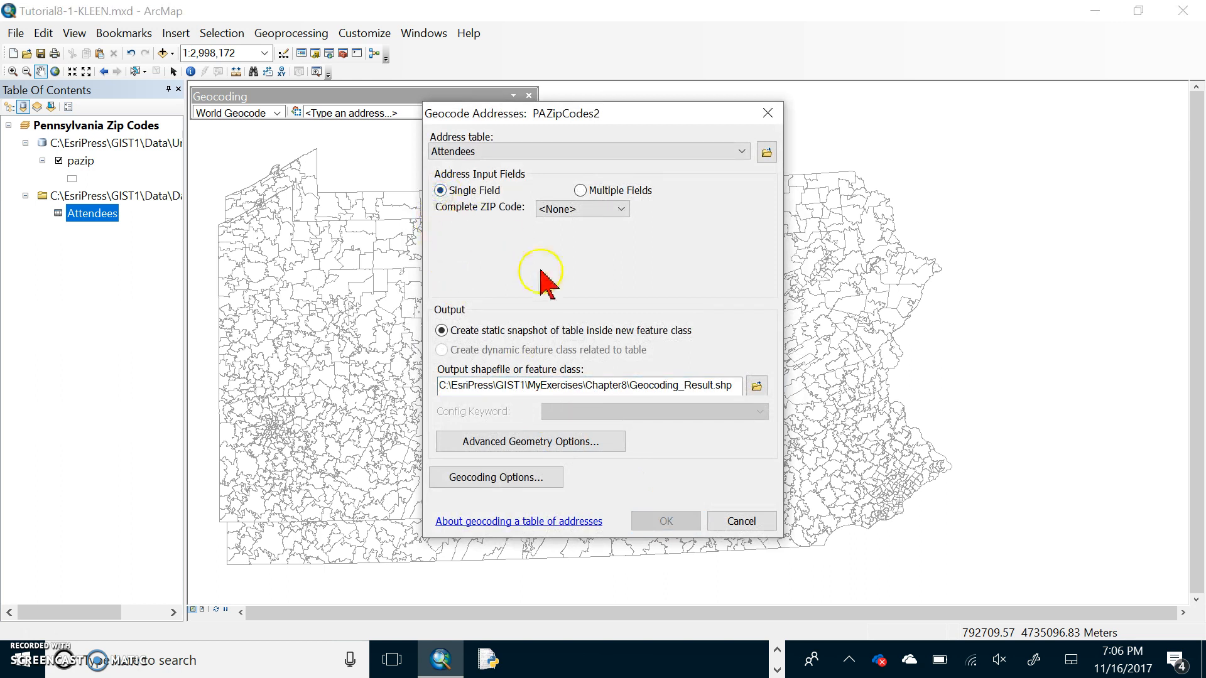
{"action": "mouse_move", "coordinate": [552, 285]}
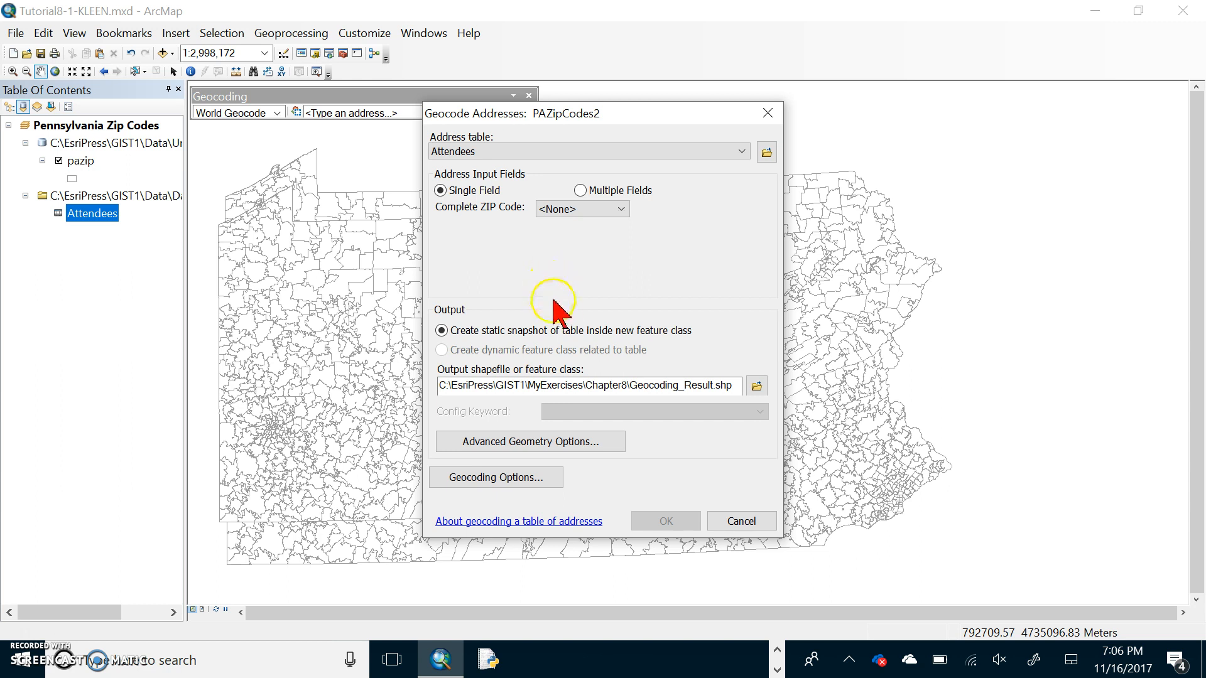
{"action": "mouse_move", "coordinate": [630, 384]}
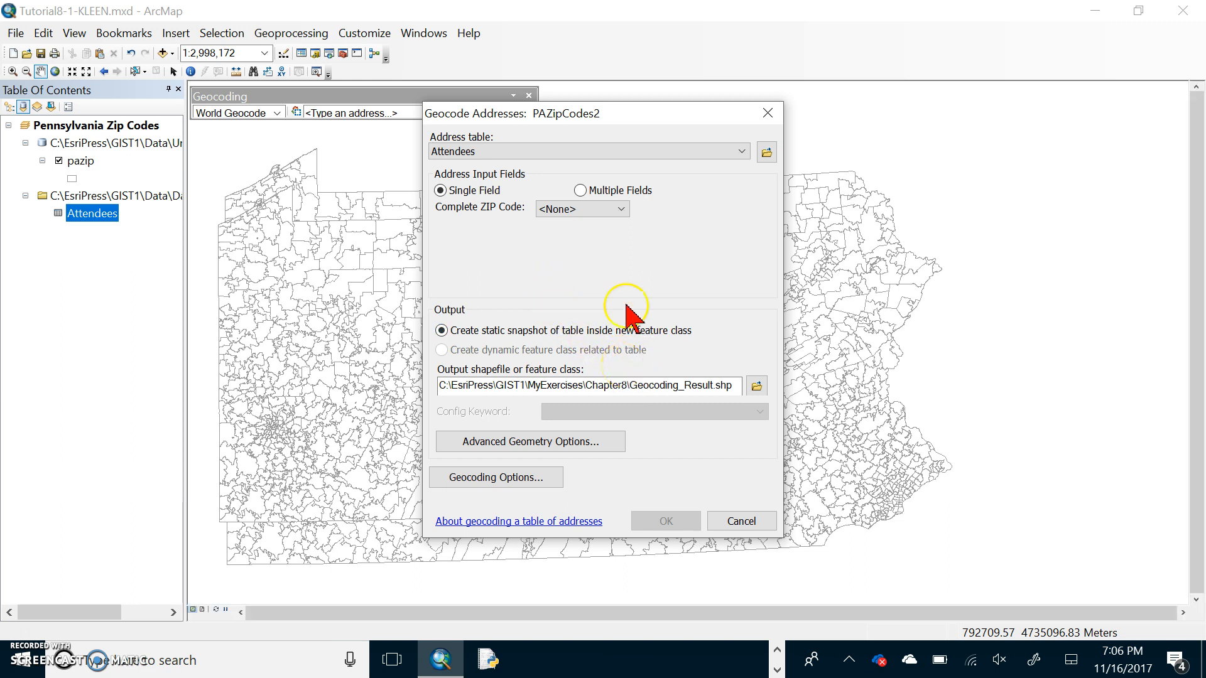
{"action": "left_click", "coordinate": [621, 208]}
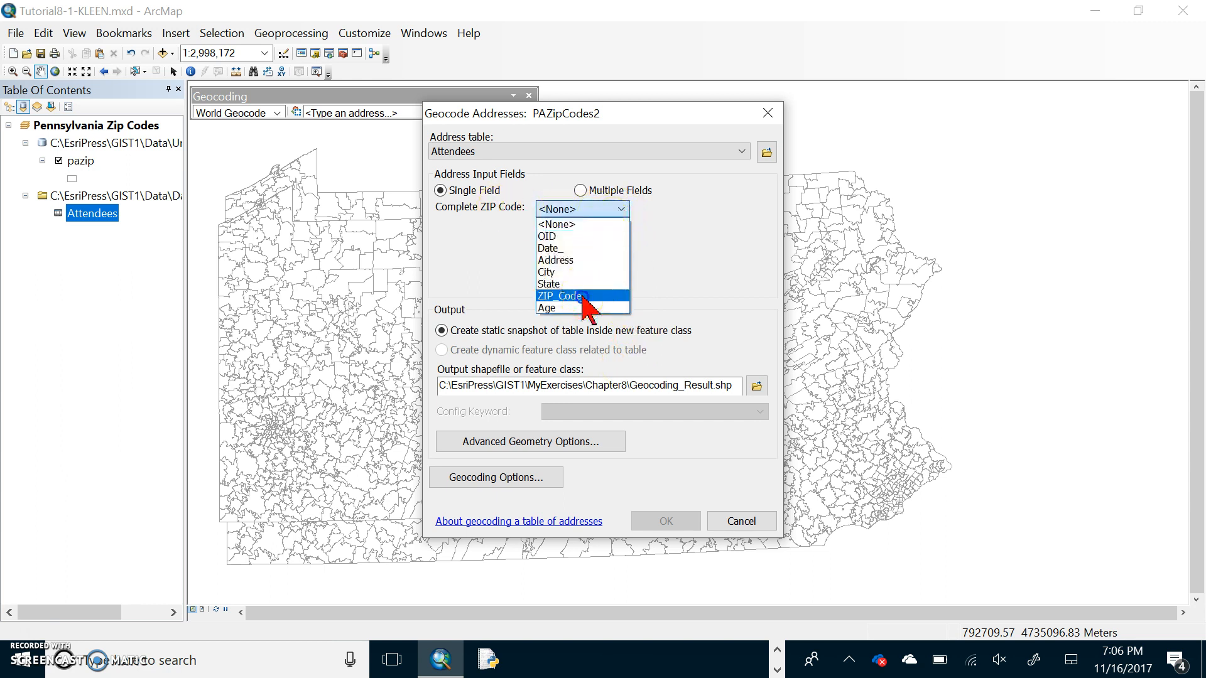
{"action": "left_click", "coordinate": [560, 296]}
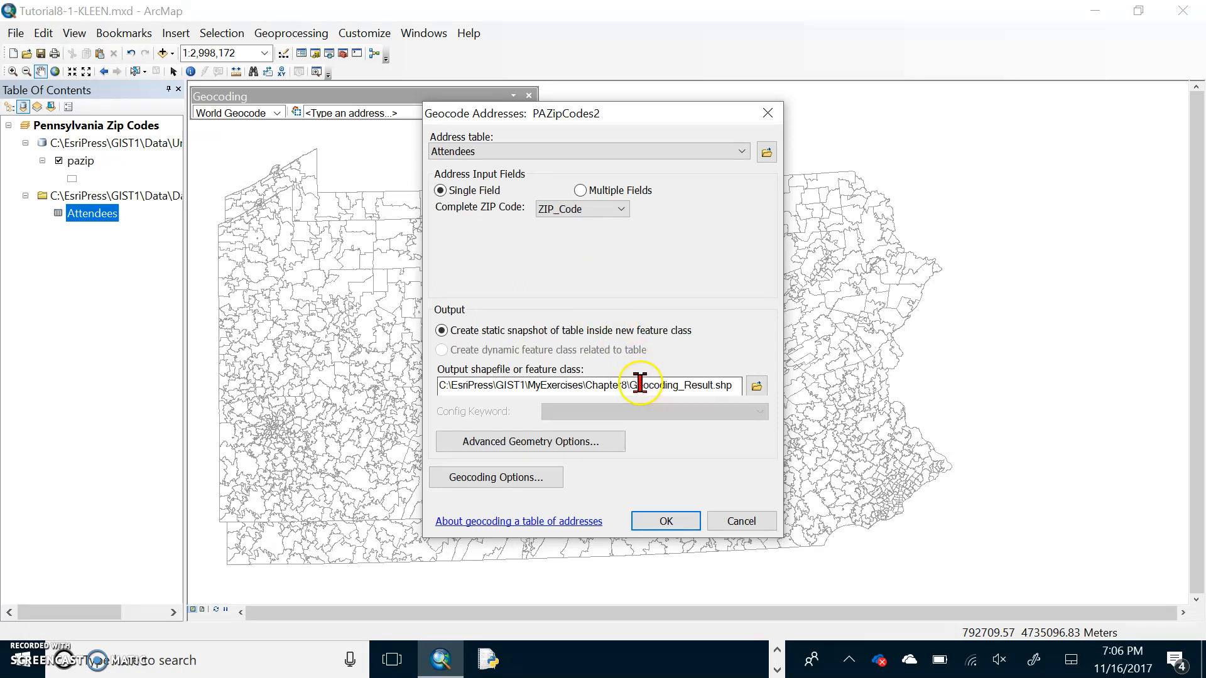
{"action": "double_click", "coordinate": [677, 385]}
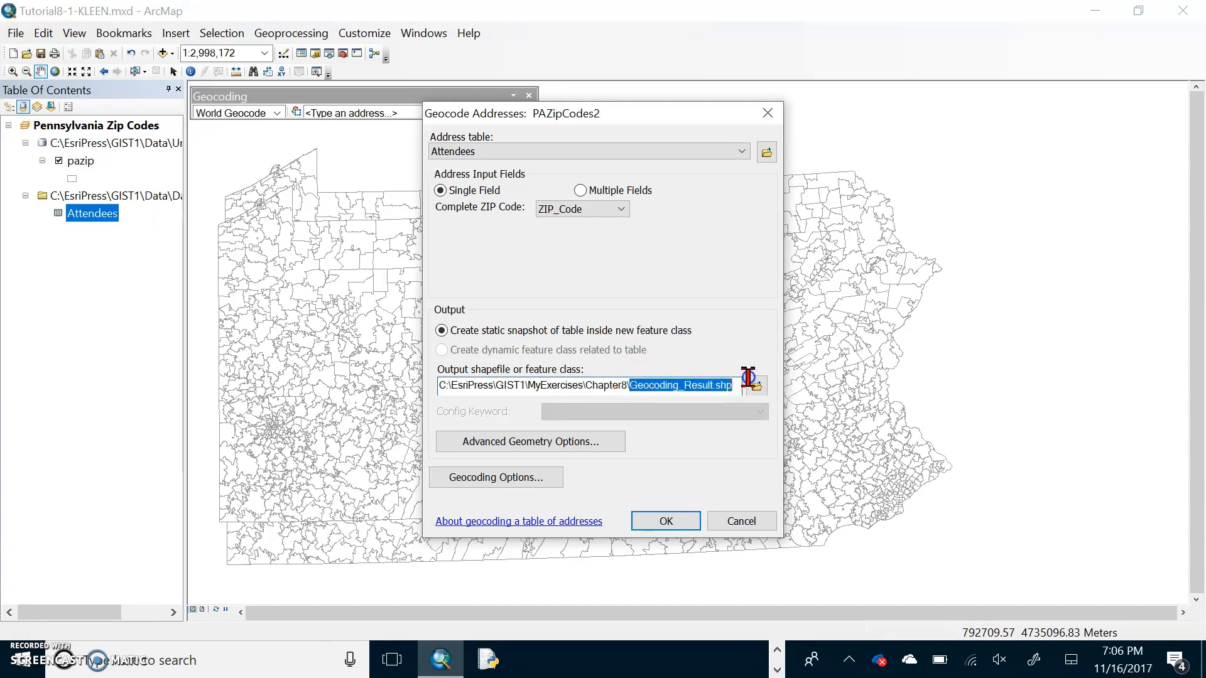
{"action": "type", "text": "A"}
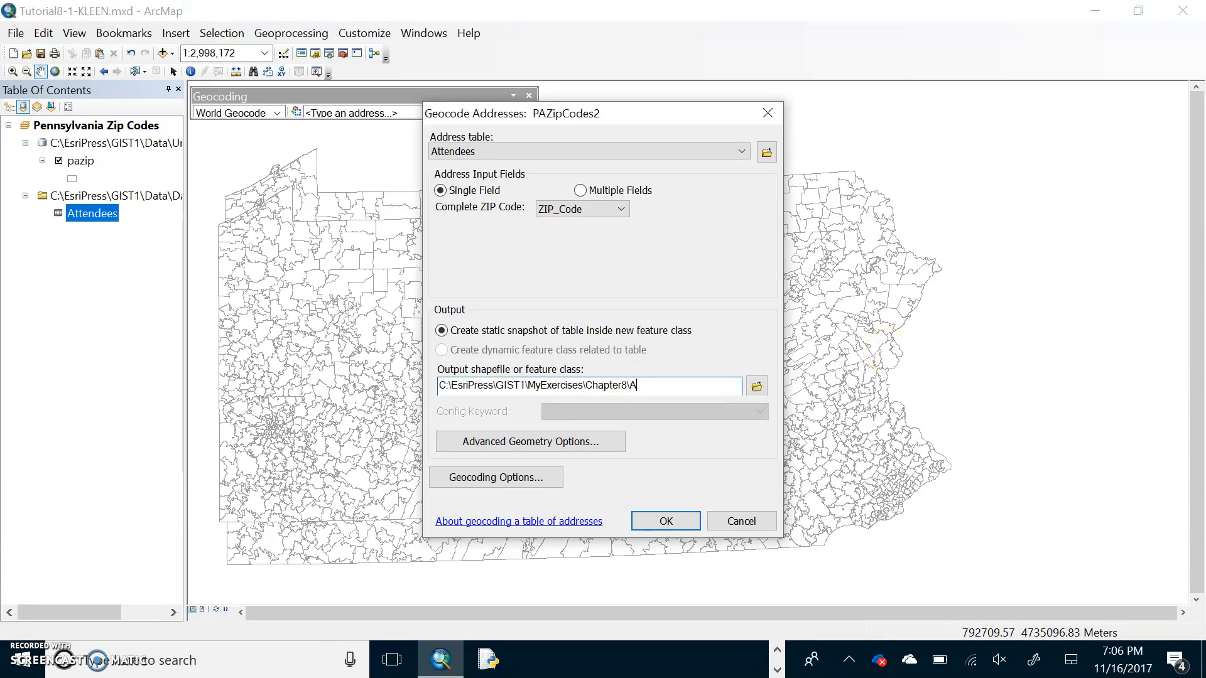
{"action": "type", "text": "ttendees"}
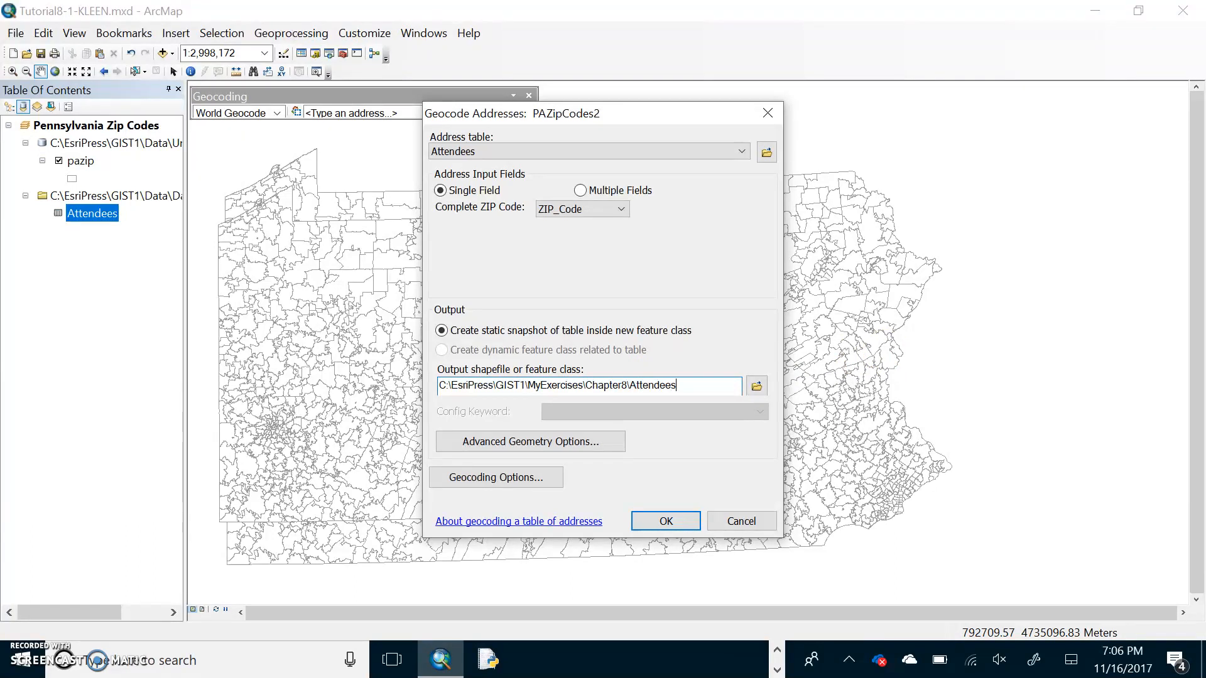
{"action": "type", "text": "ZIP"}
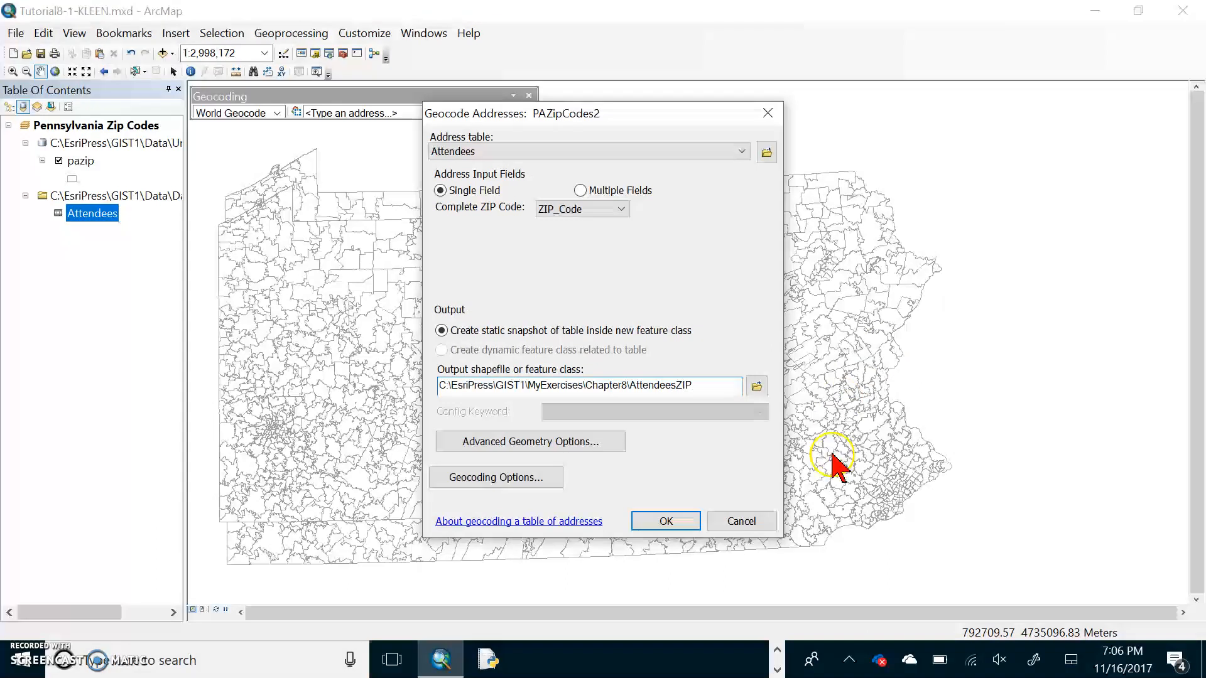
{"action": "left_click", "coordinate": [665, 521]}
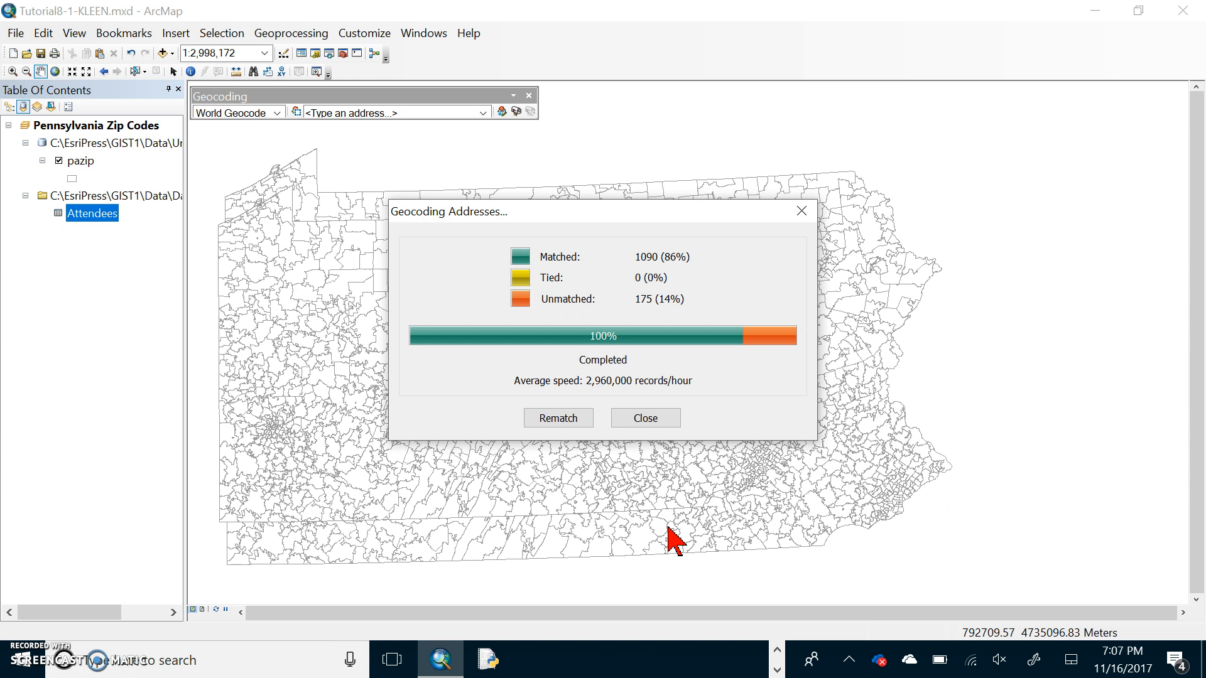
{"action": "mouse_move", "coordinate": [604, 370]}
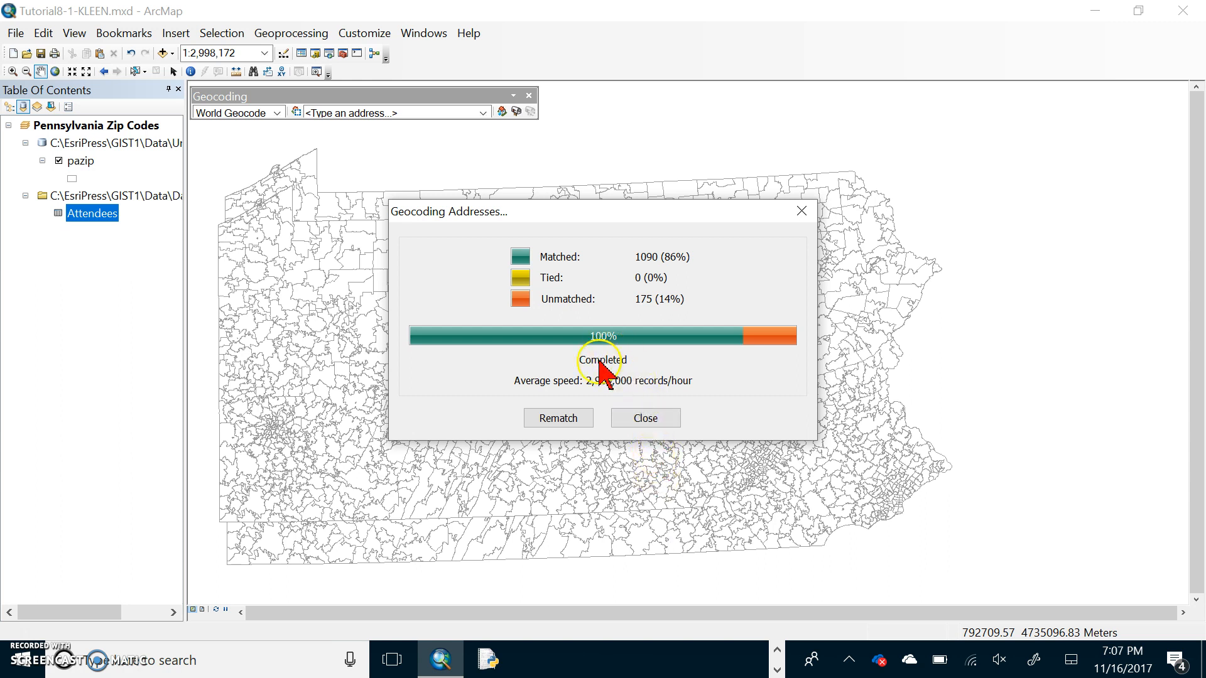
{"action": "mouse_move", "coordinate": [669, 322]}
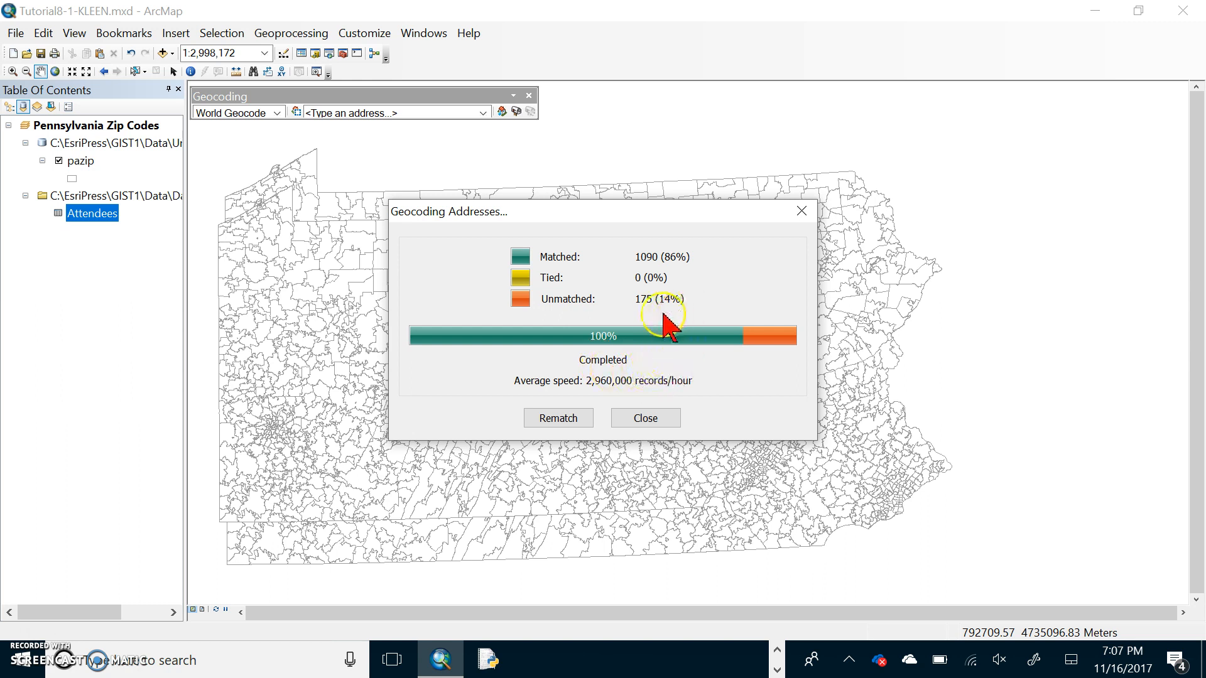
{"action": "mouse_move", "coordinate": [650, 314]}
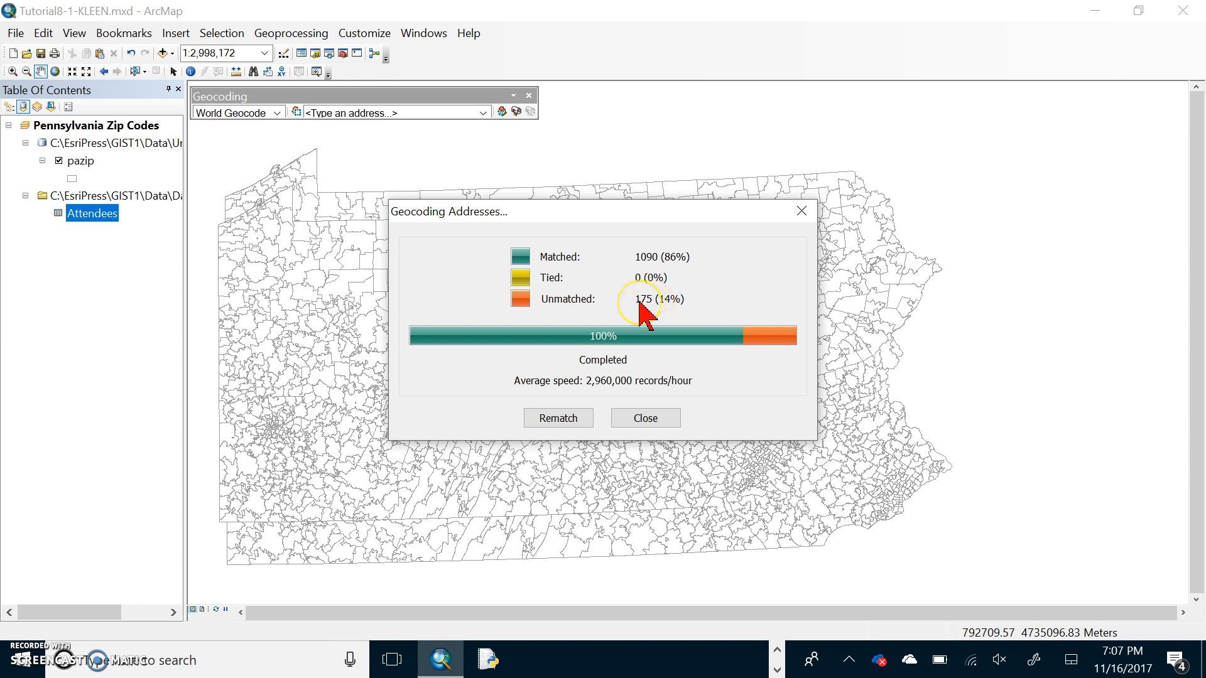
{"action": "mouse_move", "coordinate": [683, 314]}
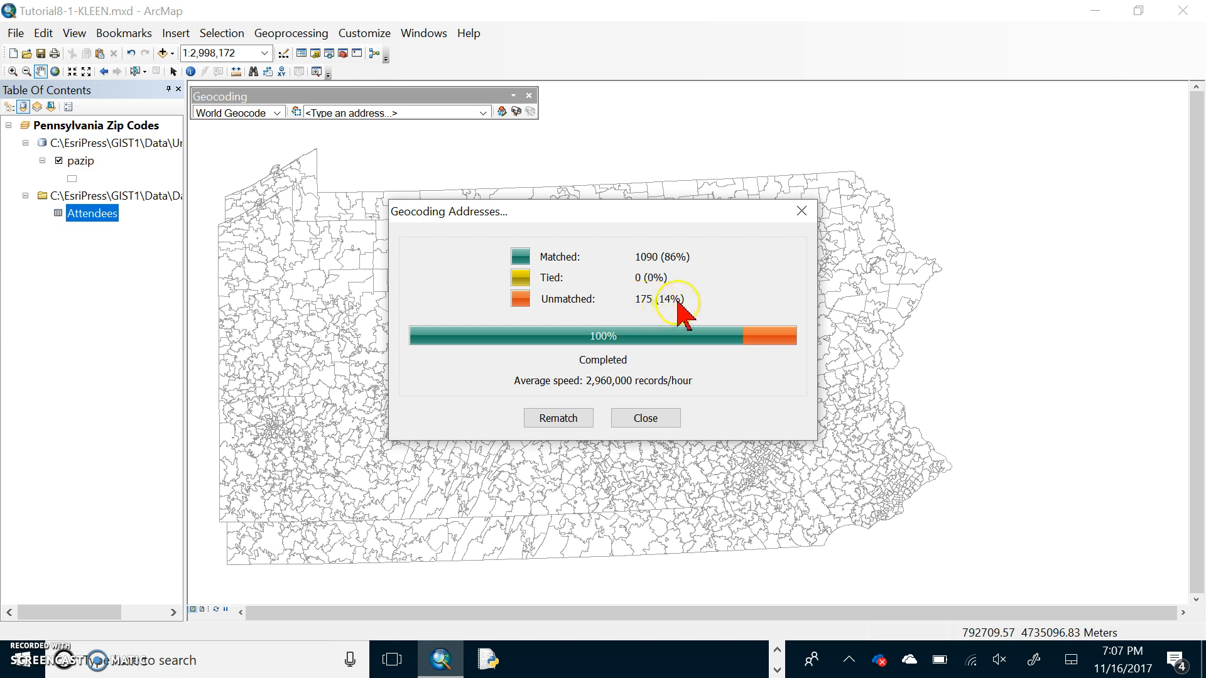
{"action": "mouse_move", "coordinate": [650, 315]}
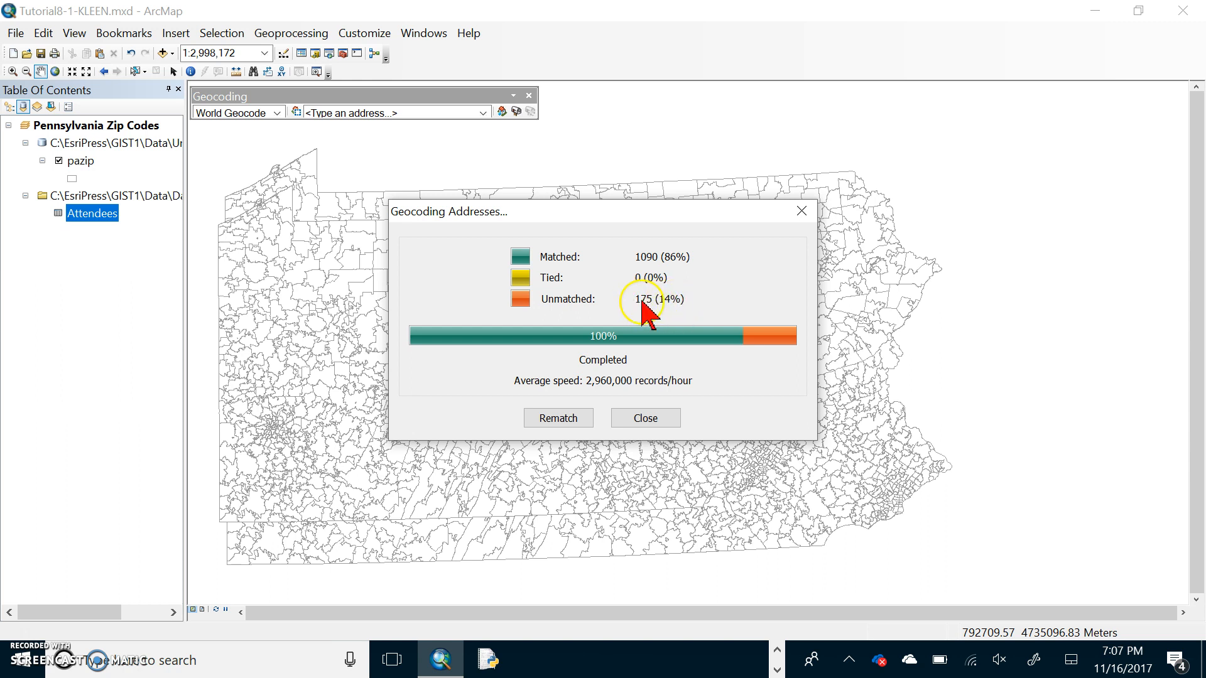
{"action": "mouse_move", "coordinate": [658, 308]}
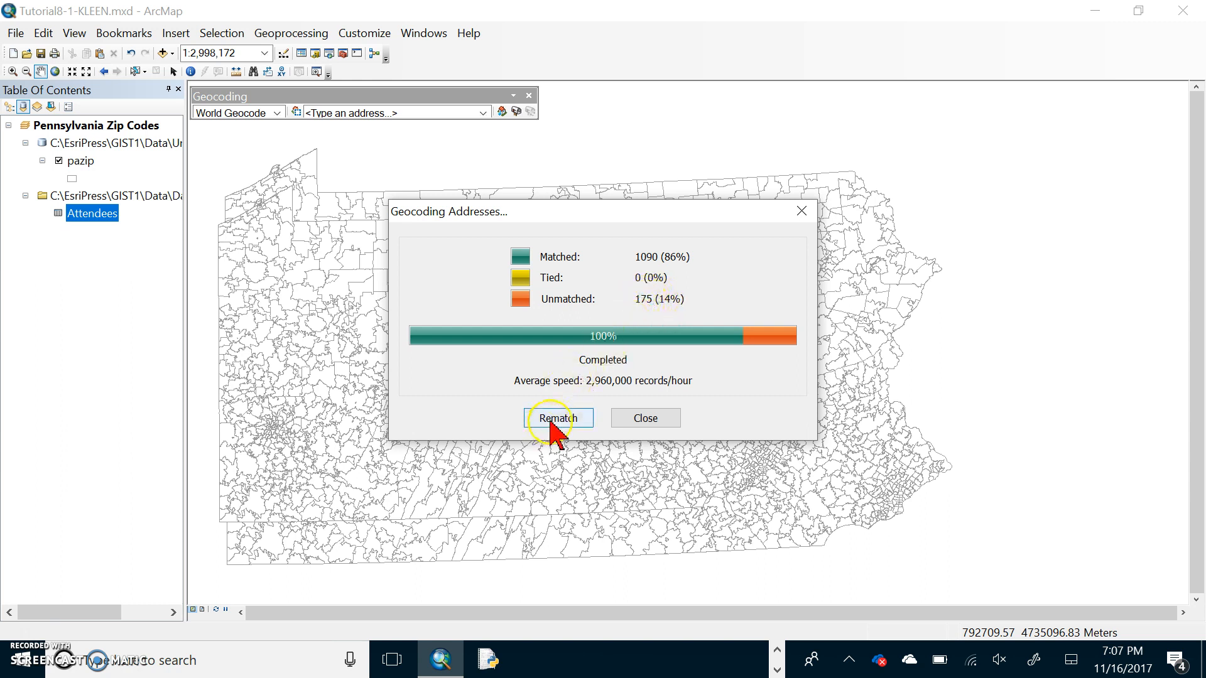
- Close the geocoding summary reporting 1090 matched and 175 unmatched attendees
{"action": "left_click", "coordinate": [644, 417]}
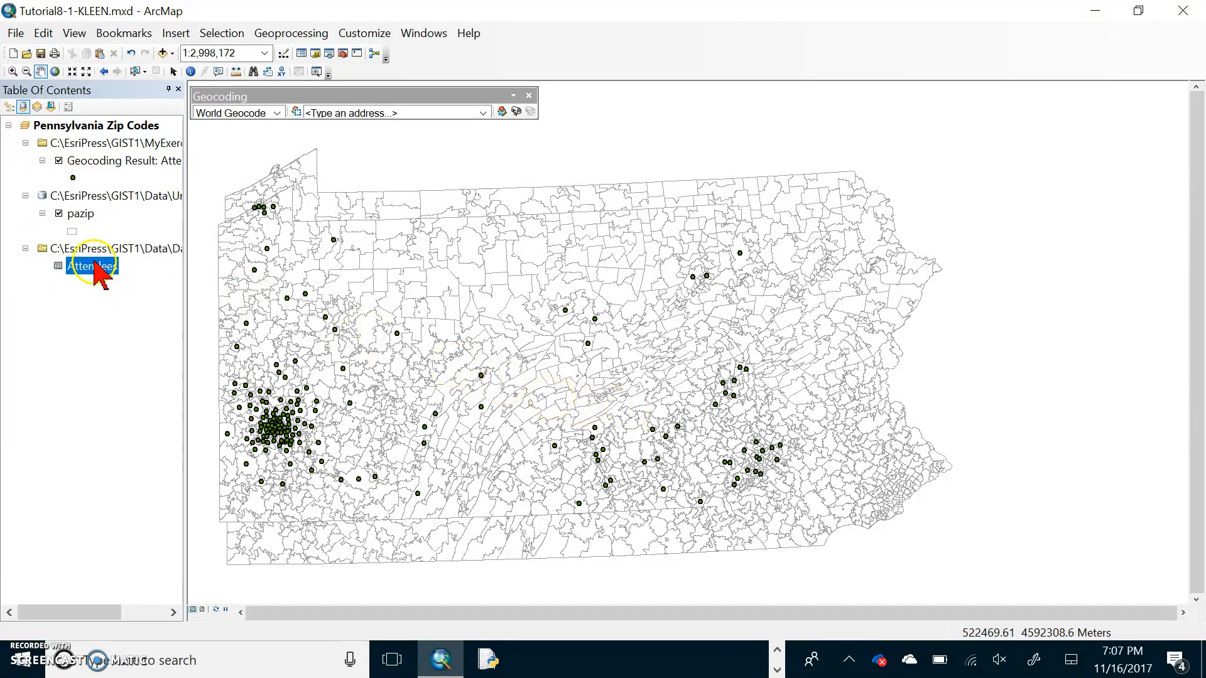
- Open the Geocoding Result: AttendeesZIP attribute table and bring up Match_addr column options
{"action": "right_click", "coordinate": [123, 160]}
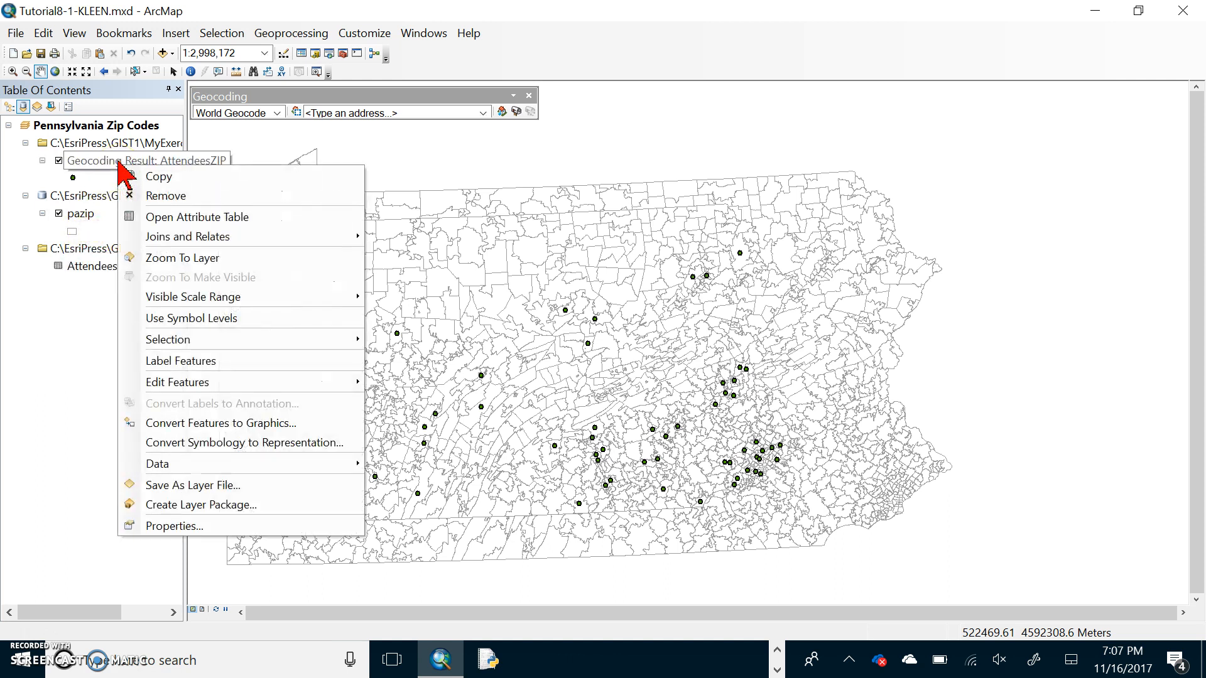
{"action": "left_click", "coordinate": [182, 258]}
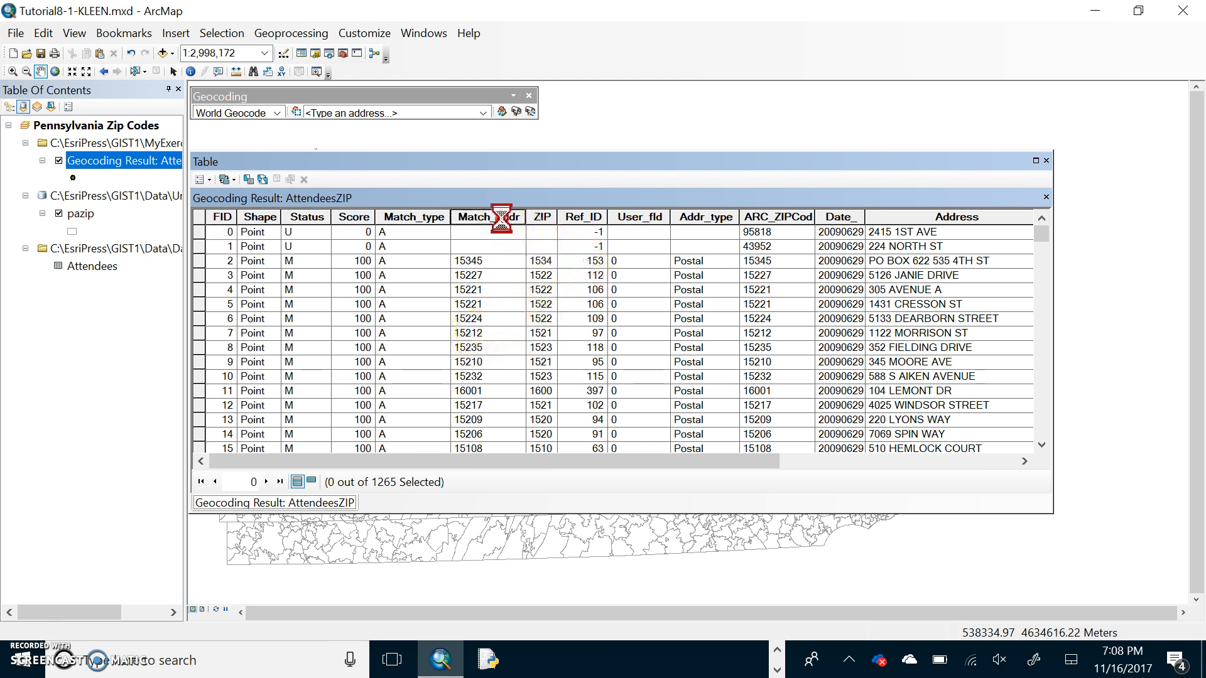
{"action": "right_click", "coordinate": [487, 216]}
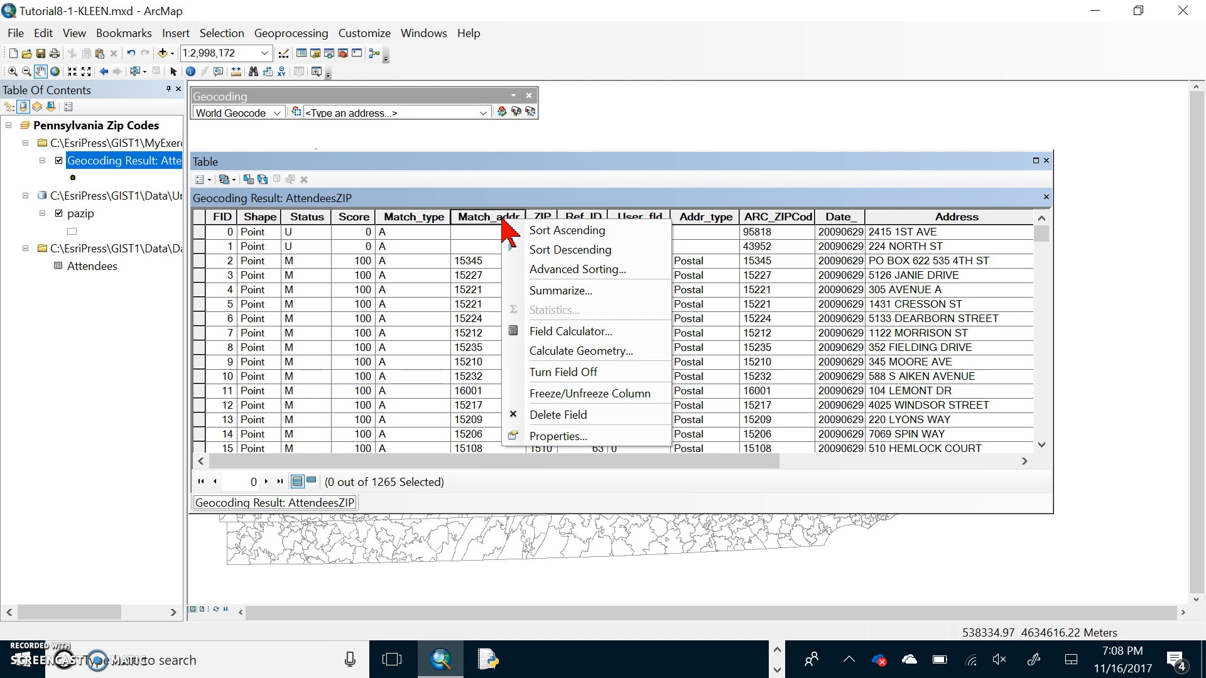
{"action": "mouse_move", "coordinate": [565, 291]}
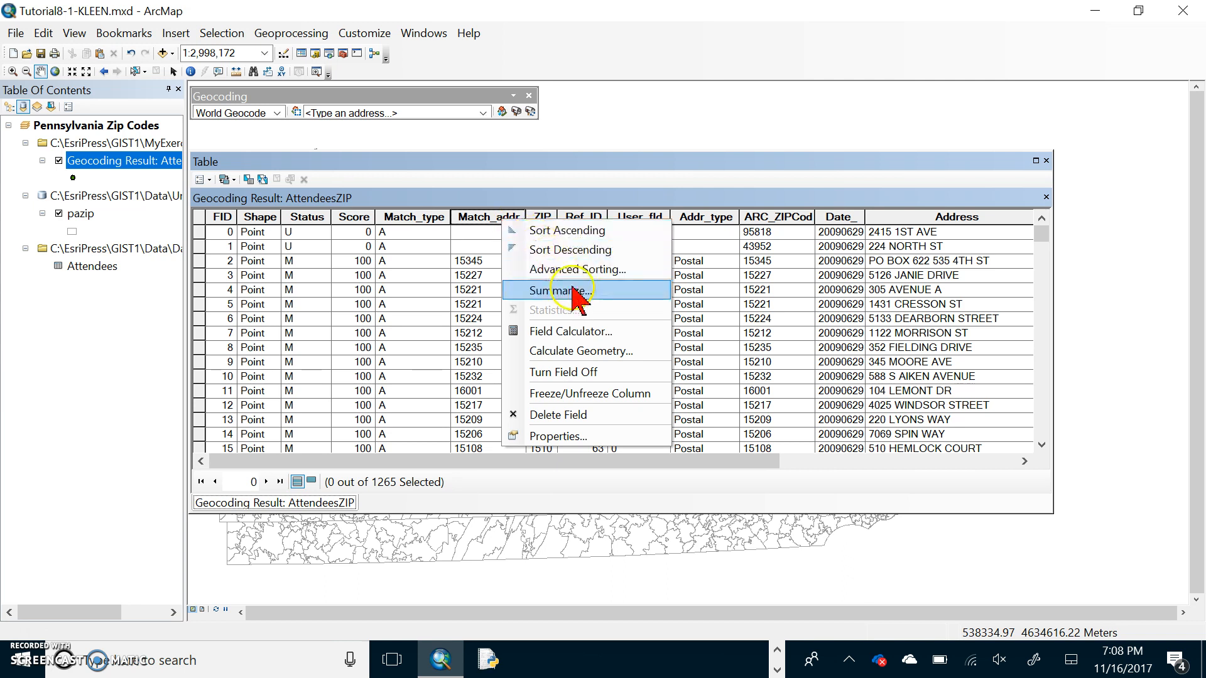
- Summarize Match_addr into a CountAttendees table and add it to the map
{"action": "left_click", "coordinate": [562, 290]}
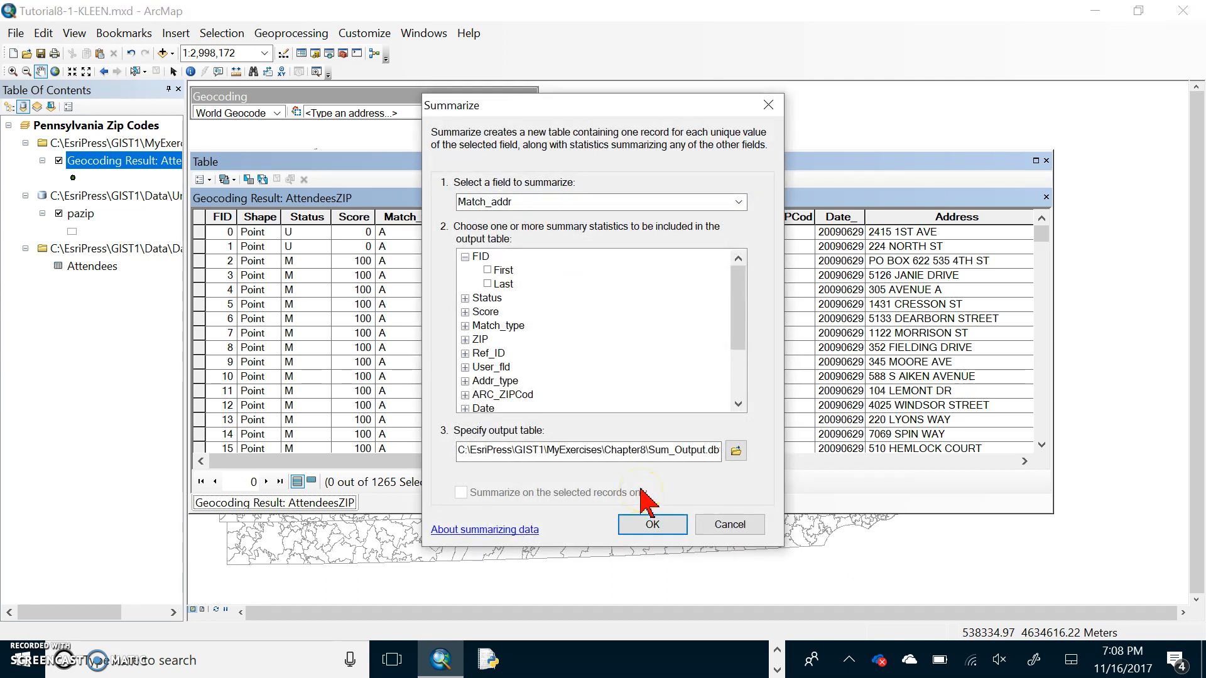
{"action": "mouse_move", "coordinate": [607, 380]}
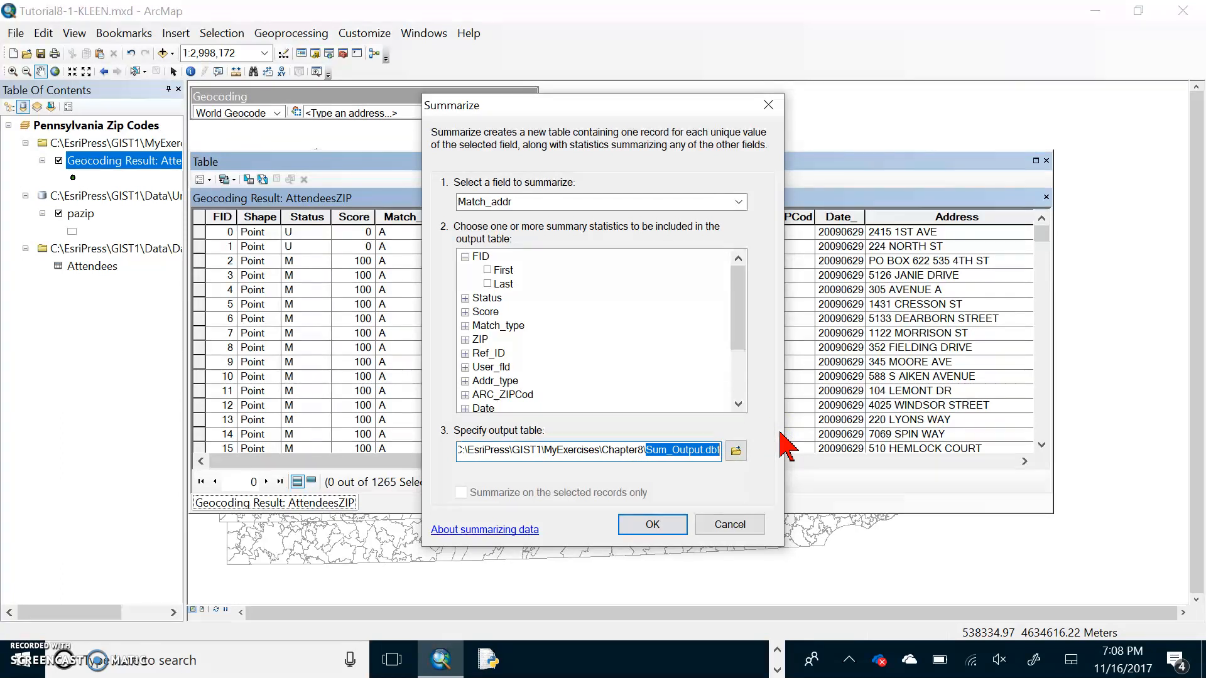
{"action": "type", "text": "CountAttende"}
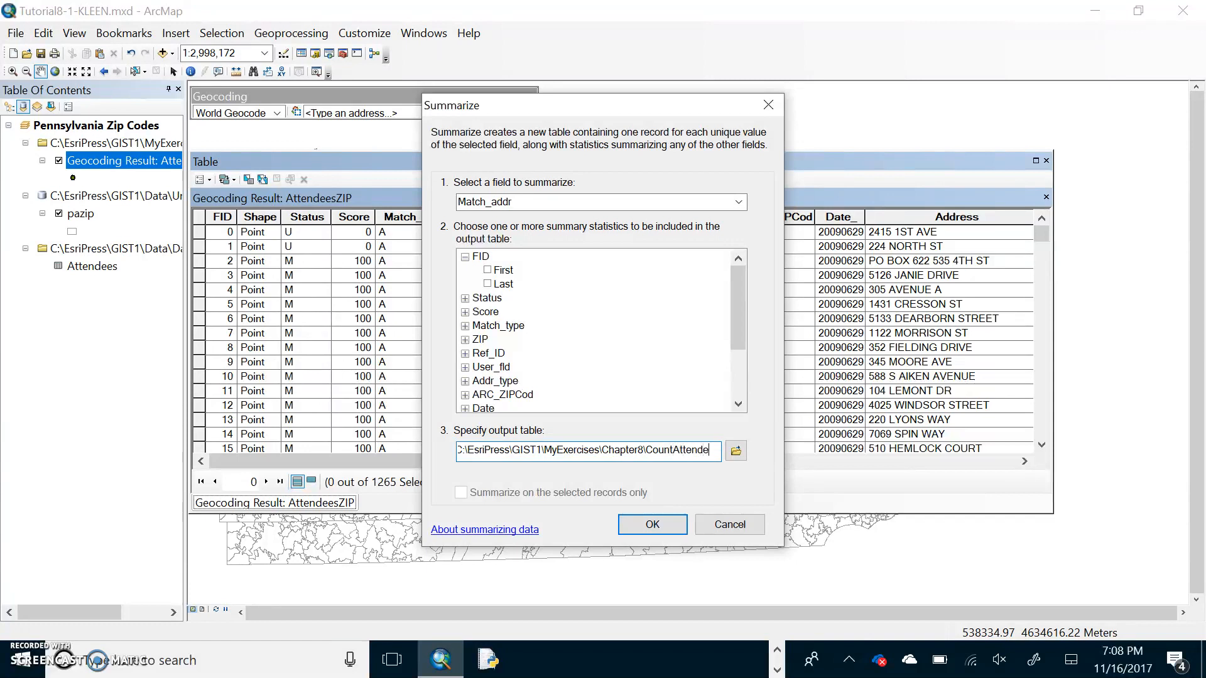
{"action": "left_click", "coordinate": [650, 524]}
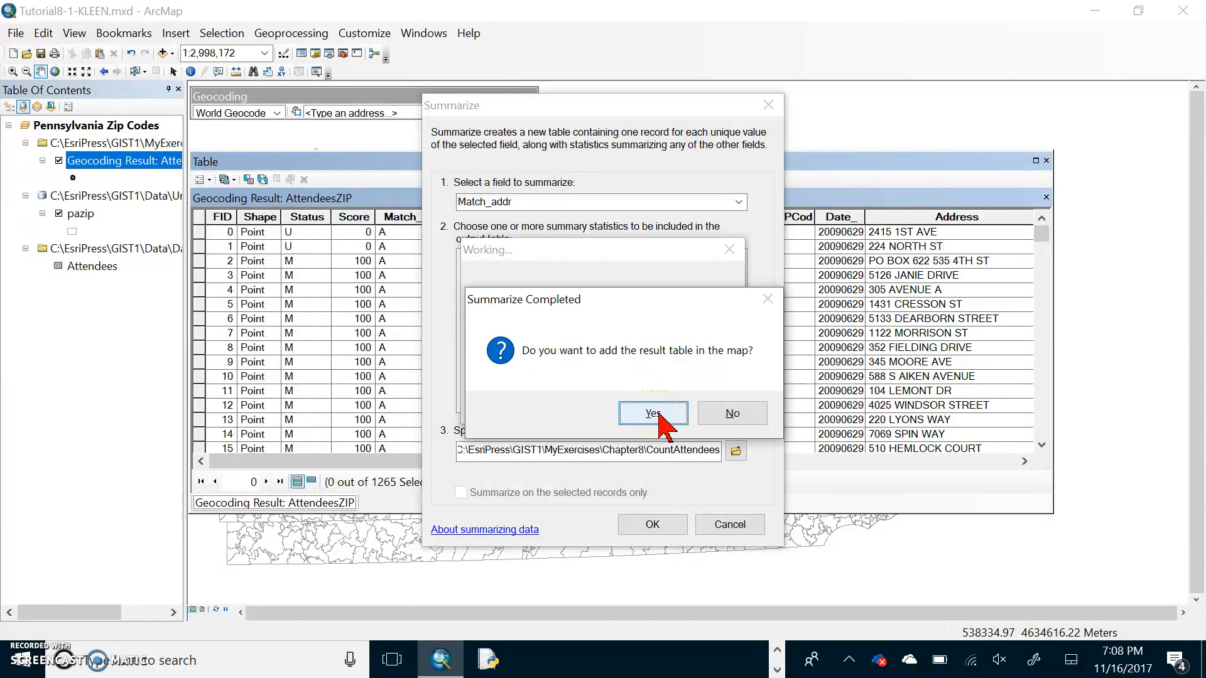
{"action": "left_click", "coordinate": [652, 414]}
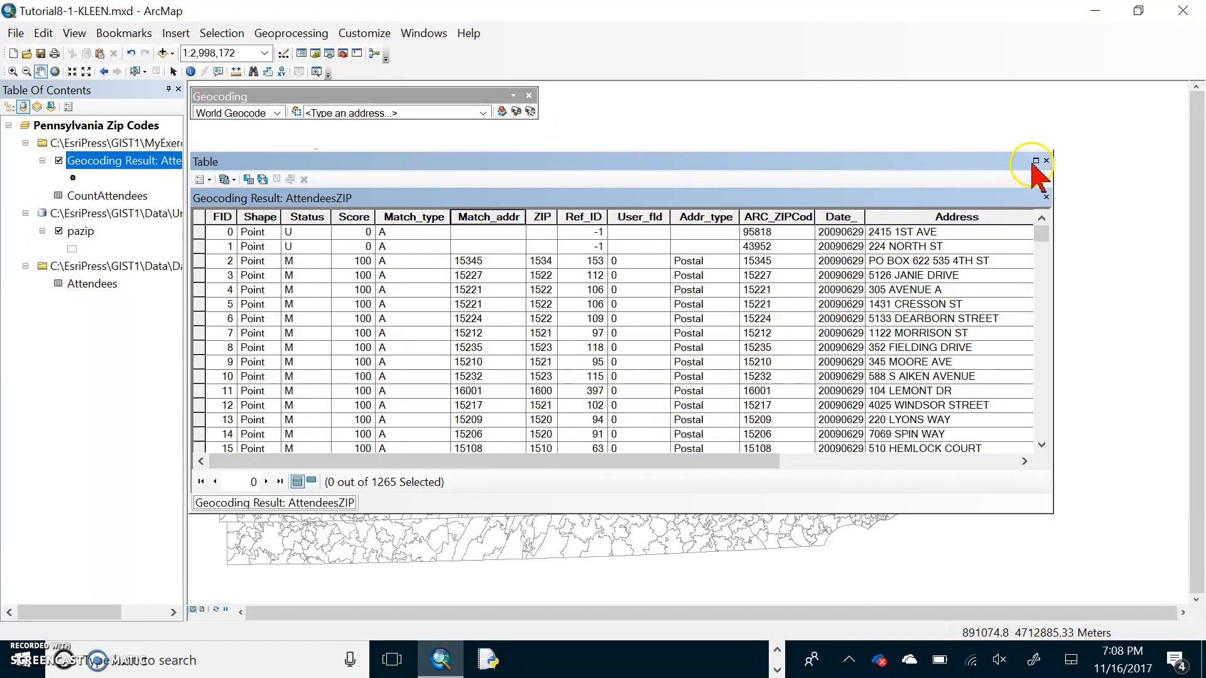
- Close the geocoding result table and open CountAttendees from the Table Of Contents
{"action": "left_click", "coordinate": [1045, 160]}
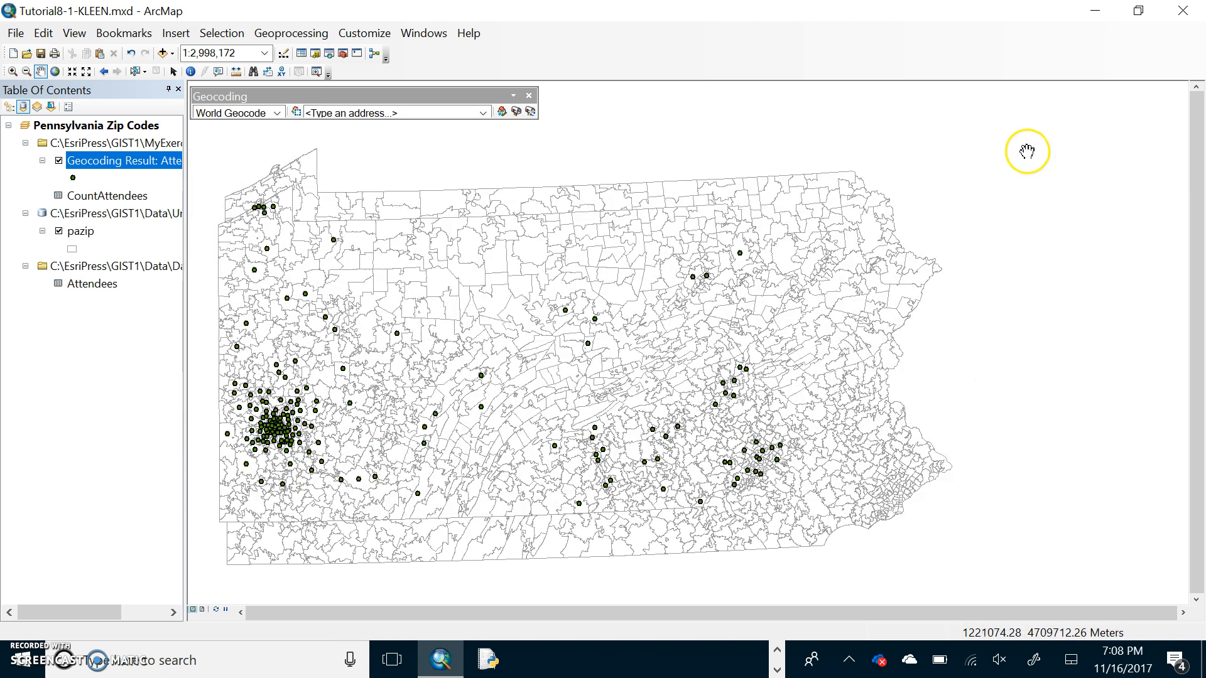
{"action": "mouse_move", "coordinate": [593, 248]}
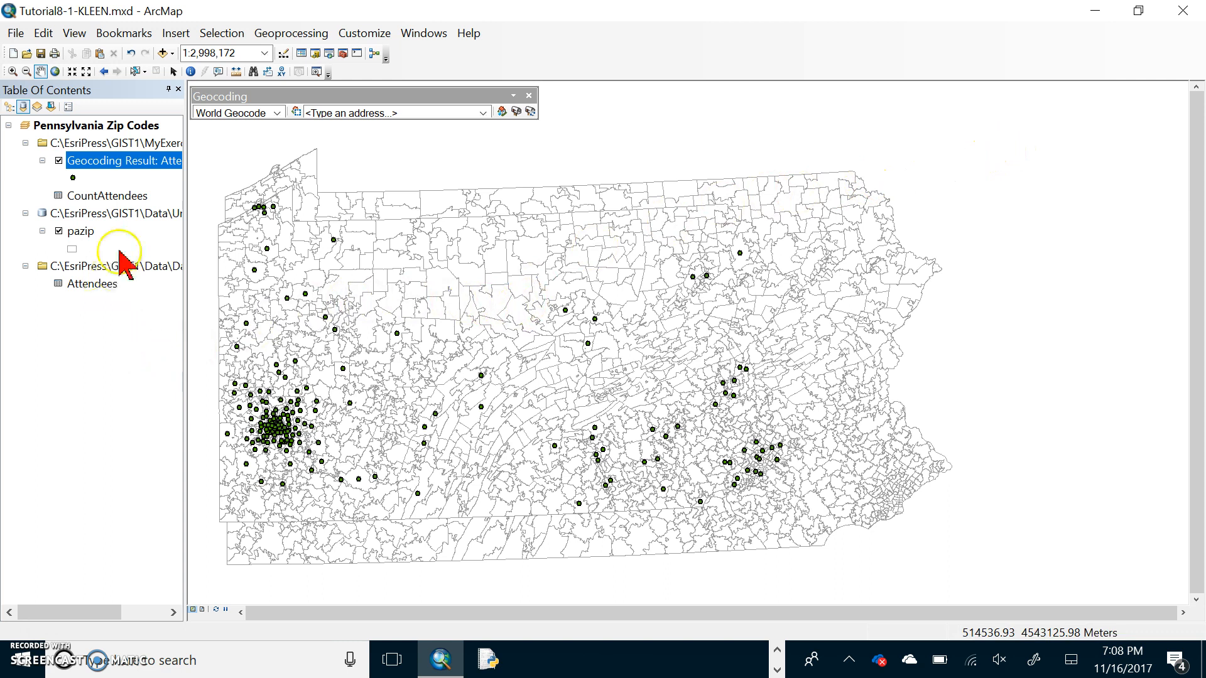
{"action": "right_click", "coordinate": [108, 196]}
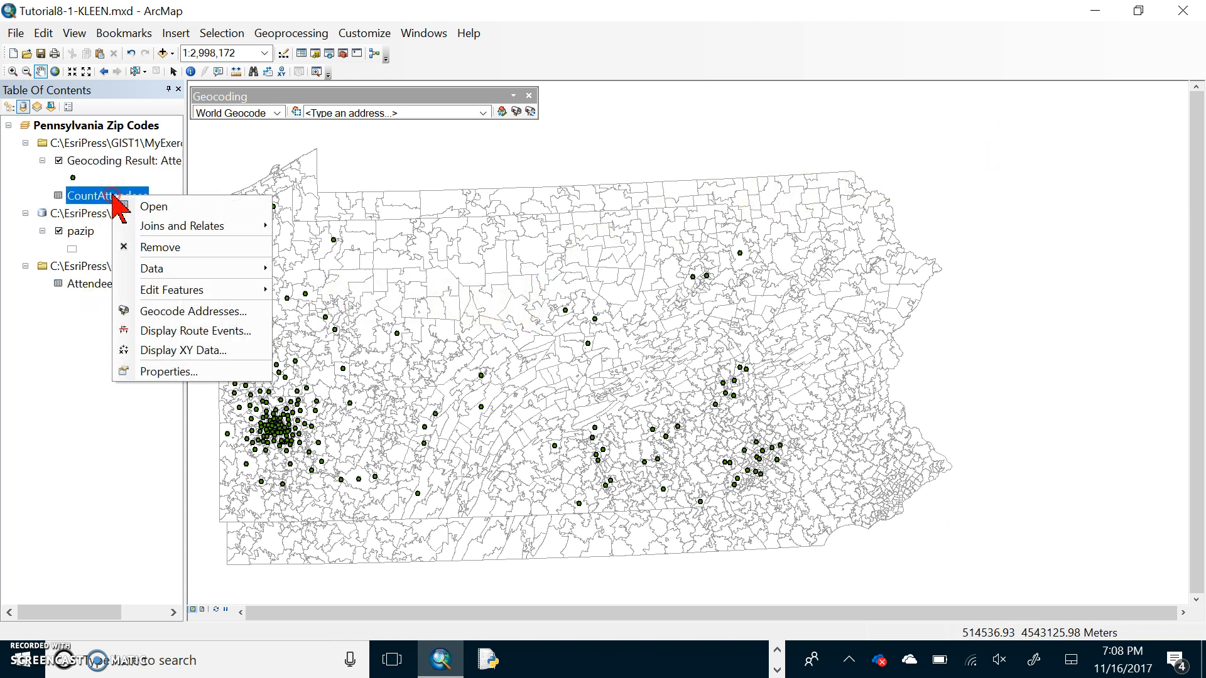
{"action": "mouse_move", "coordinate": [154, 206]}
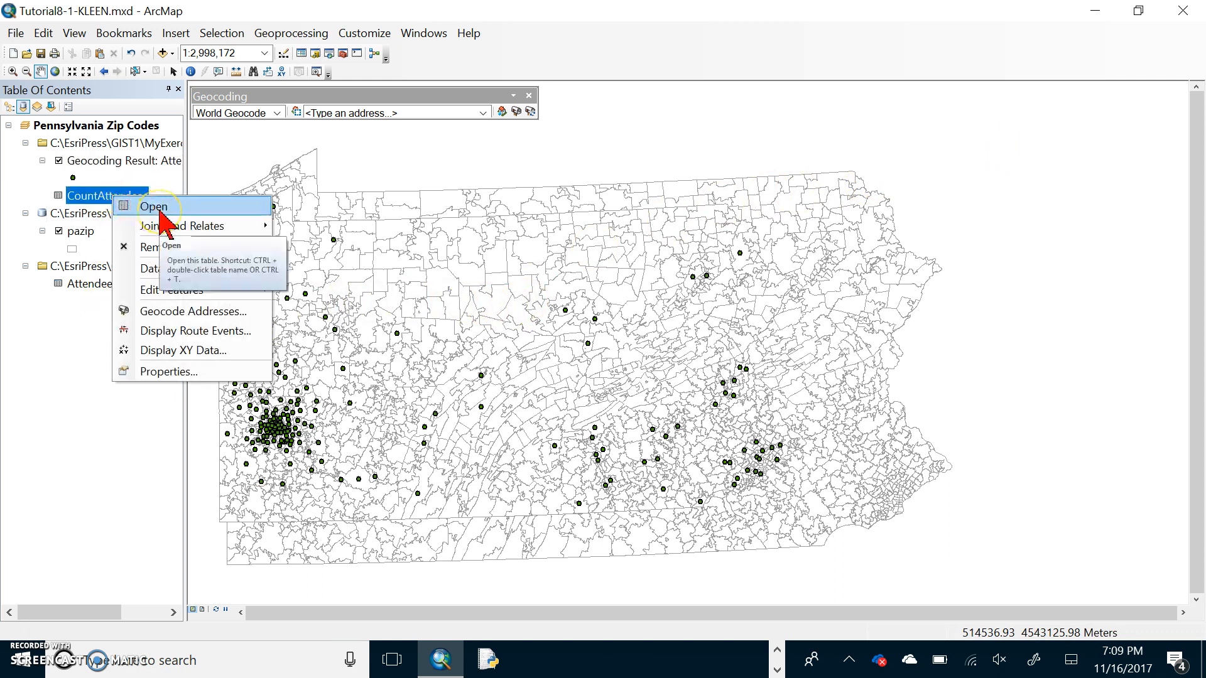
{"action": "left_click", "coordinate": [153, 206]}
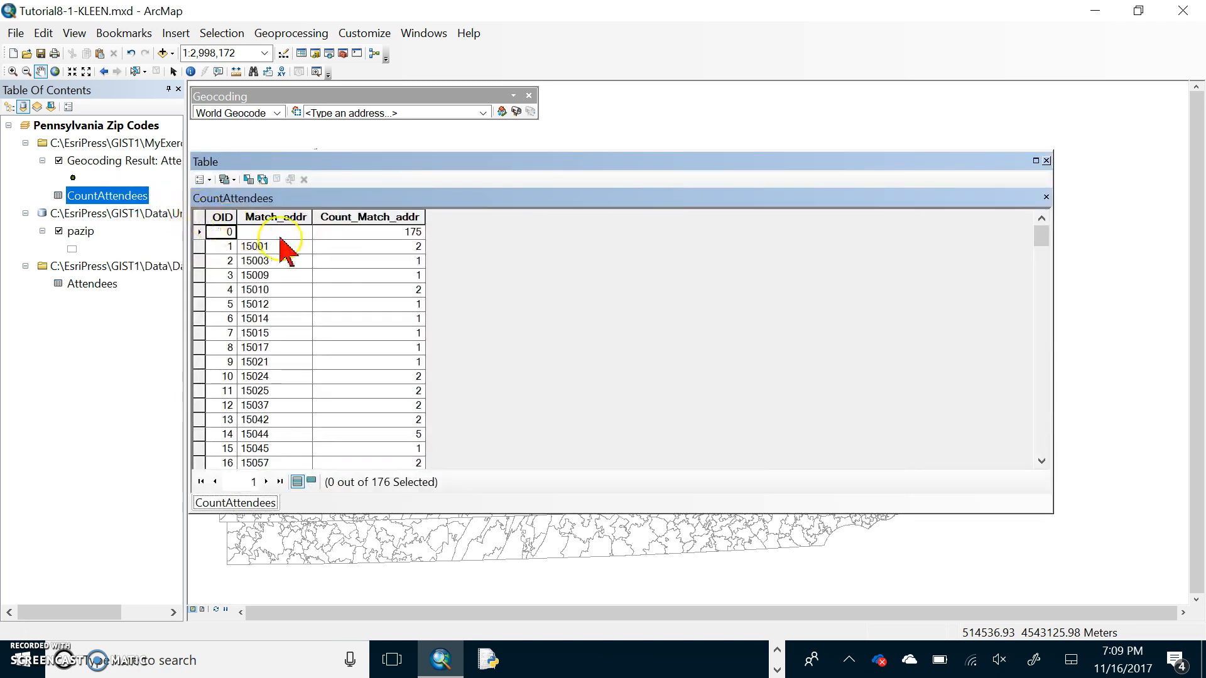
{"action": "mouse_move", "coordinate": [278, 258]}
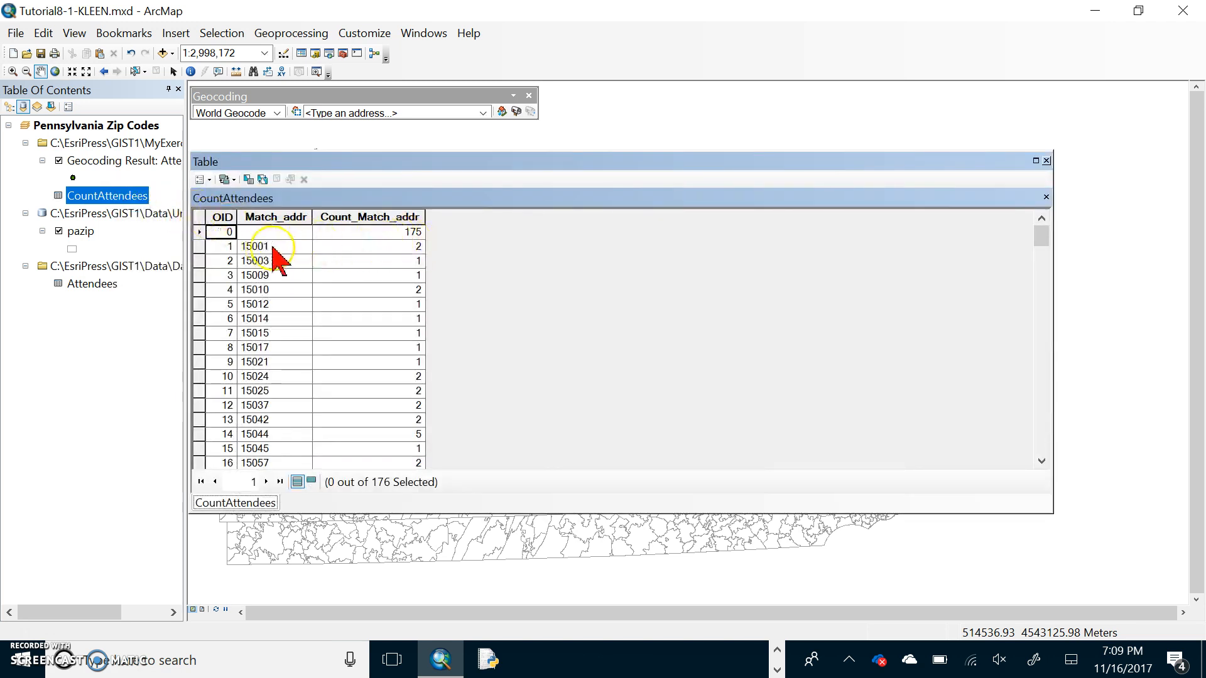
{"action": "mouse_move", "coordinate": [362, 216]}
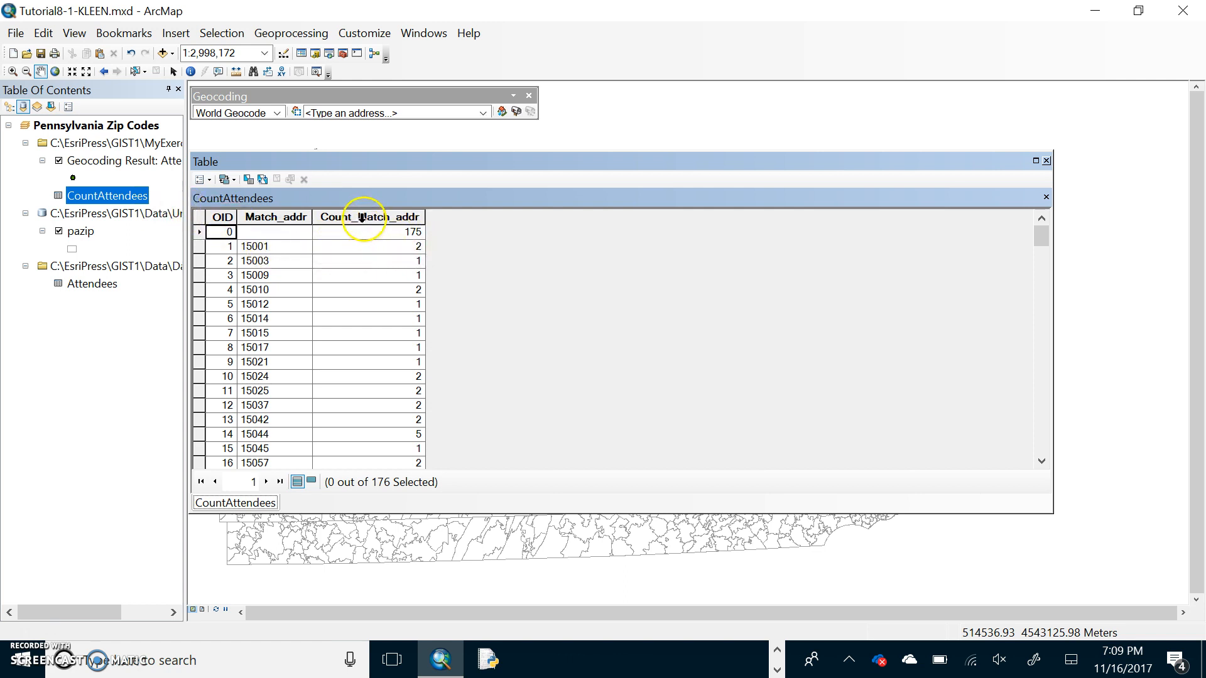
- Sort Count_Match_addr descending and scroll through the per-ZIP attendee counts
{"action": "right_click", "coordinate": [368, 216]}
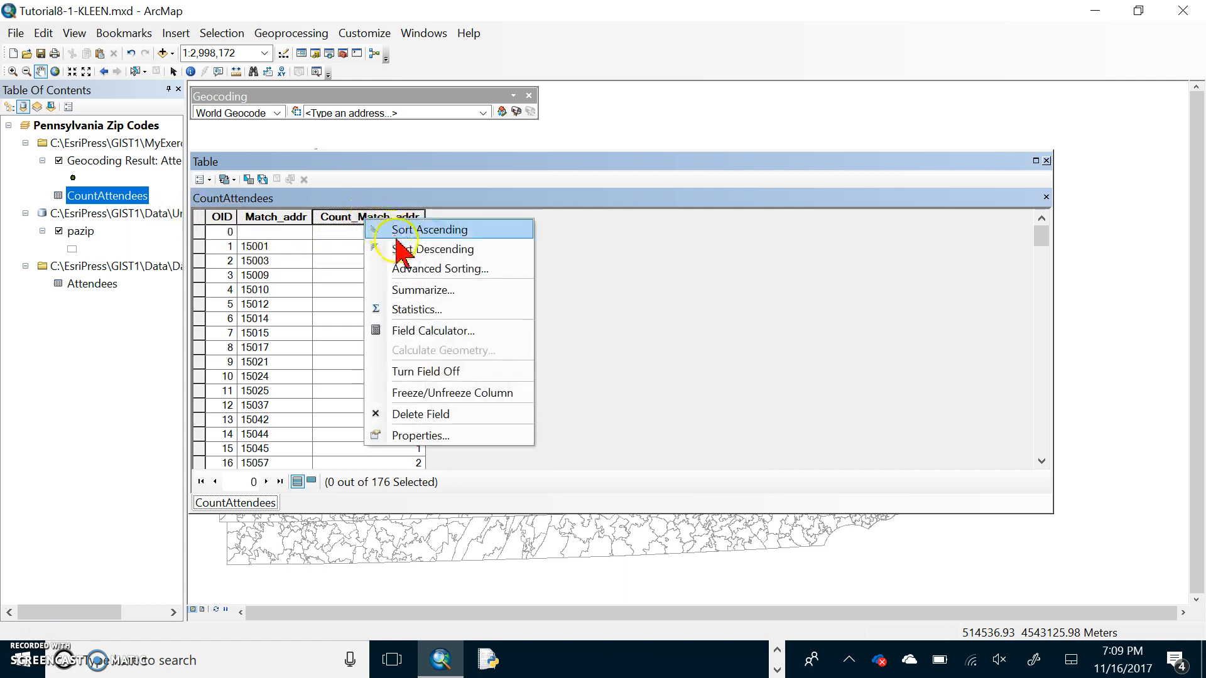
{"action": "left_click", "coordinate": [442, 248]}
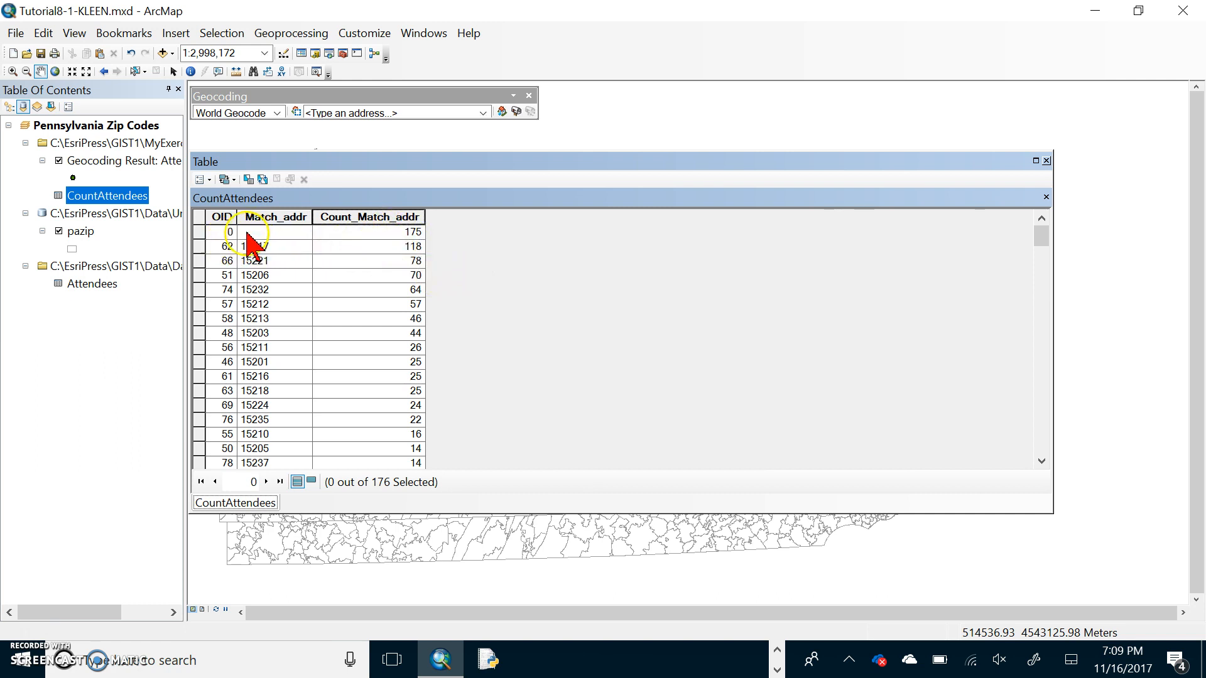
{"action": "mouse_move", "coordinate": [254, 254]}
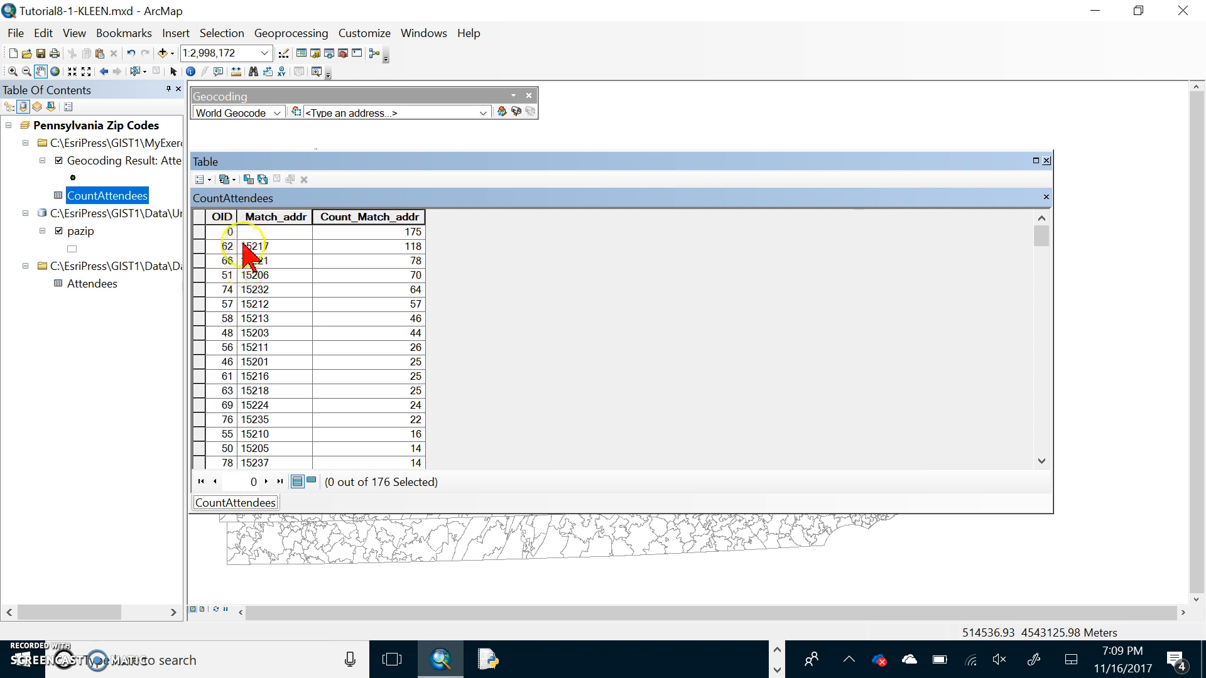
{"action": "mouse_move", "coordinate": [415, 230]}
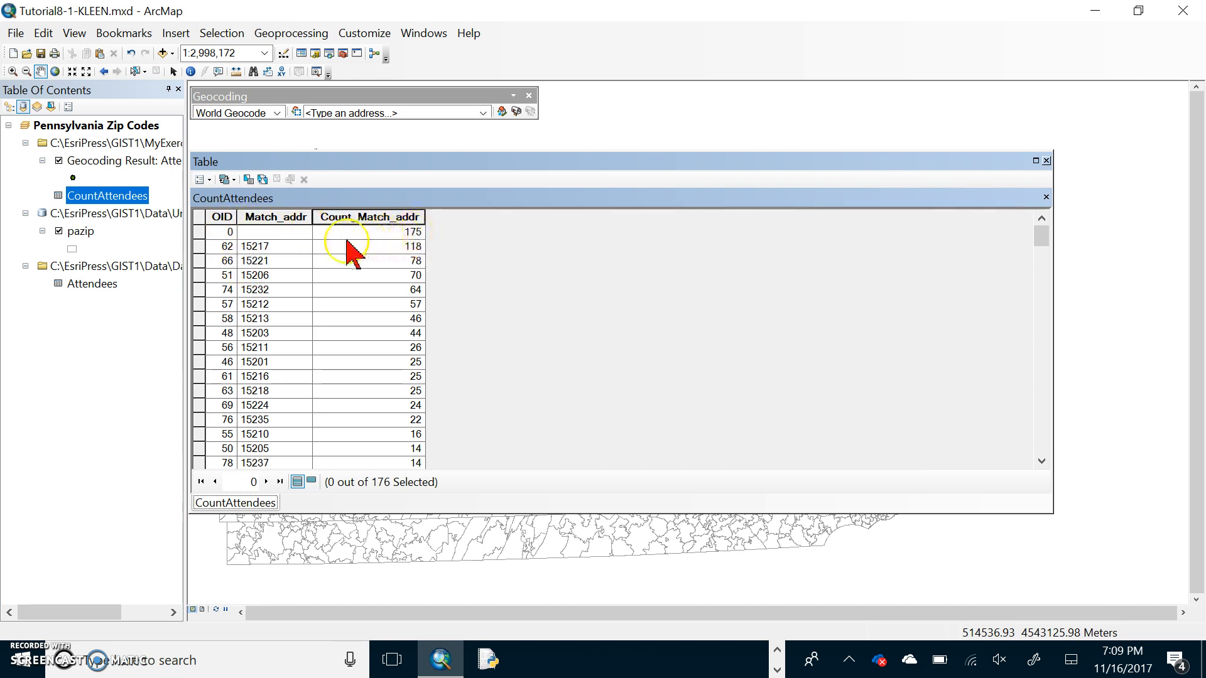
{"action": "mouse_move", "coordinate": [266, 254]}
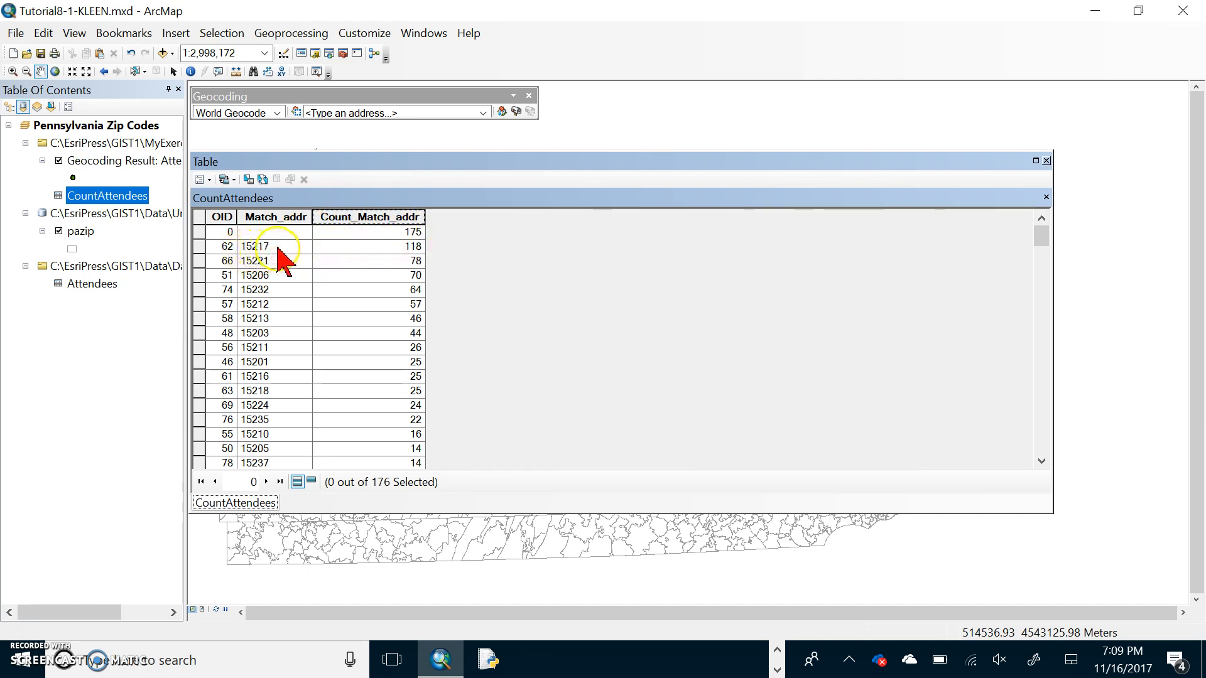
{"action": "scroll", "scroll_direction": "down", "scroll_amount": 3}
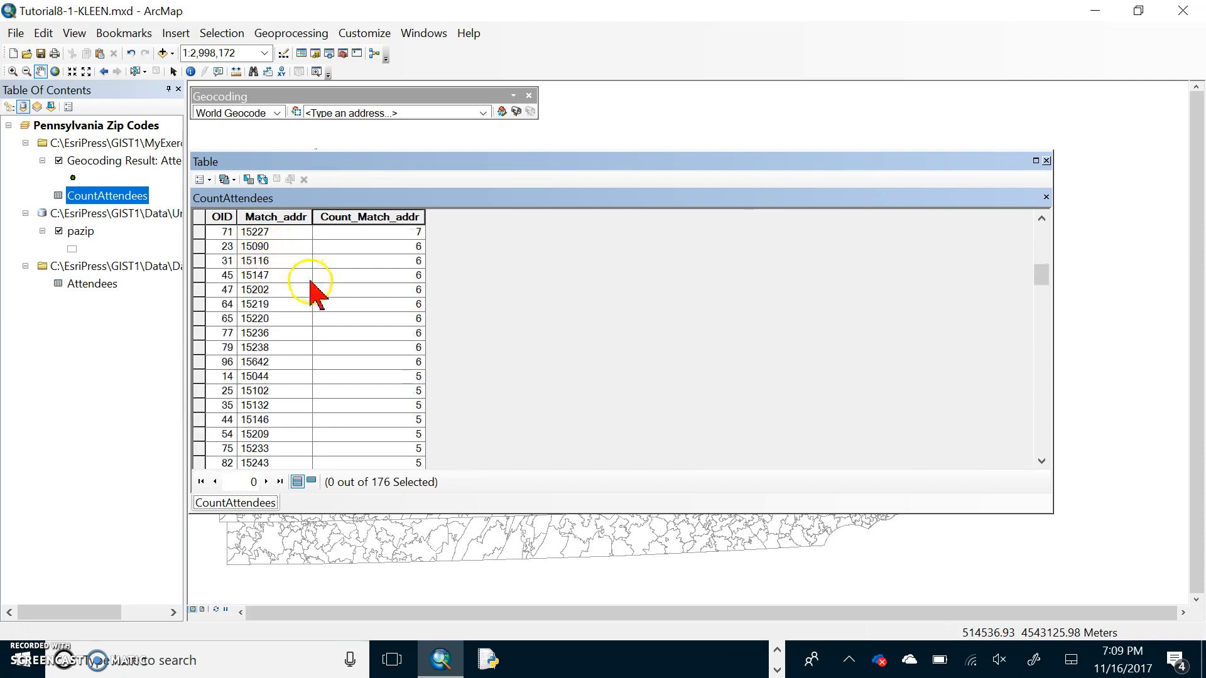
{"action": "scroll", "scroll_direction": "down", "scroll_amount": 3}
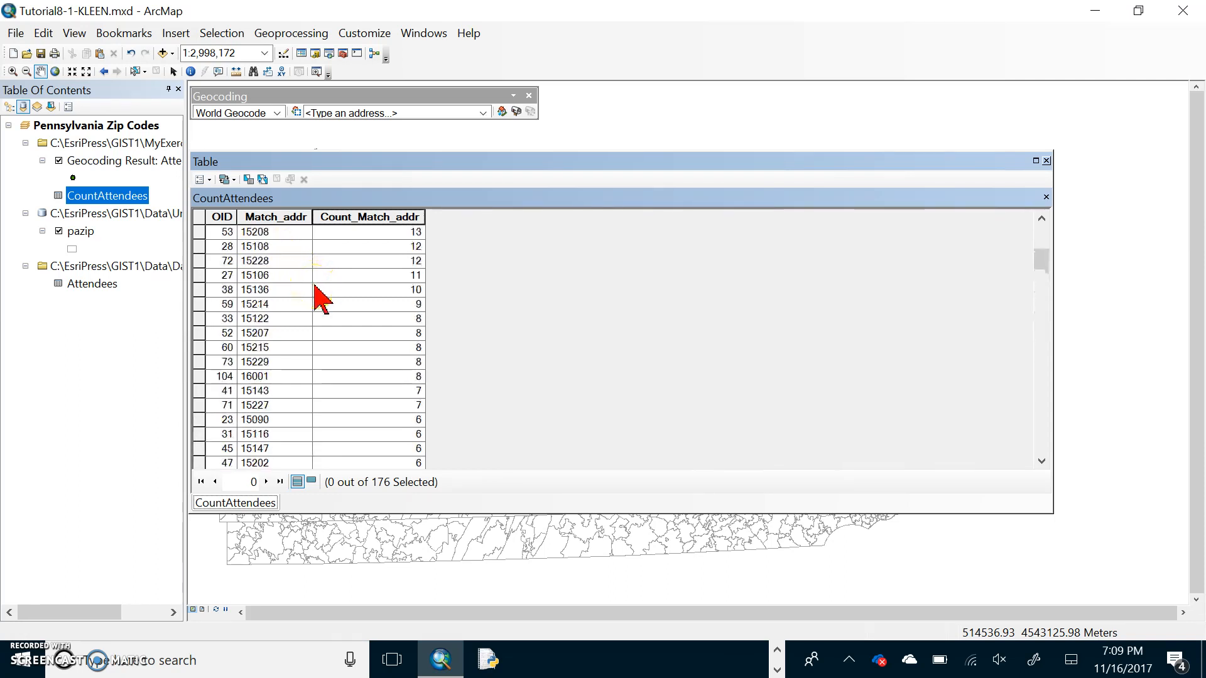
{"action": "left_click", "coordinate": [369, 216]}
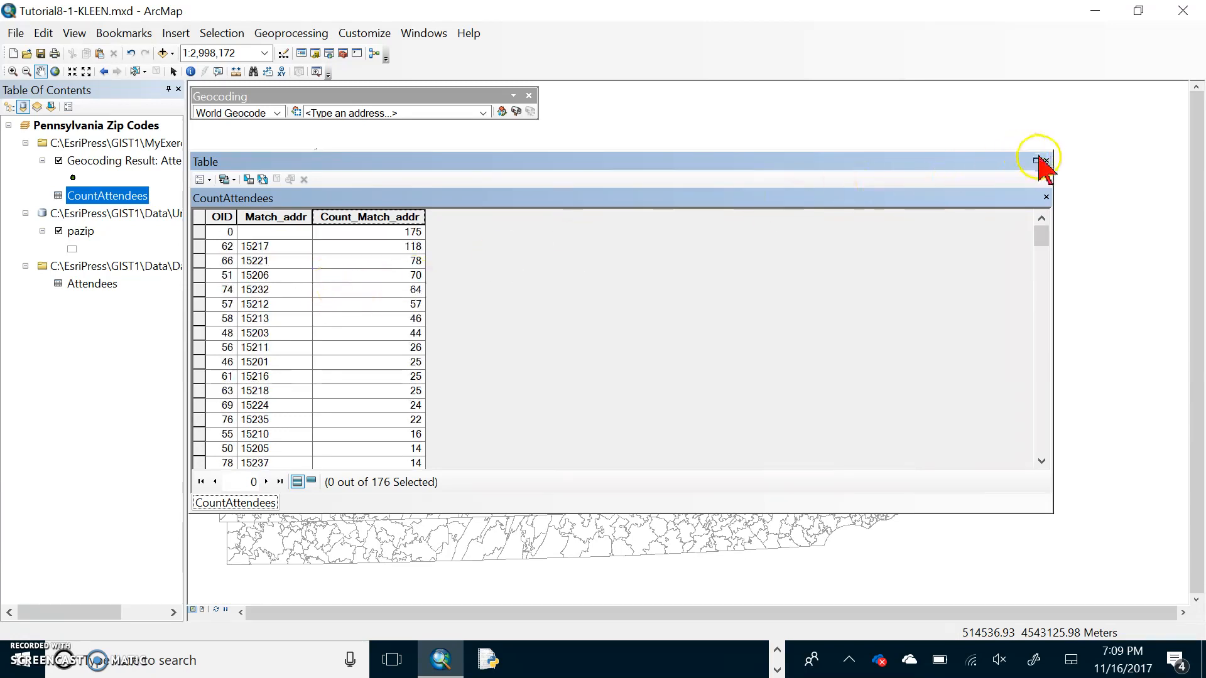
- Close the CountAttendees table to return to the attendee points map
{"action": "left_click", "coordinate": [1045, 160]}
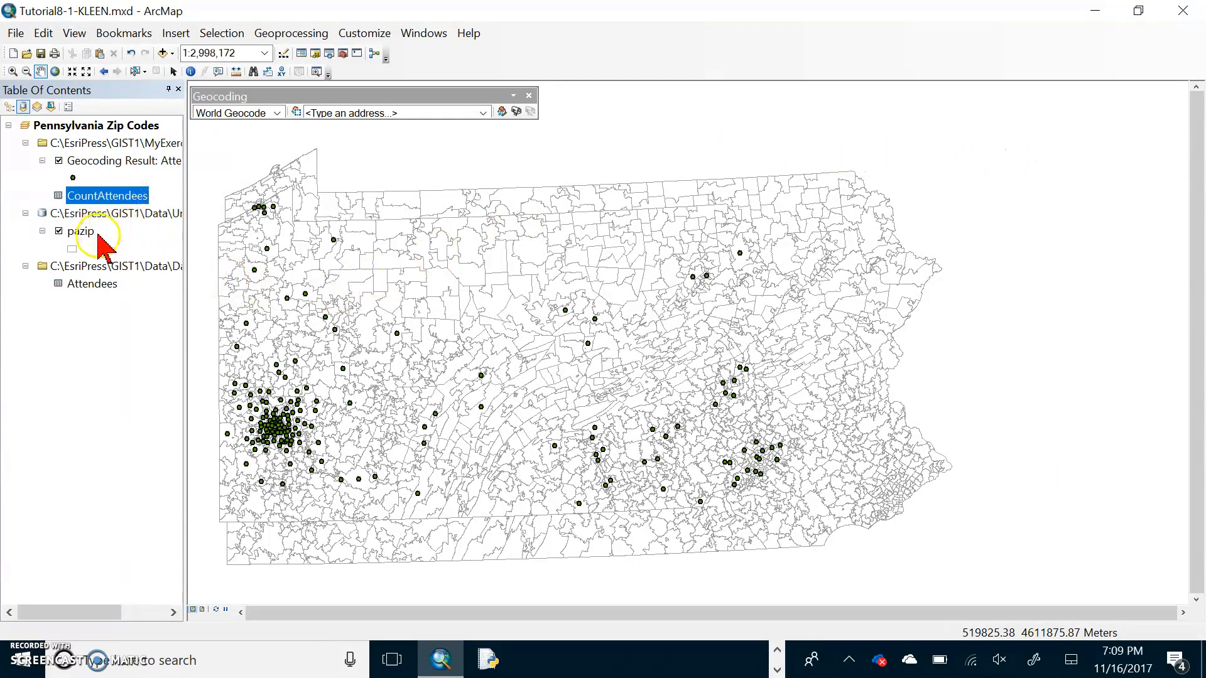
{"action": "mouse_move", "coordinate": [127, 265]}
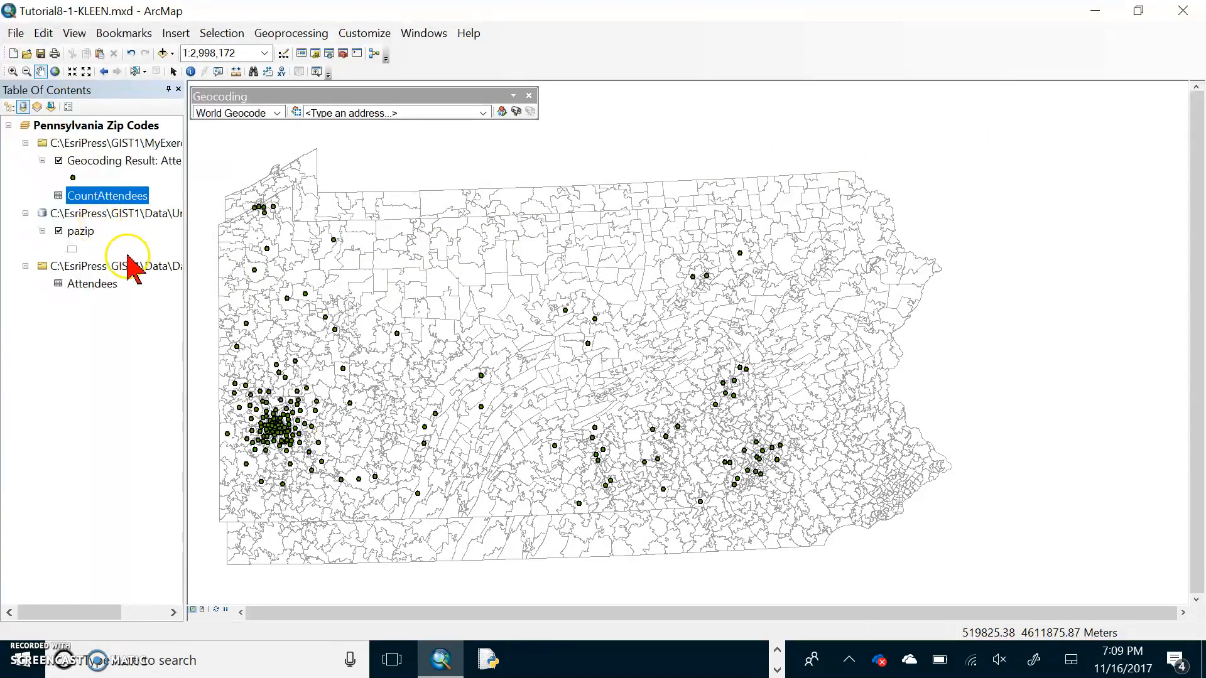
{"action": "mouse_move", "coordinate": [123, 261]}
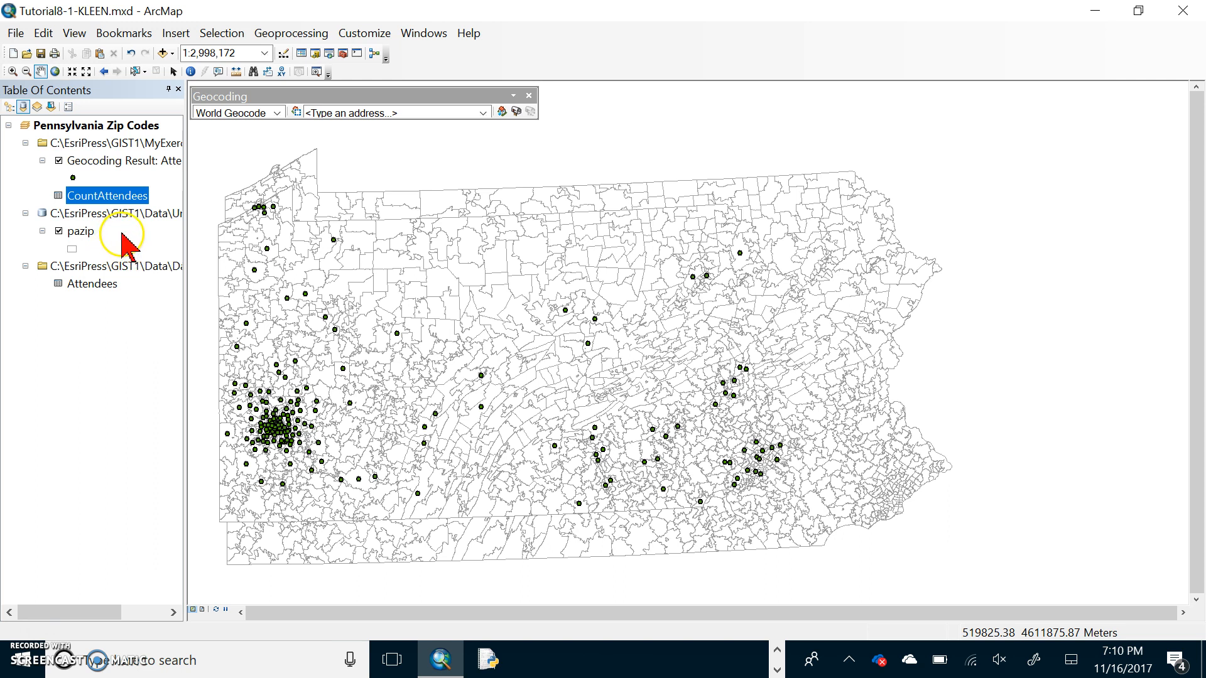
{"action": "mouse_move", "coordinate": [128, 243]}
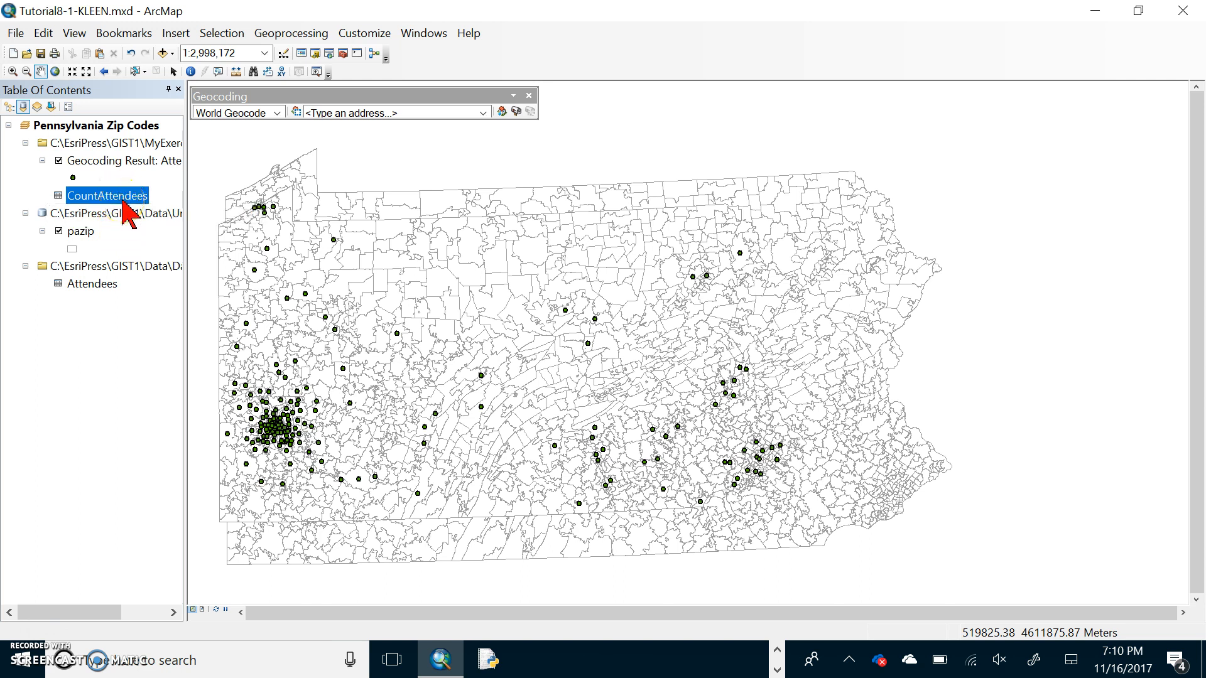
- Start a join on CountAttendees based on the Match_addr field
{"action": "right_click", "coordinate": [106, 195]}
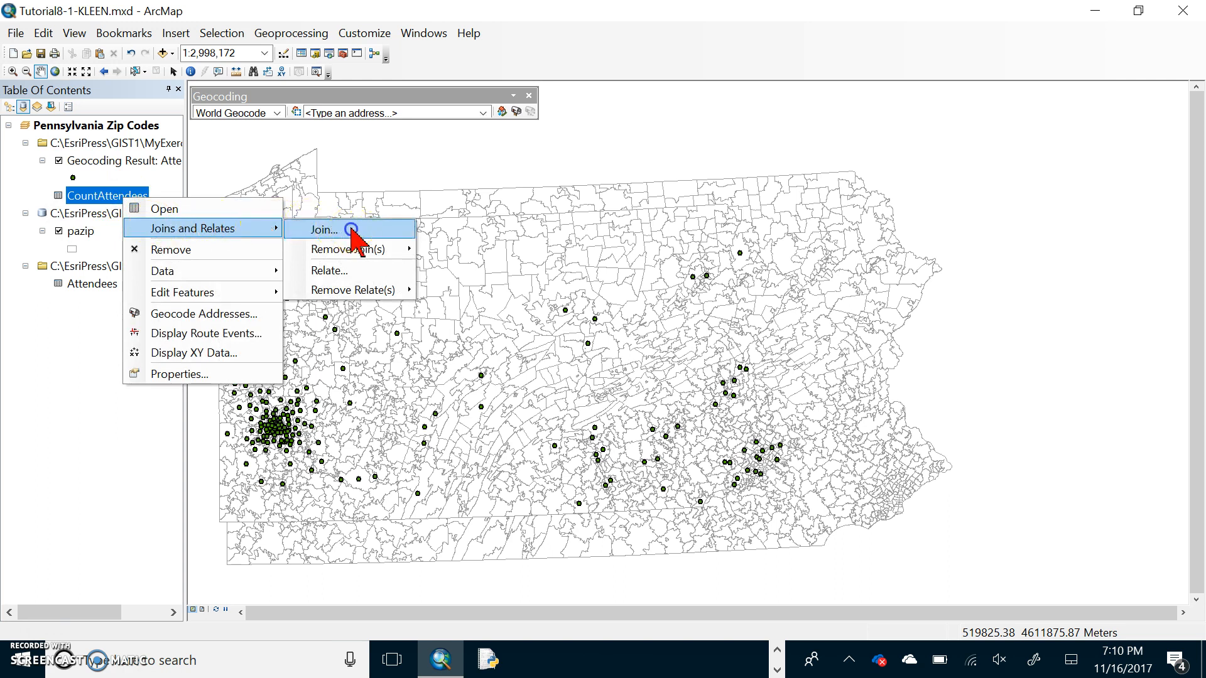
{"action": "left_click", "coordinate": [321, 229]}
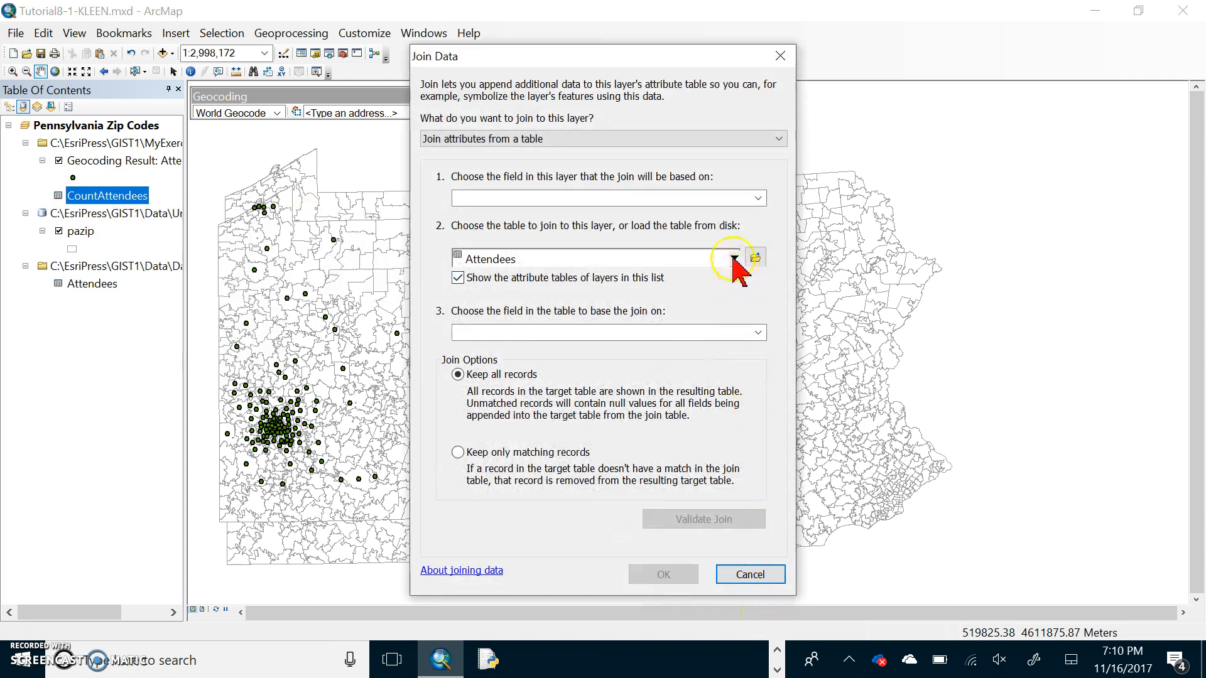
{"action": "left_click", "coordinate": [757, 198]}
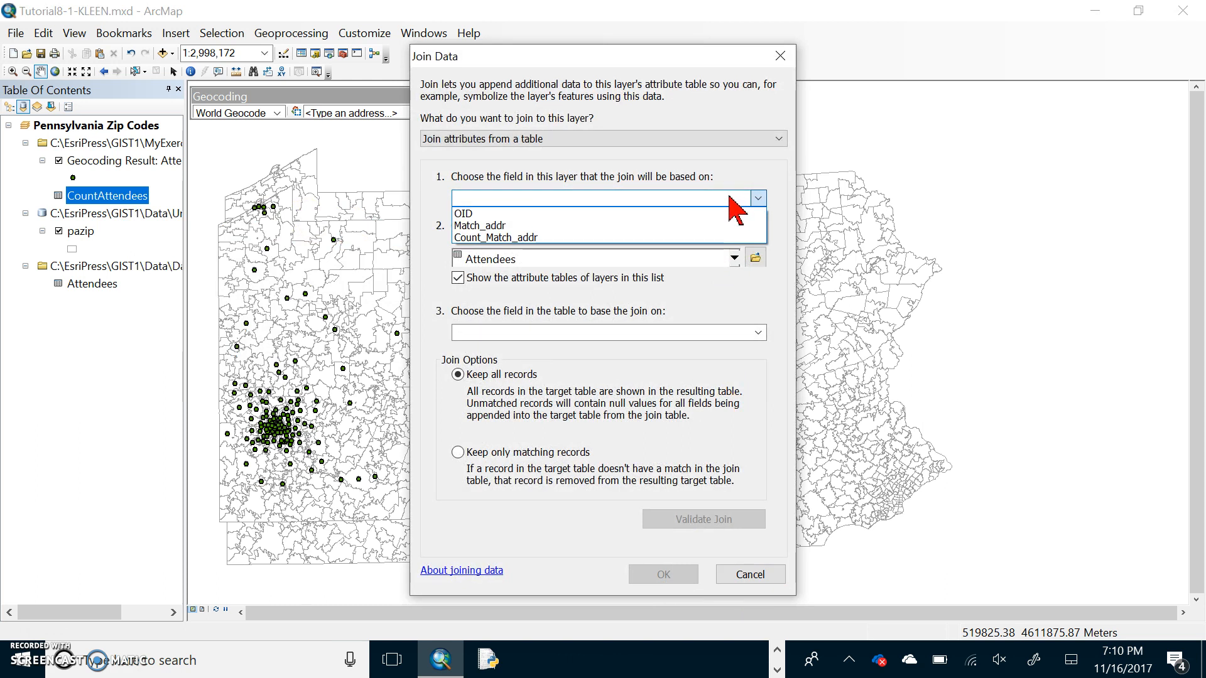
{"action": "mouse_move", "coordinate": [764, 145]}
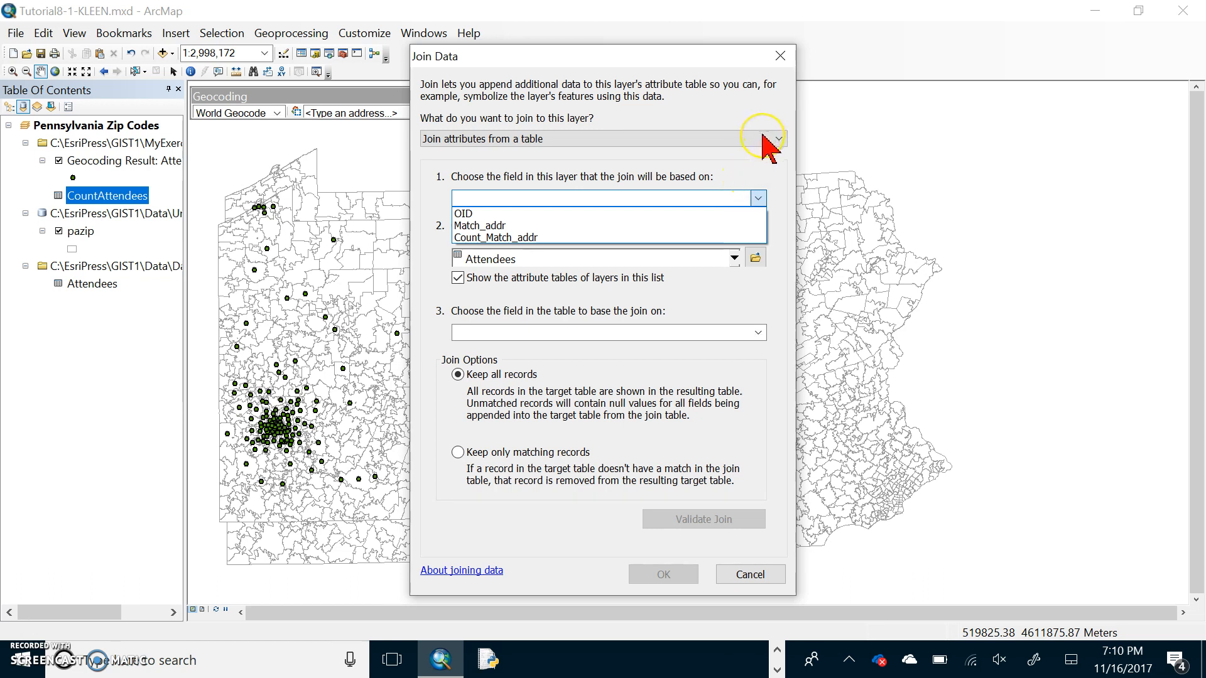
{"action": "left_click", "coordinate": [757, 198]}
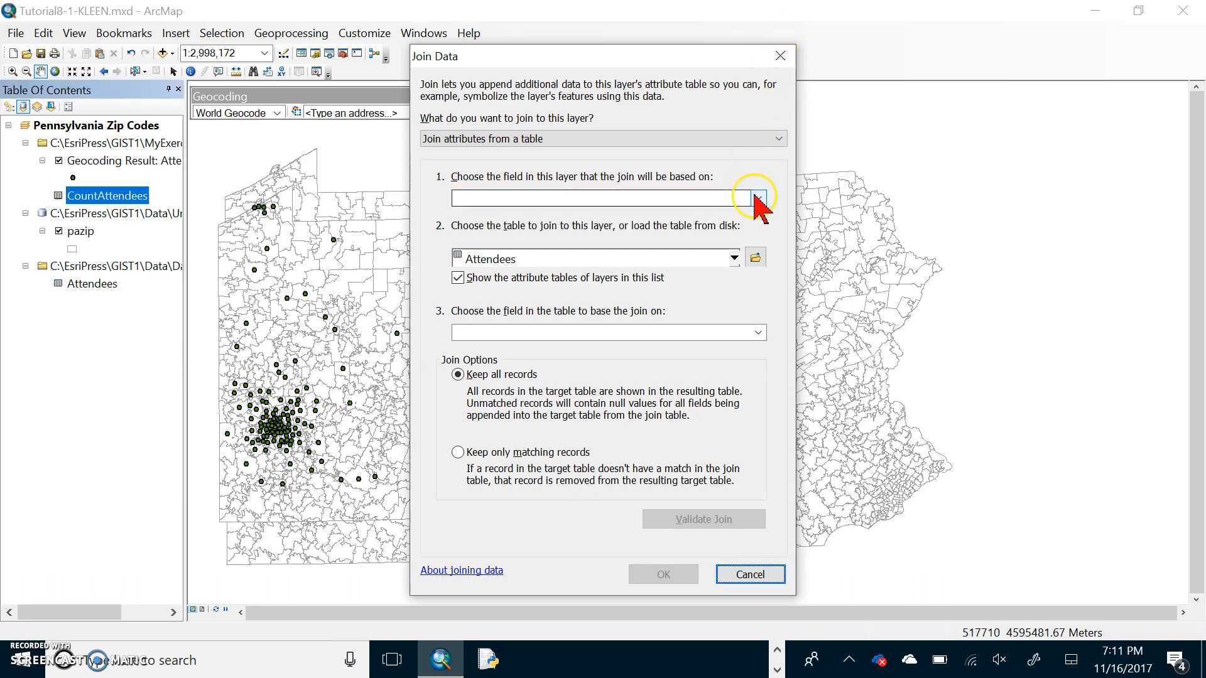
{"action": "left_click", "coordinate": [756, 198]}
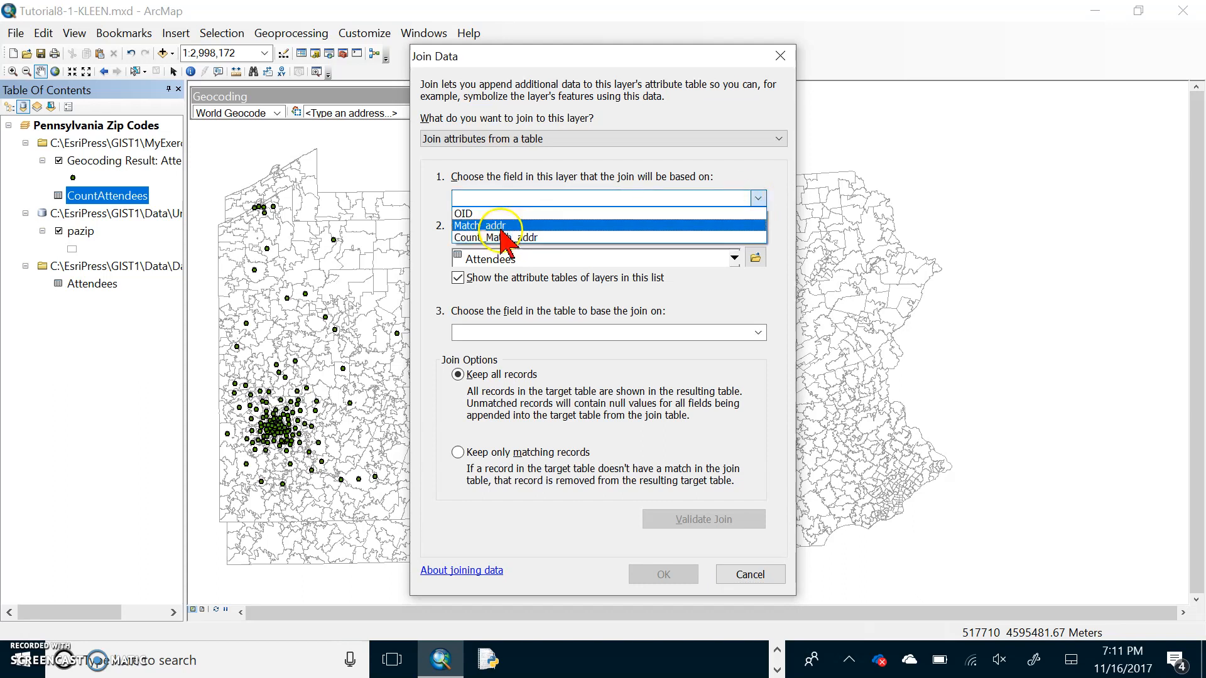
{"action": "left_click", "coordinate": [485, 226]}
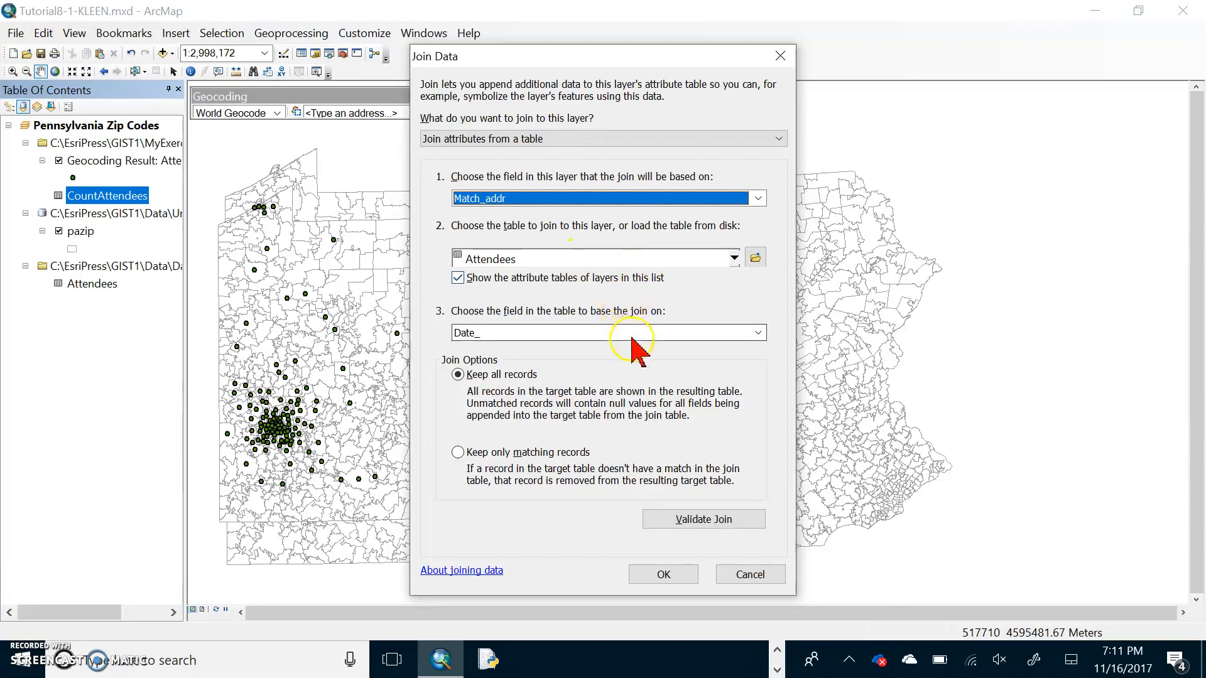
- Join table pazip on ZIP, validate 175 of 176 matches, and apply
{"action": "left_click", "coordinate": [756, 332]}
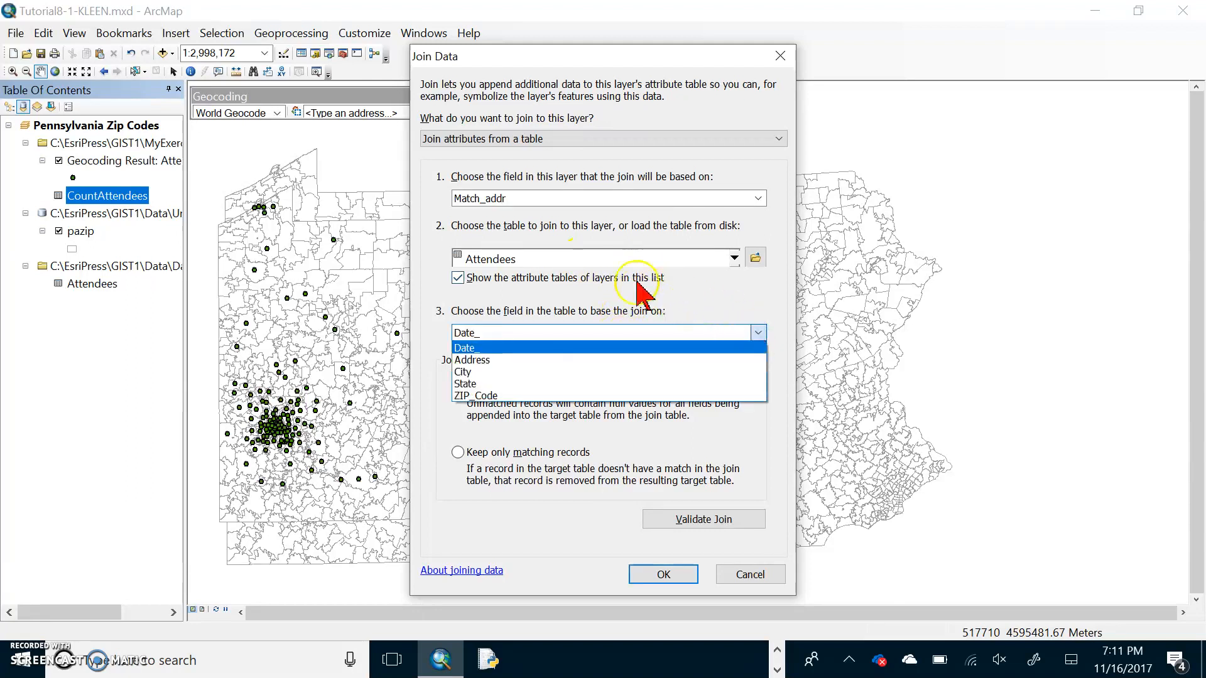
{"action": "mouse_move", "coordinate": [623, 290]}
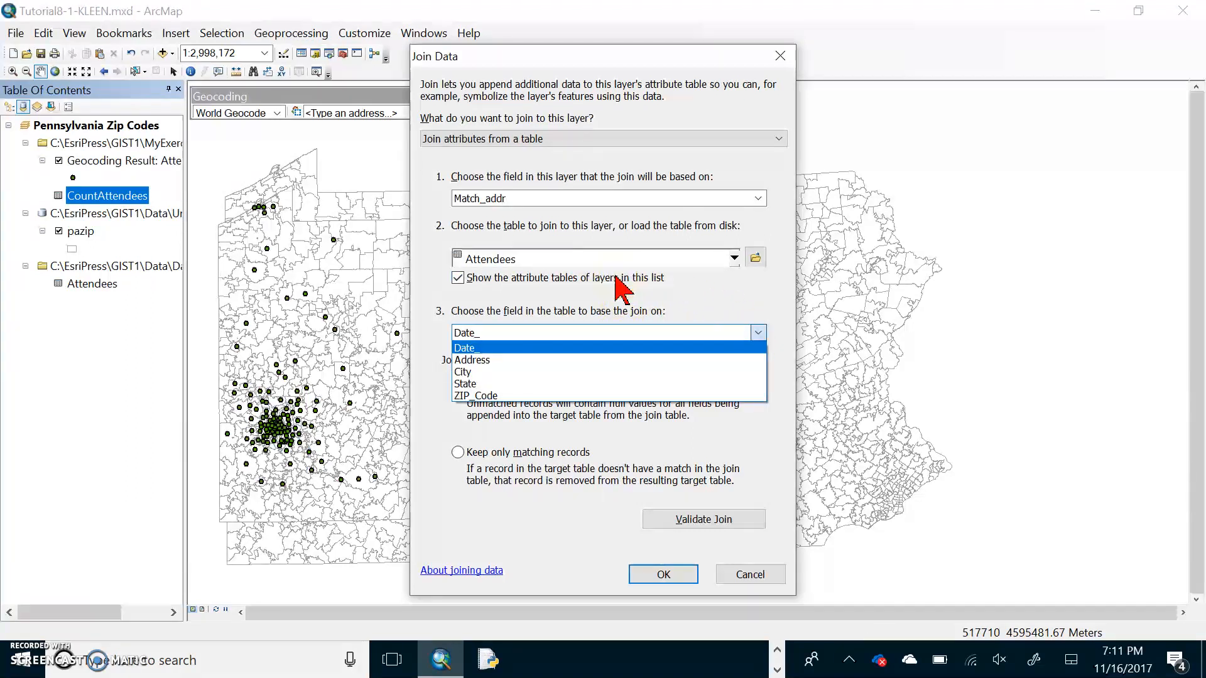
{"action": "mouse_move", "coordinate": [699, 257]}
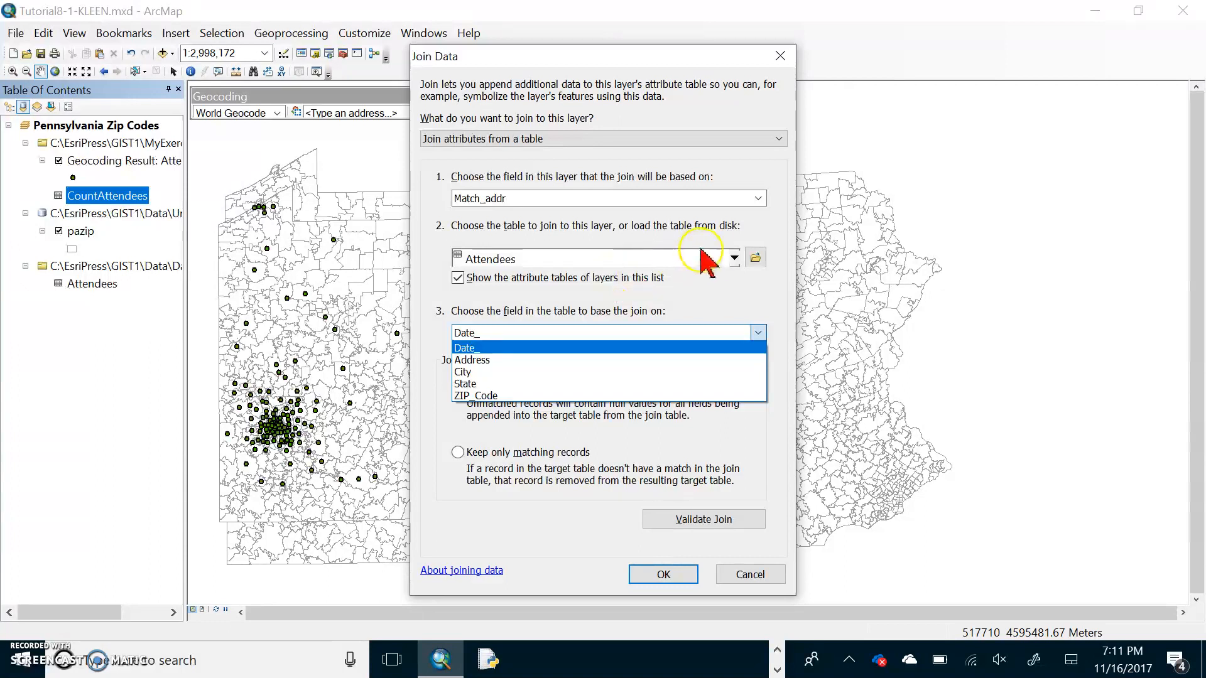
{"action": "mouse_move", "coordinate": [158, 190]}
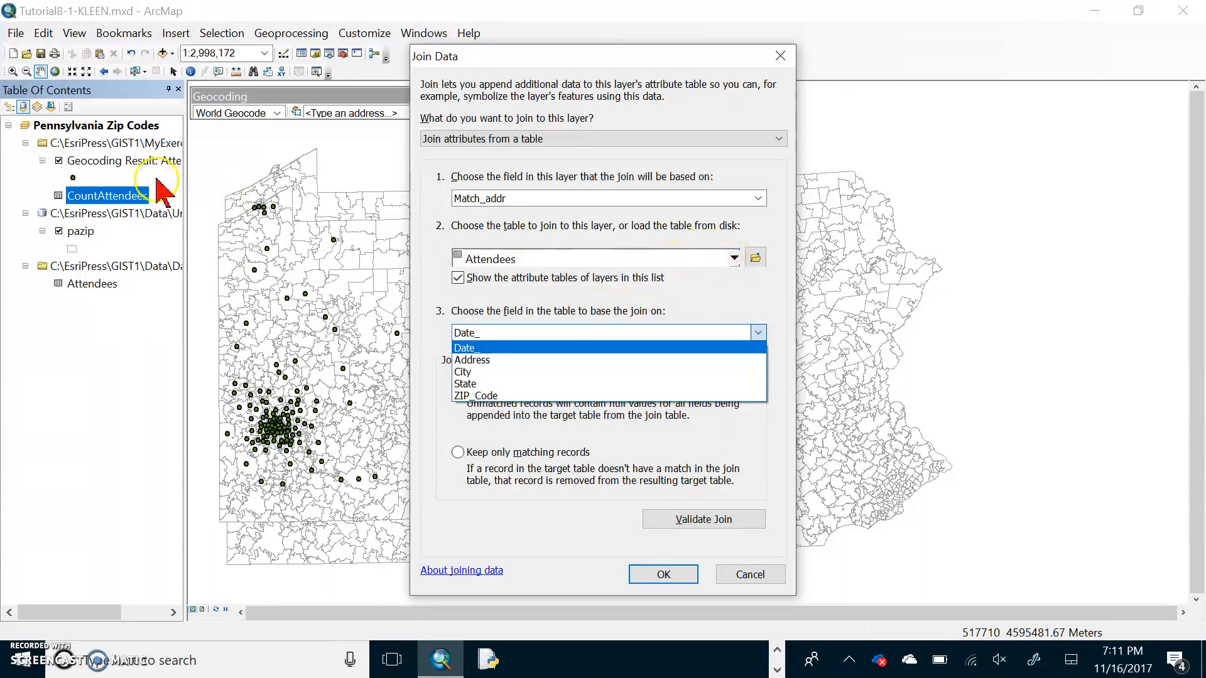
{"action": "mouse_move", "coordinate": [735, 258]}
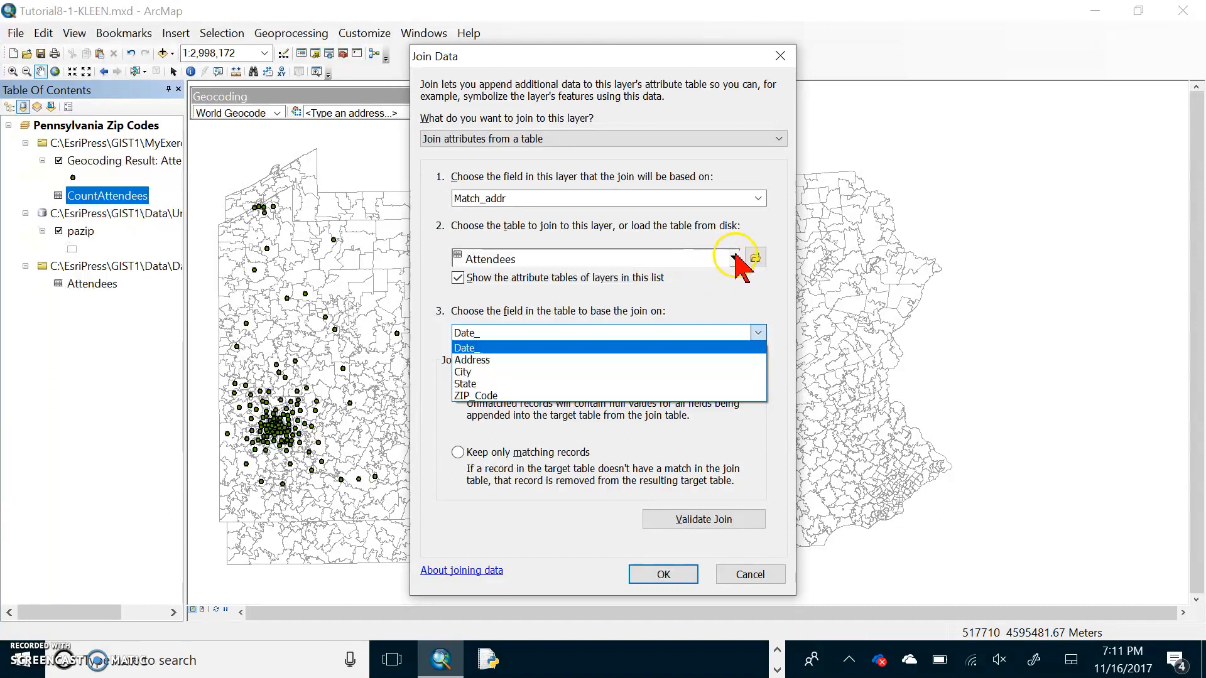
{"action": "mouse_move", "coordinate": [738, 265]}
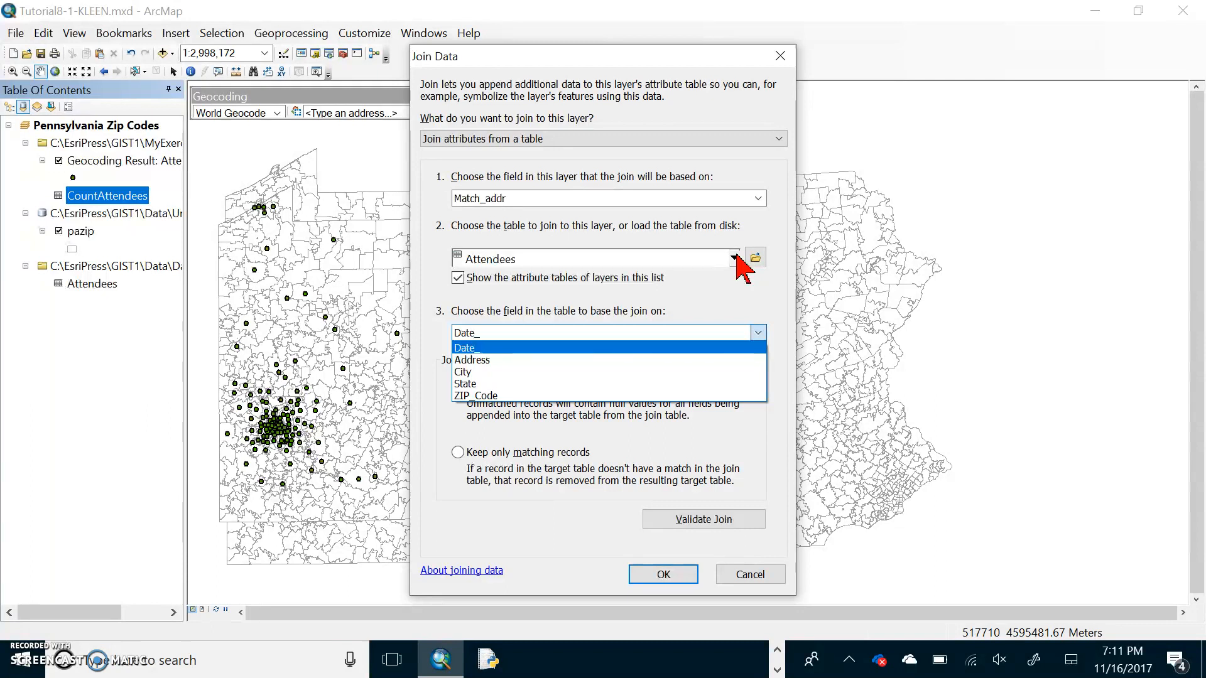
{"action": "left_click", "coordinate": [730, 257]}
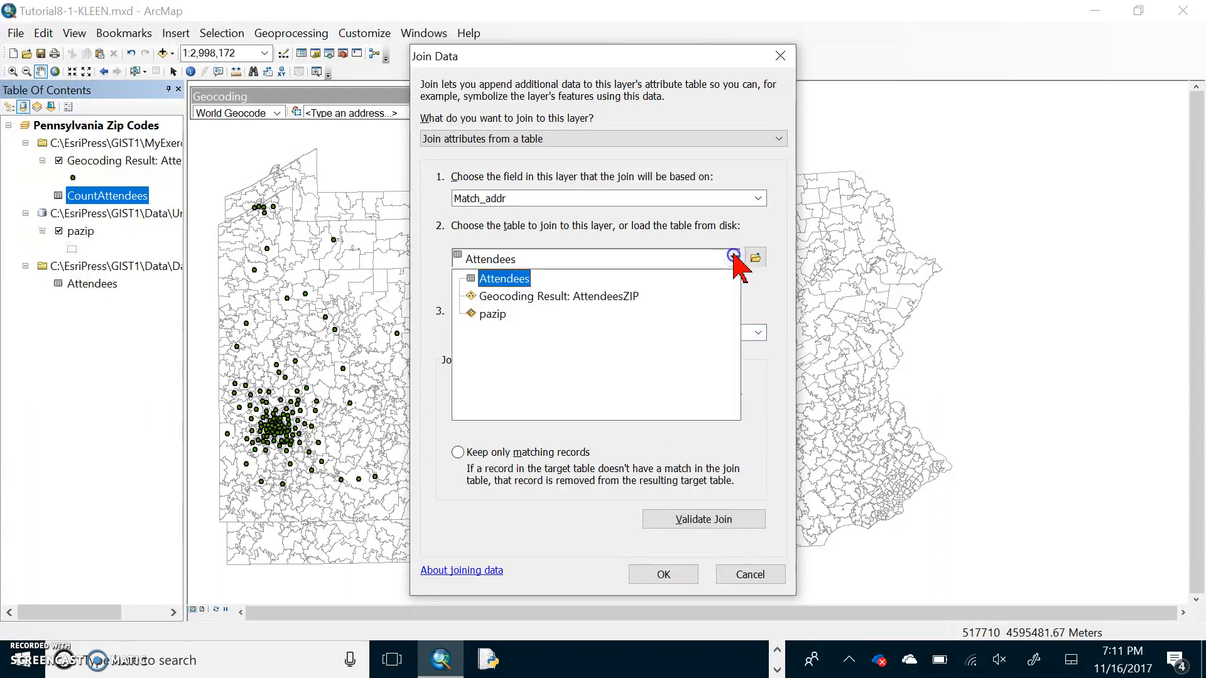
{"action": "left_click", "coordinate": [491, 314]}
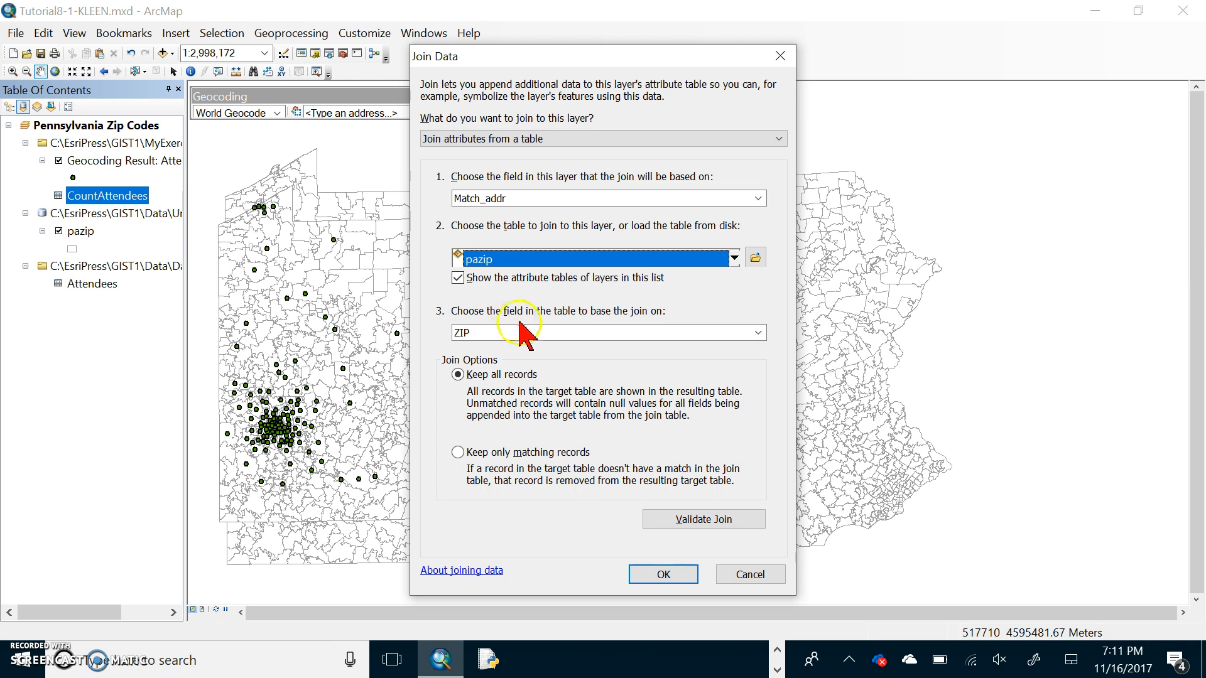
{"action": "mouse_move", "coordinate": [536, 357]}
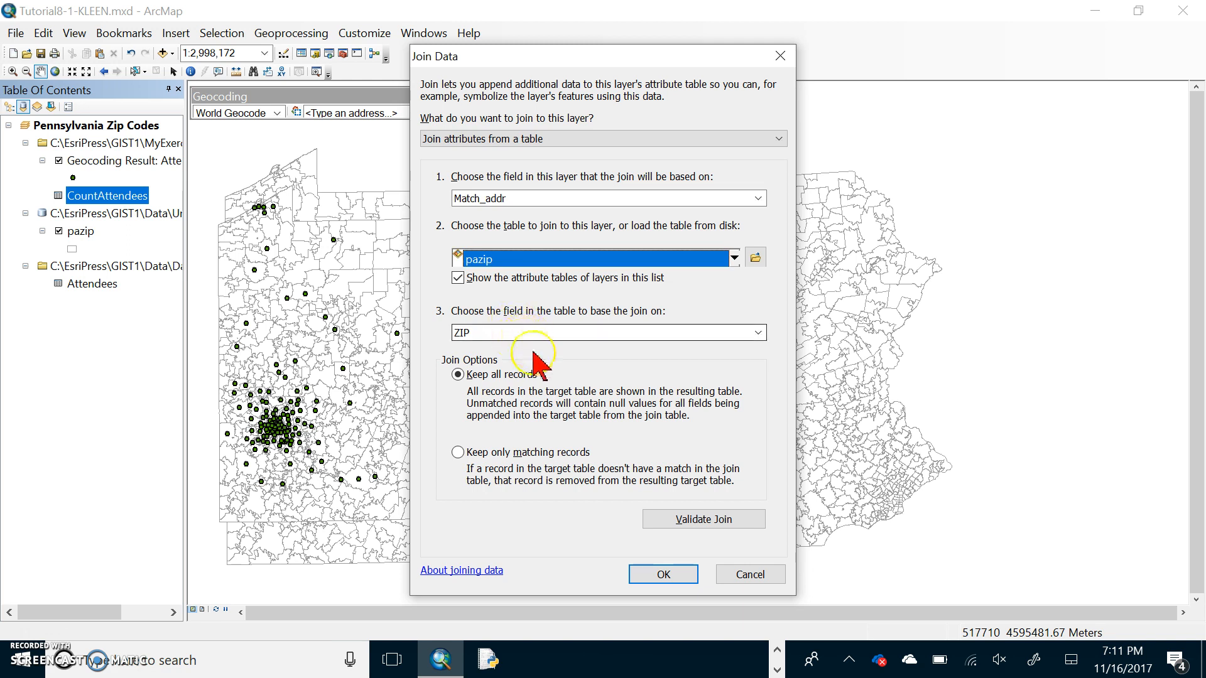
{"action": "left_click", "coordinate": [702, 518]}
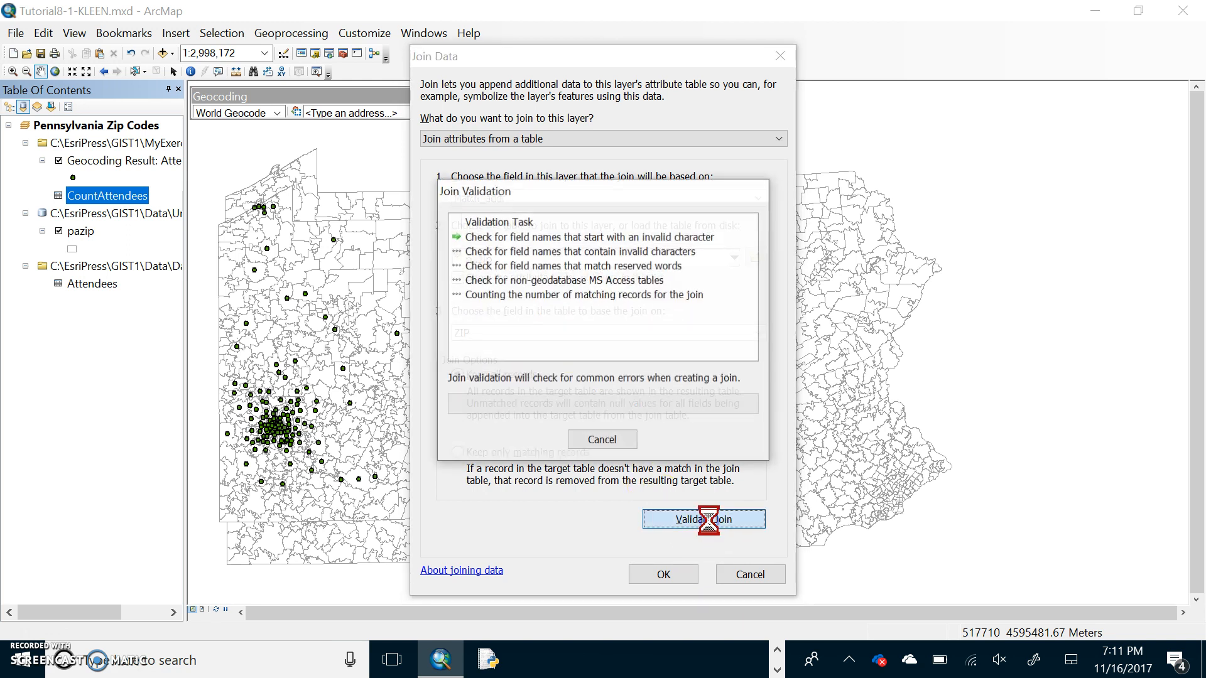
{"action": "left_click", "coordinate": [702, 518]}
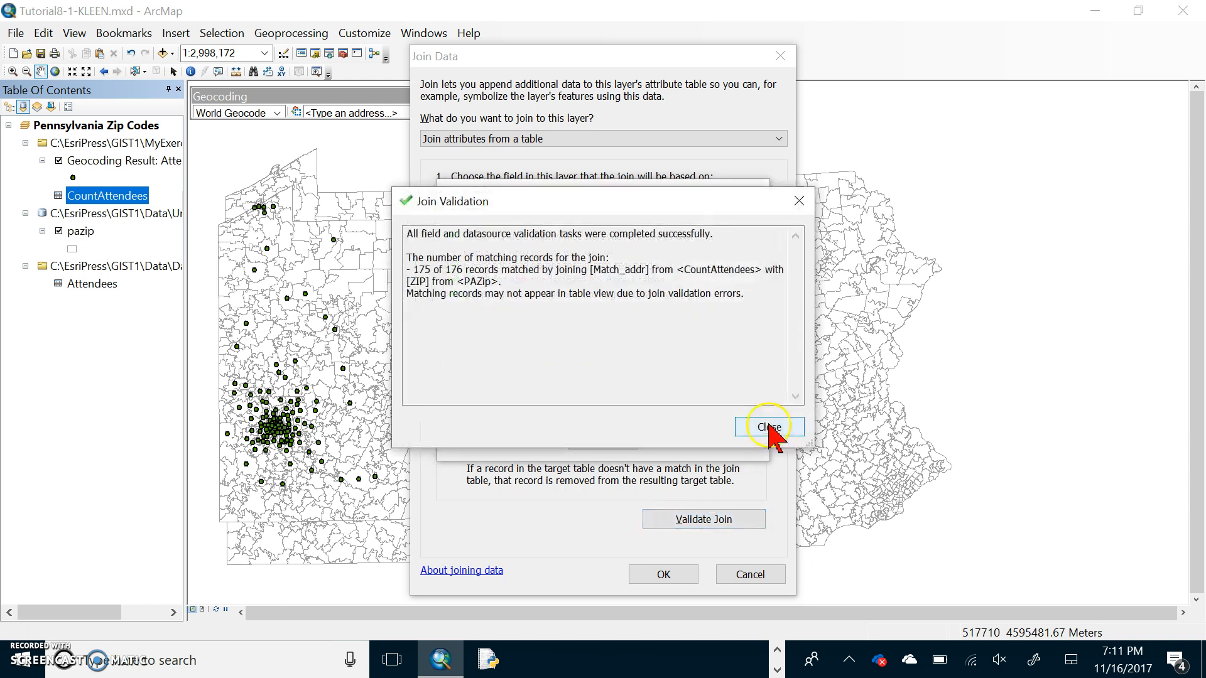
{"action": "mouse_move", "coordinate": [730, 284]}
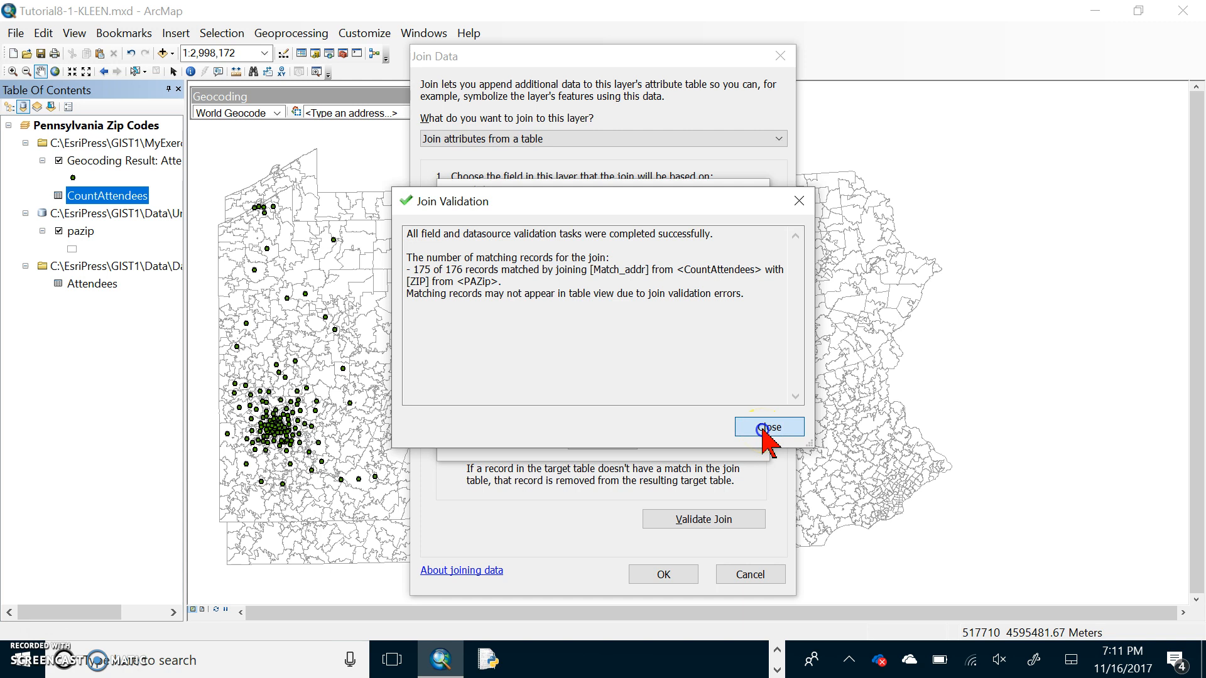
{"action": "left_click", "coordinate": [768, 426]}
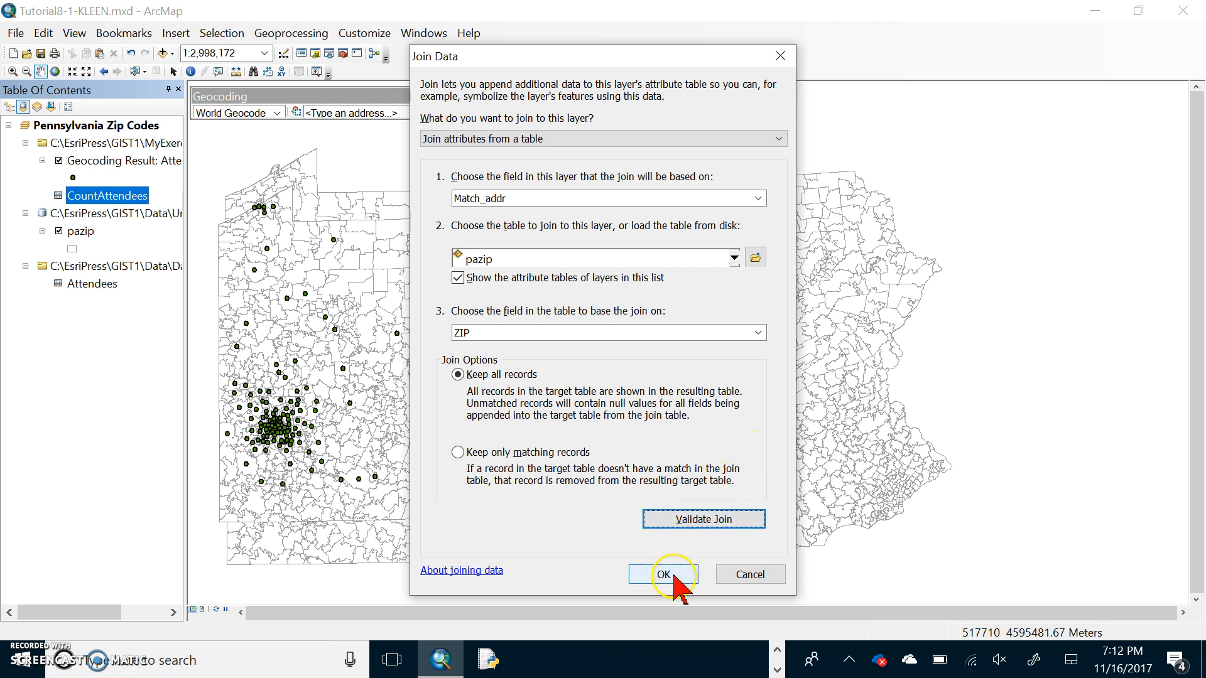
{"action": "left_click", "coordinate": [661, 574]}
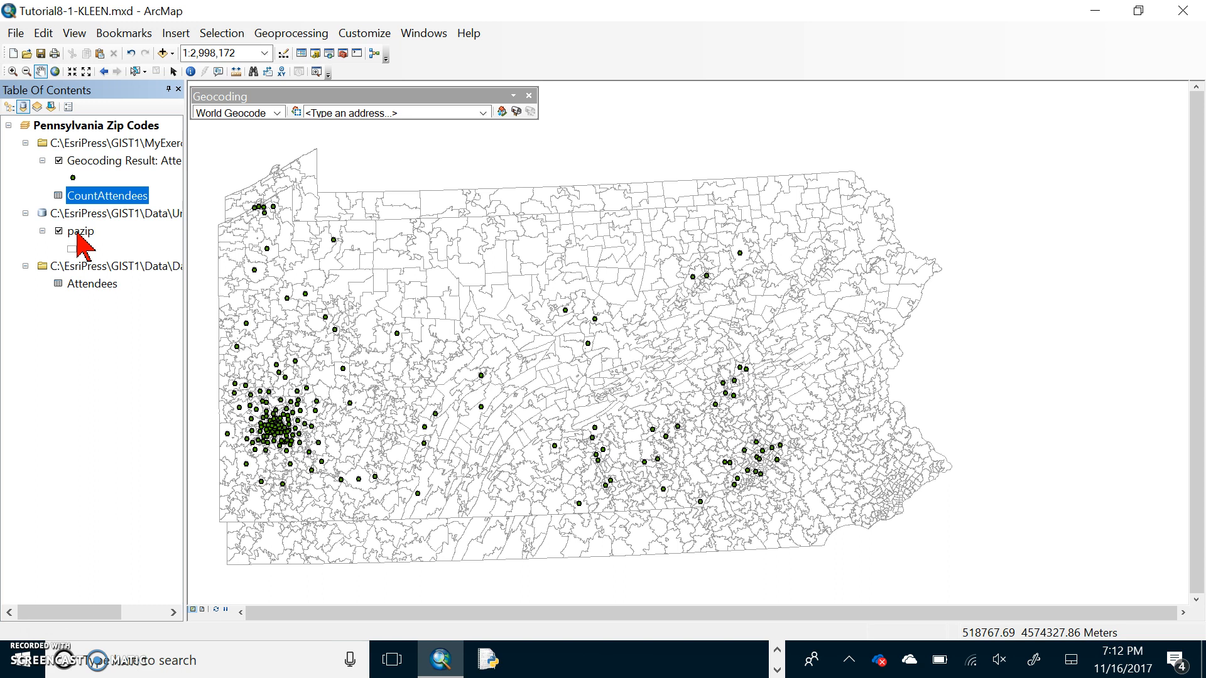
{"action": "right_click", "coordinate": [80, 230]}
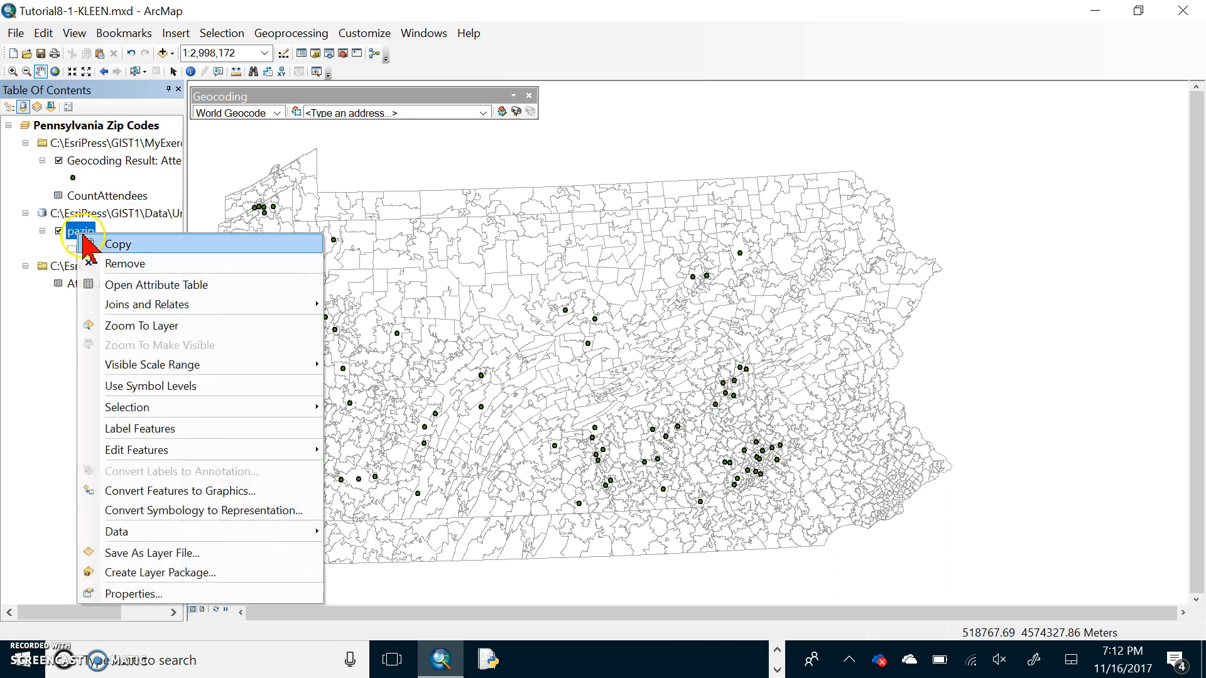
{"action": "mouse_move", "coordinate": [156, 285]}
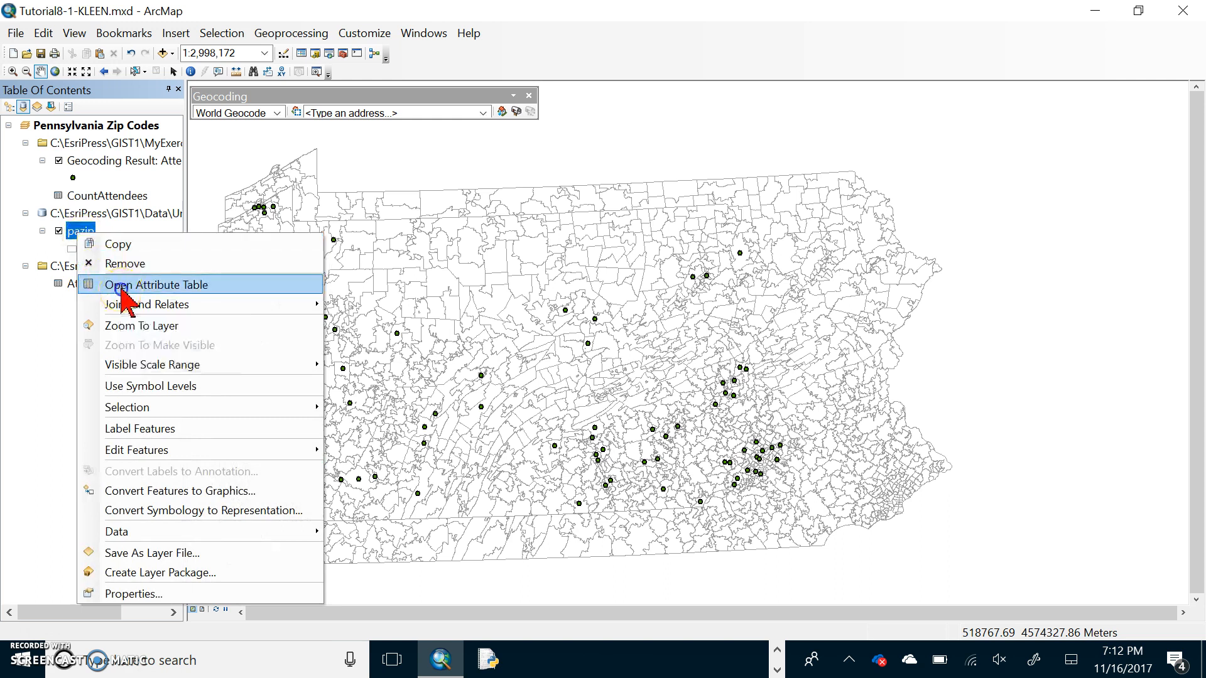
{"action": "left_click", "coordinate": [155, 285]}
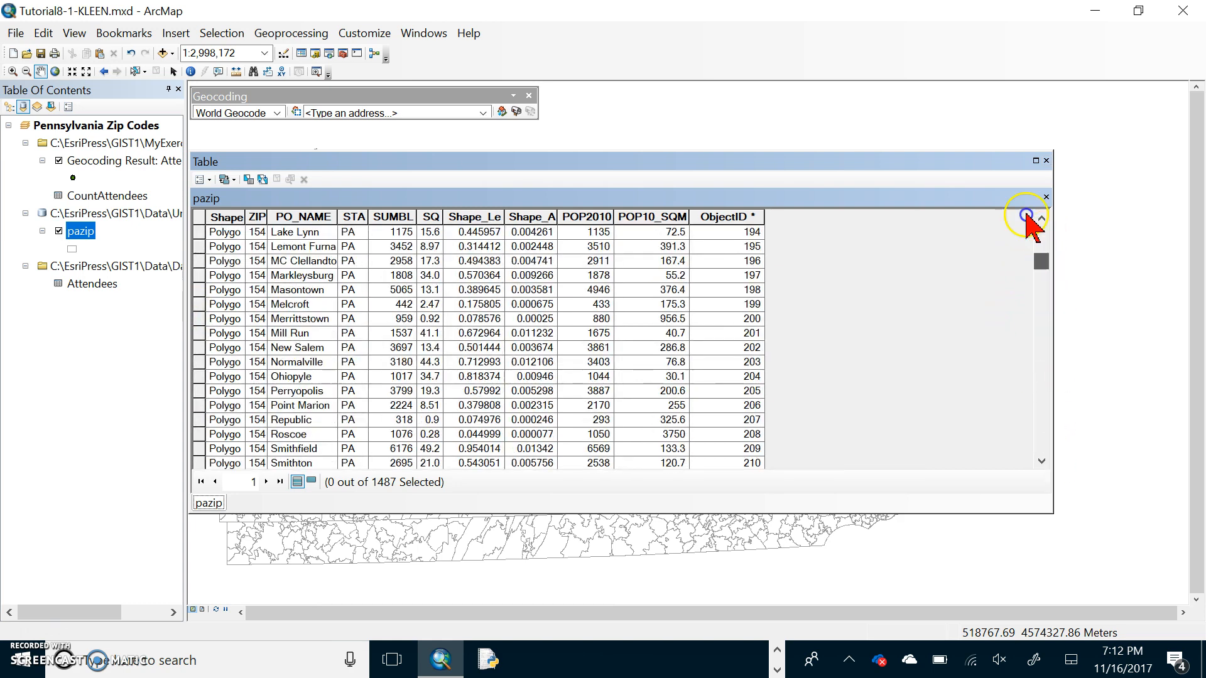
{"action": "left_click", "coordinate": [1041, 218]}
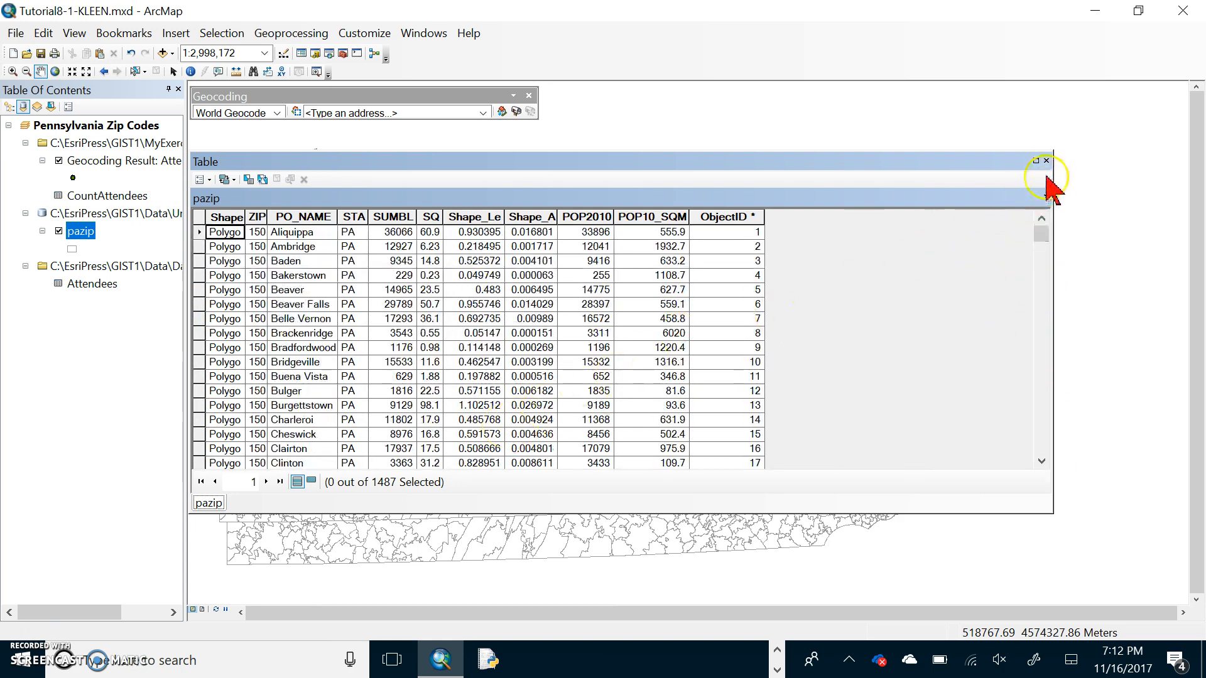
{"action": "left_click", "coordinate": [1045, 161]}
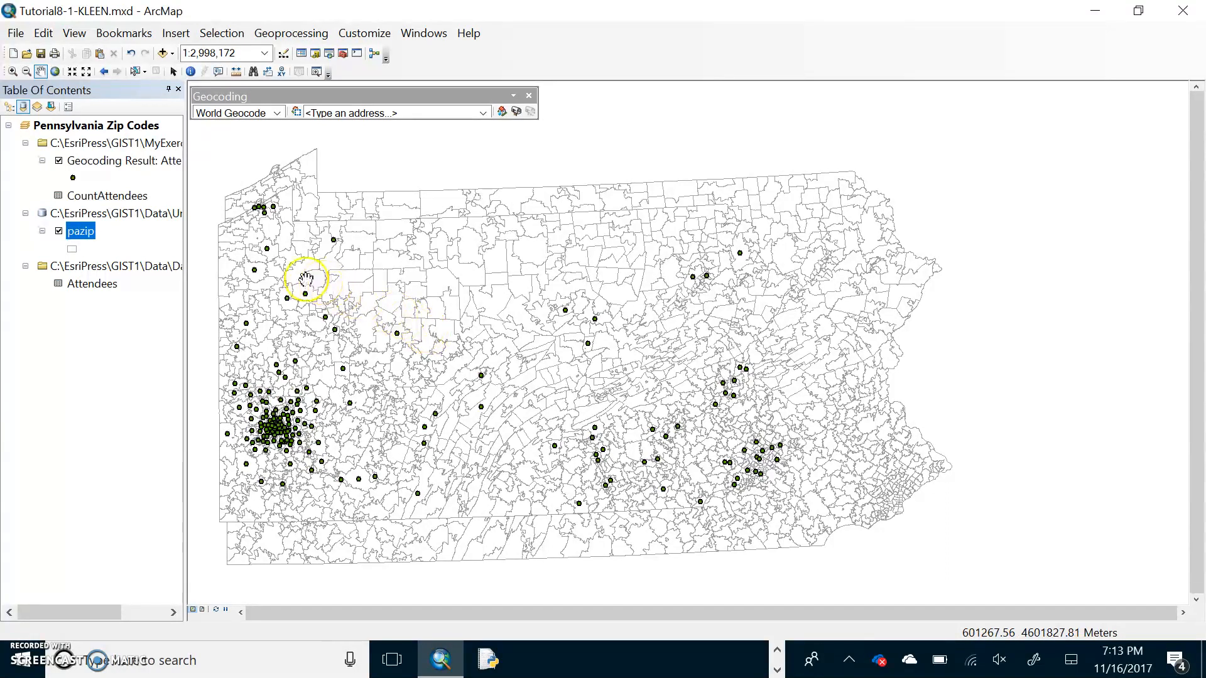
{"action": "mouse_move", "coordinate": [160, 275]}
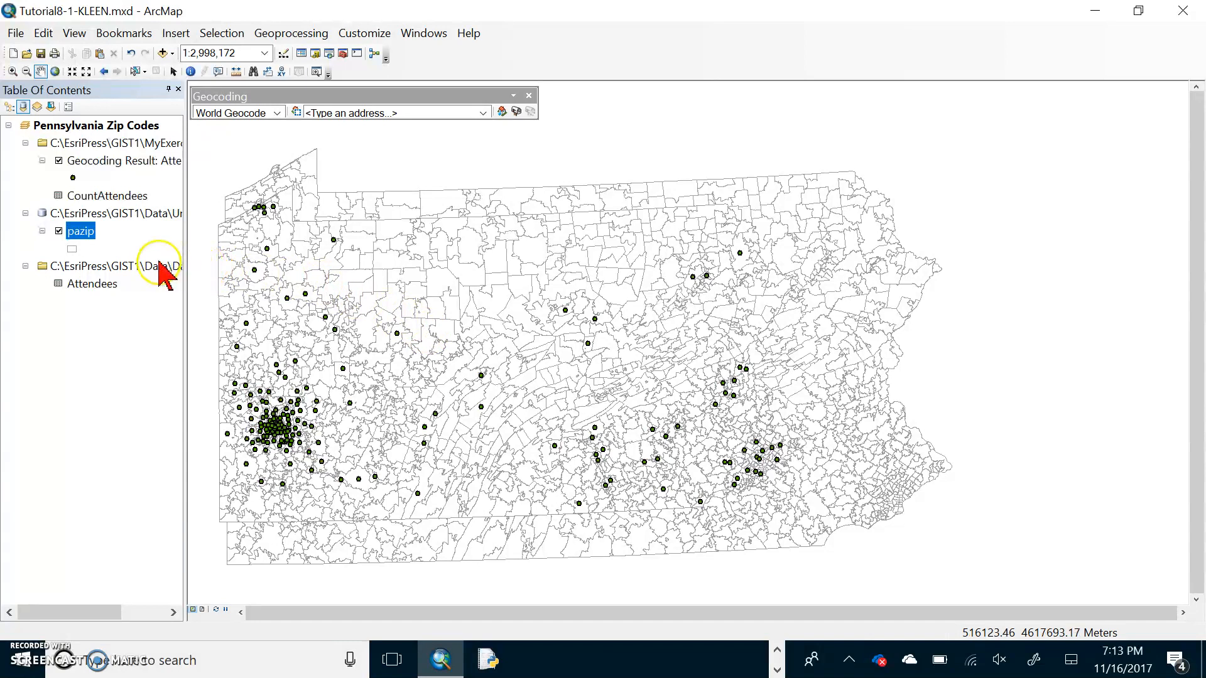
- Launch Review/Rematch Addresses for Geocoding Result: AttendeesZIP
{"action": "right_click", "coordinate": [123, 161]}
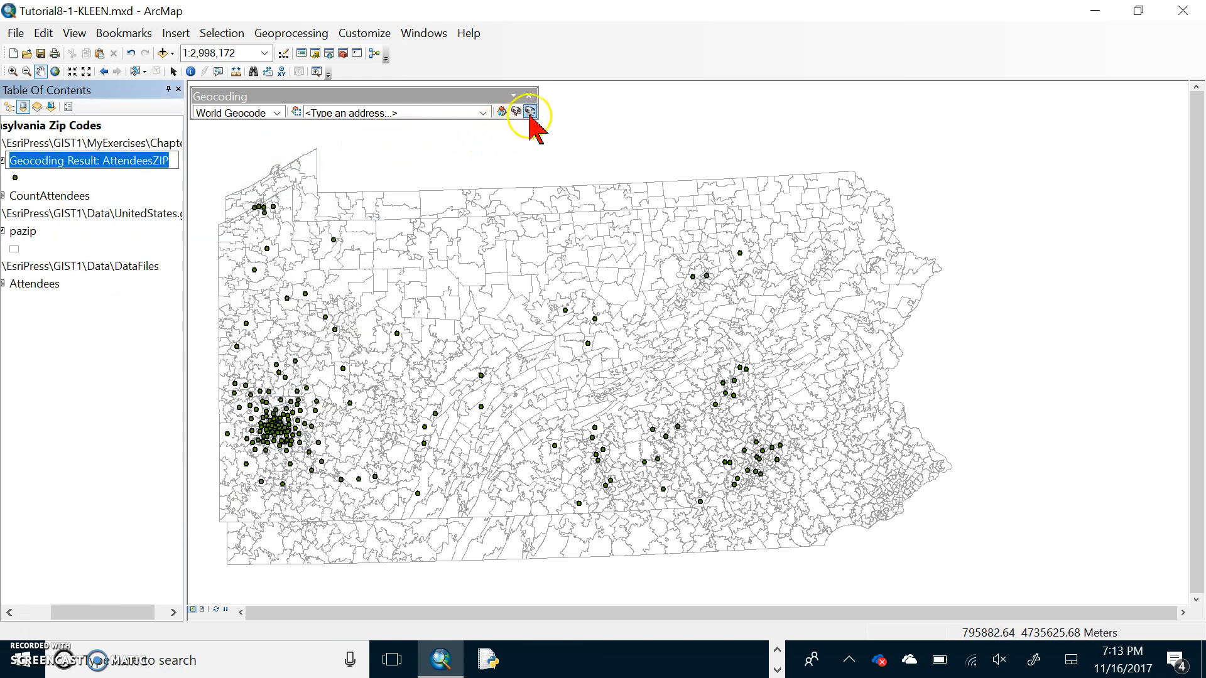
{"action": "mouse_move", "coordinate": [529, 112]}
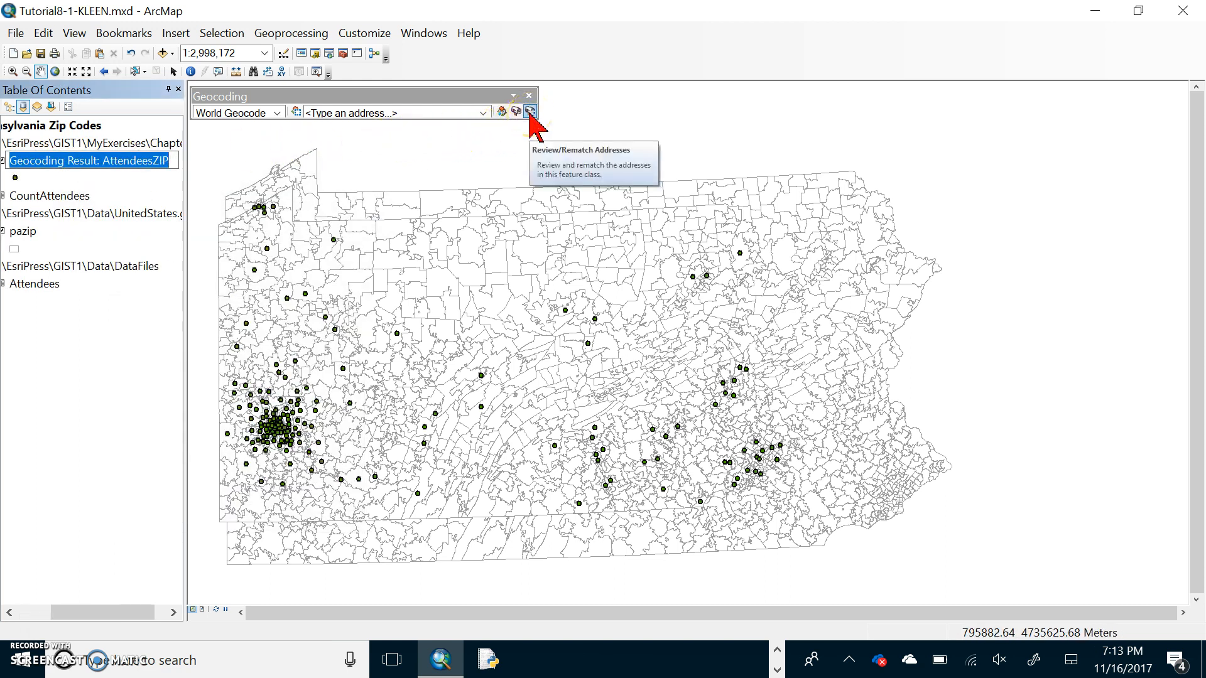
{"action": "left_click", "coordinate": [236, 113]}
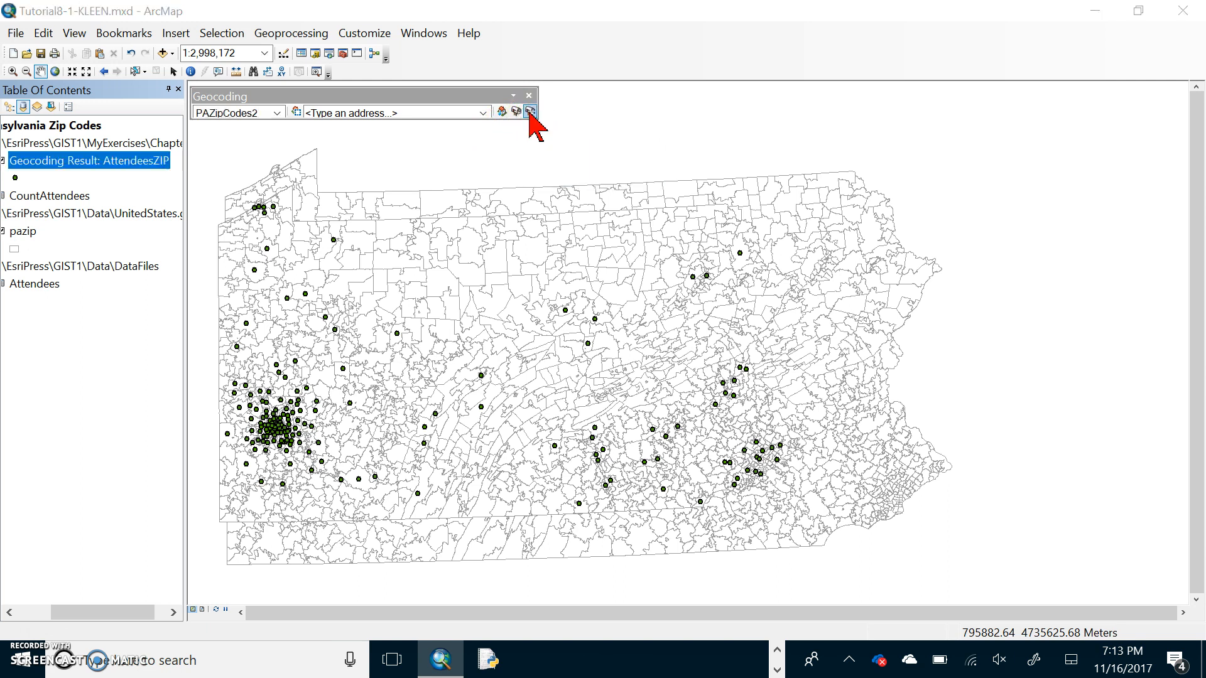
{"action": "left_click", "coordinate": [528, 112]}
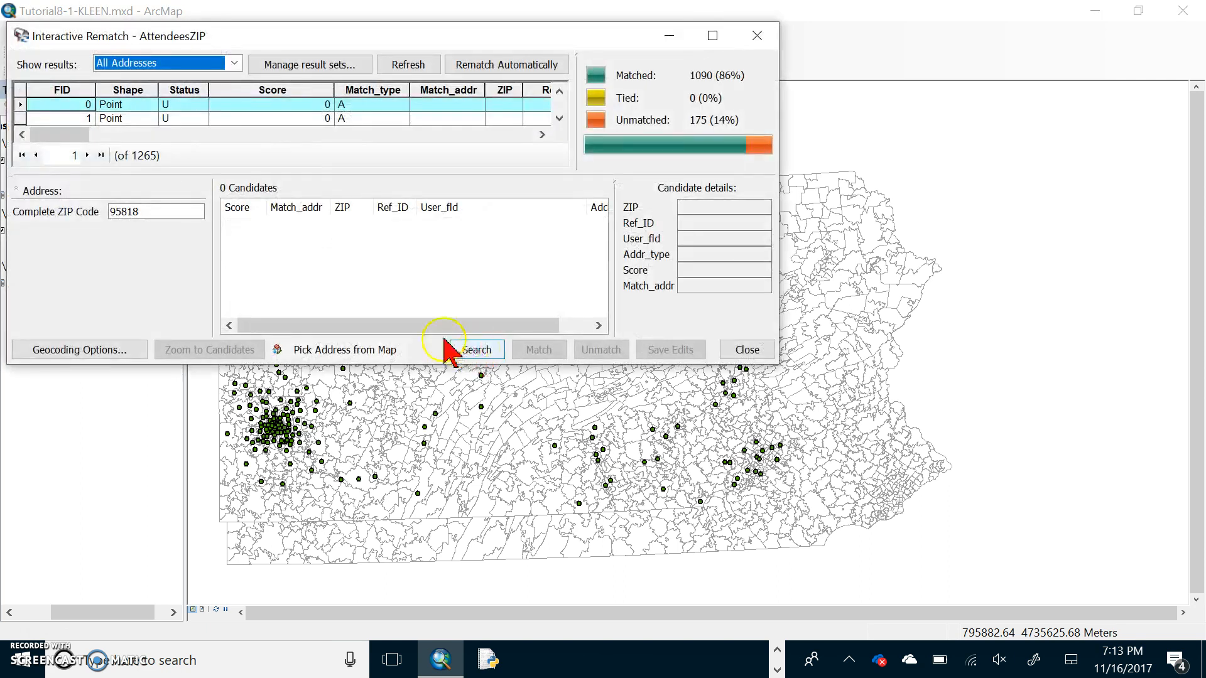
{"action": "mouse_move", "coordinate": [361, 273]}
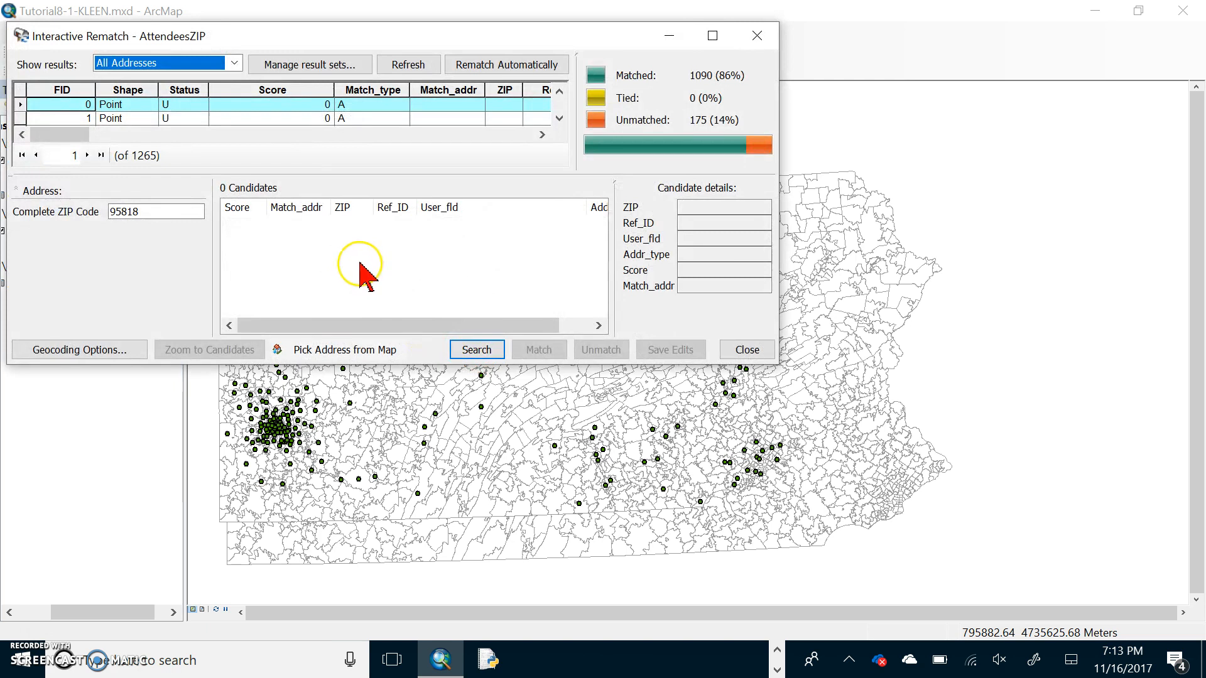
{"action": "mouse_move", "coordinate": [369, 273]}
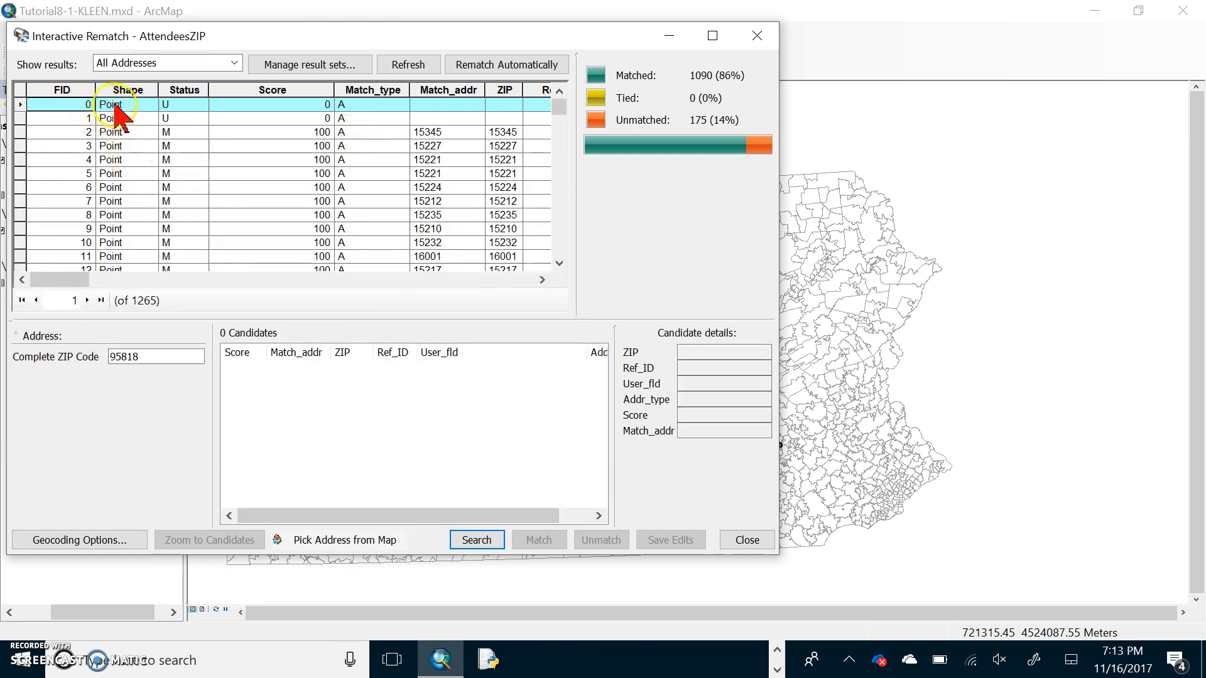
{"action": "mouse_move", "coordinate": [462, 296]}
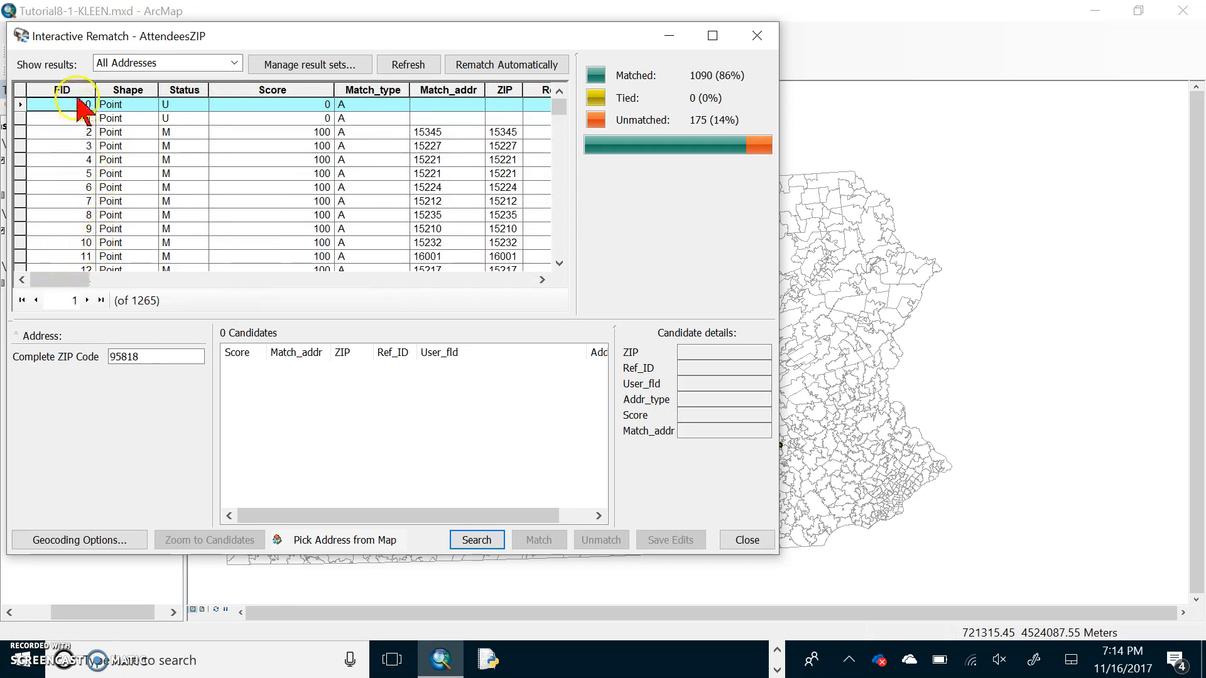
{"action": "mouse_move", "coordinate": [496, 229]}
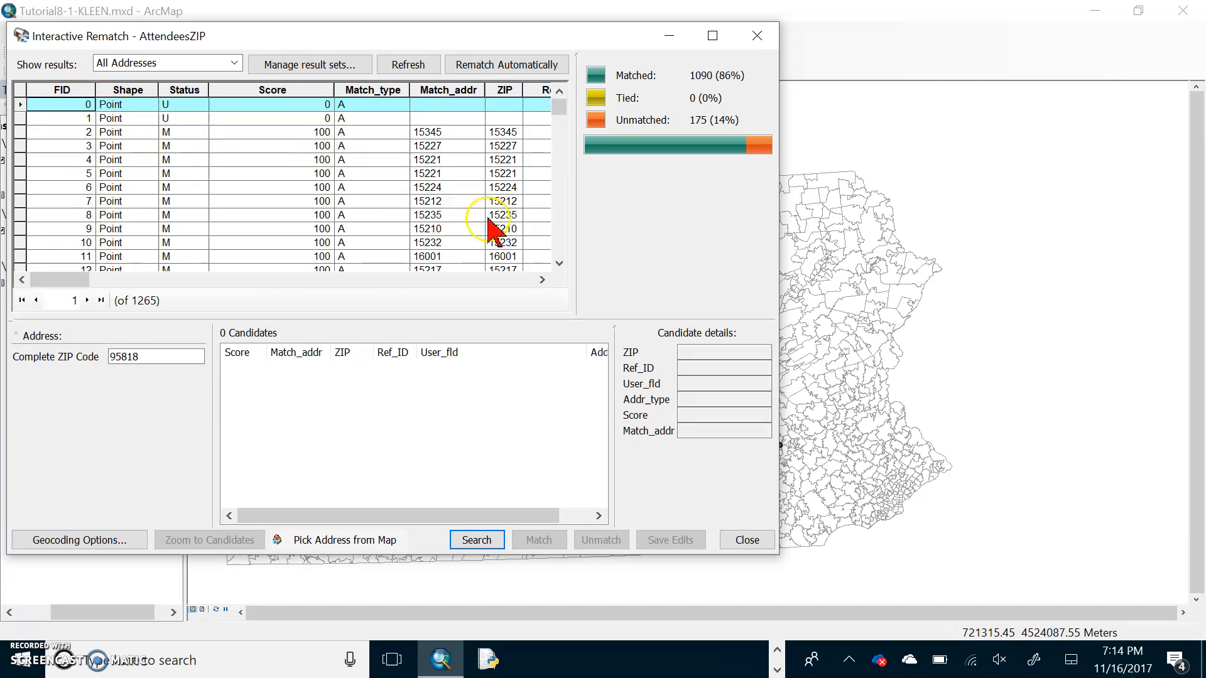
{"action": "scroll", "scroll_direction": "down", "scroll_amount": 3}
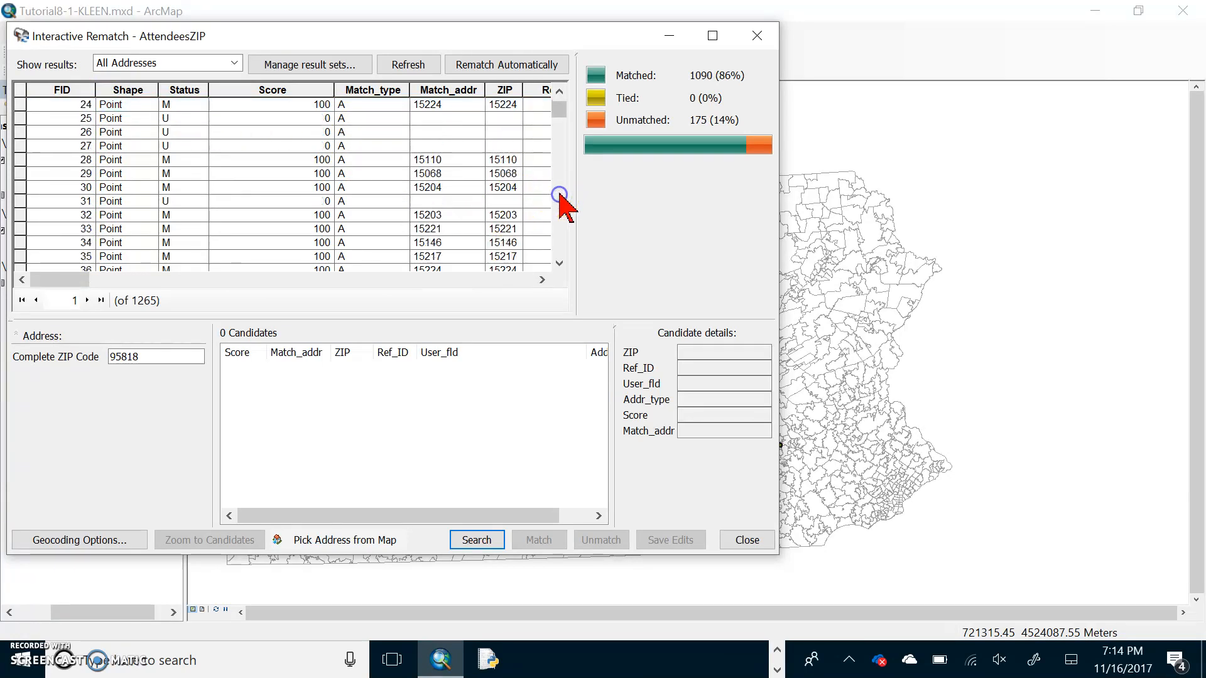
{"action": "scroll", "scroll_direction": "down", "scroll_amount": 3}
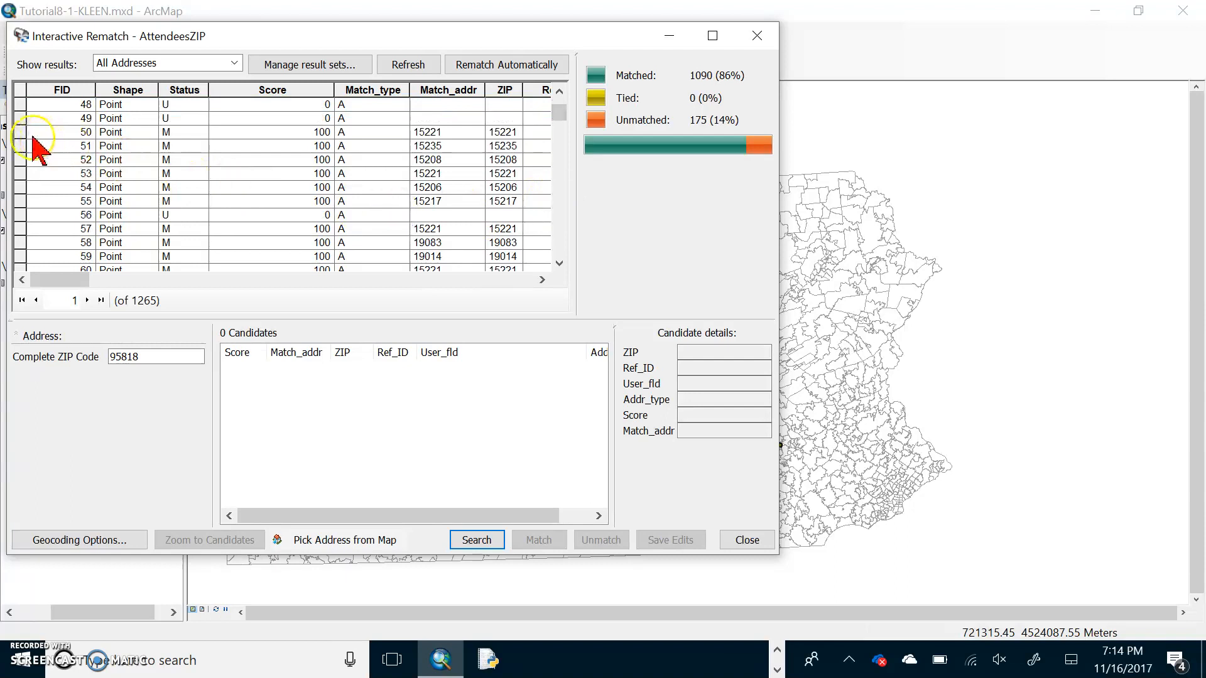
{"action": "left_click", "coordinate": [85, 131]}
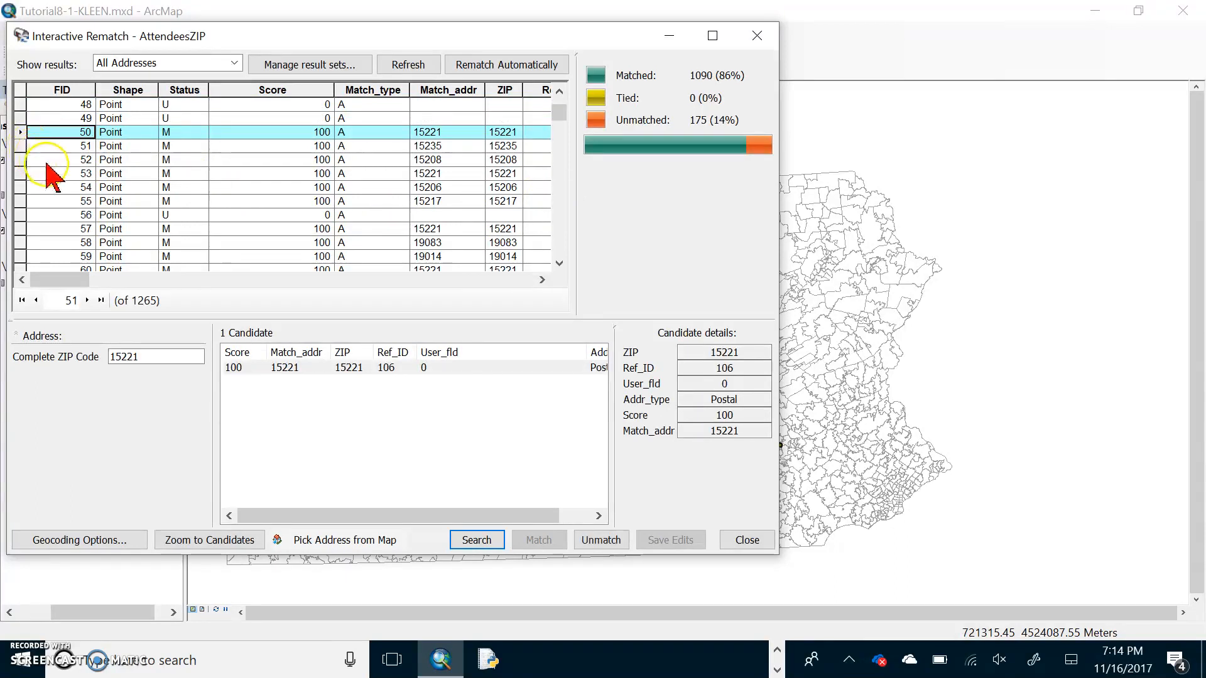
{"action": "mouse_move", "coordinate": [115, 196]}
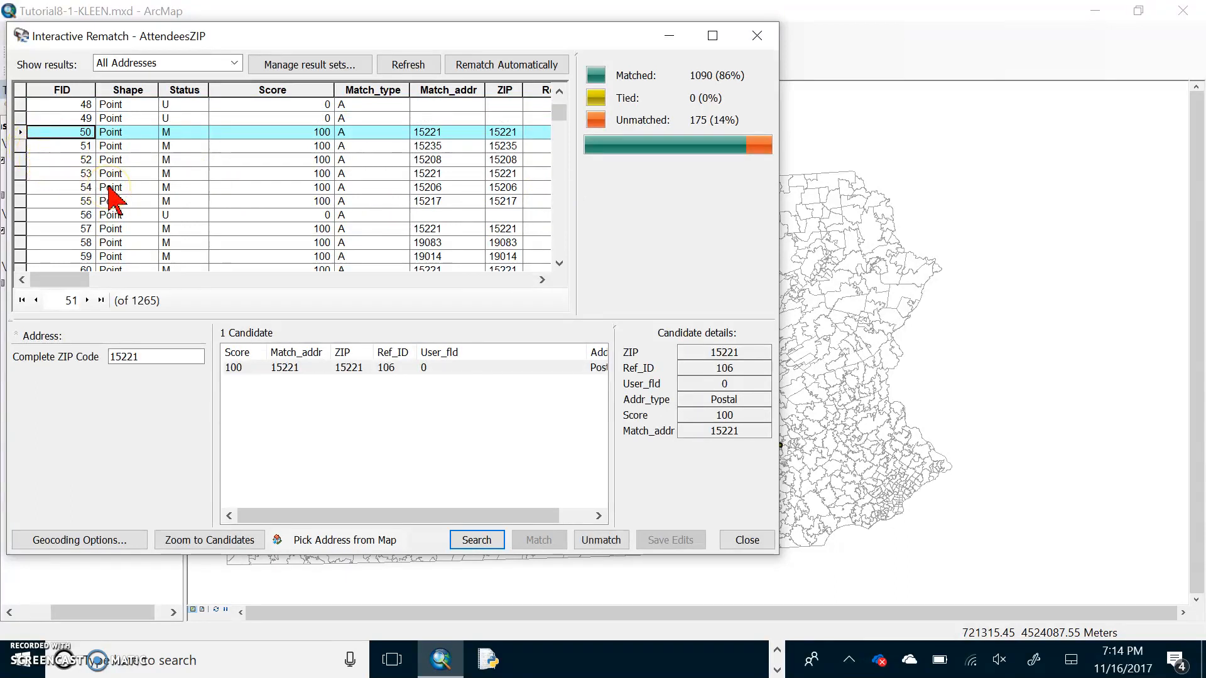
{"action": "left_click_drag", "start_coordinate": [69, 279], "coordinate": [288, 279]}
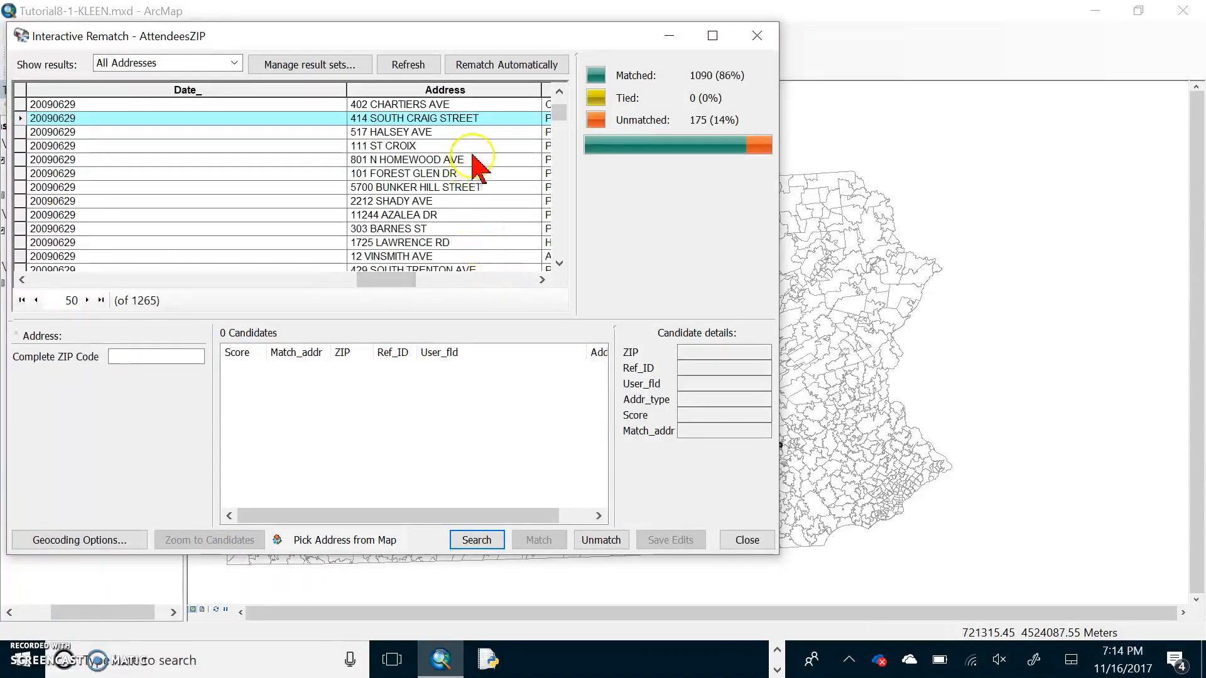
{"action": "mouse_move", "coordinate": [457, 273]}
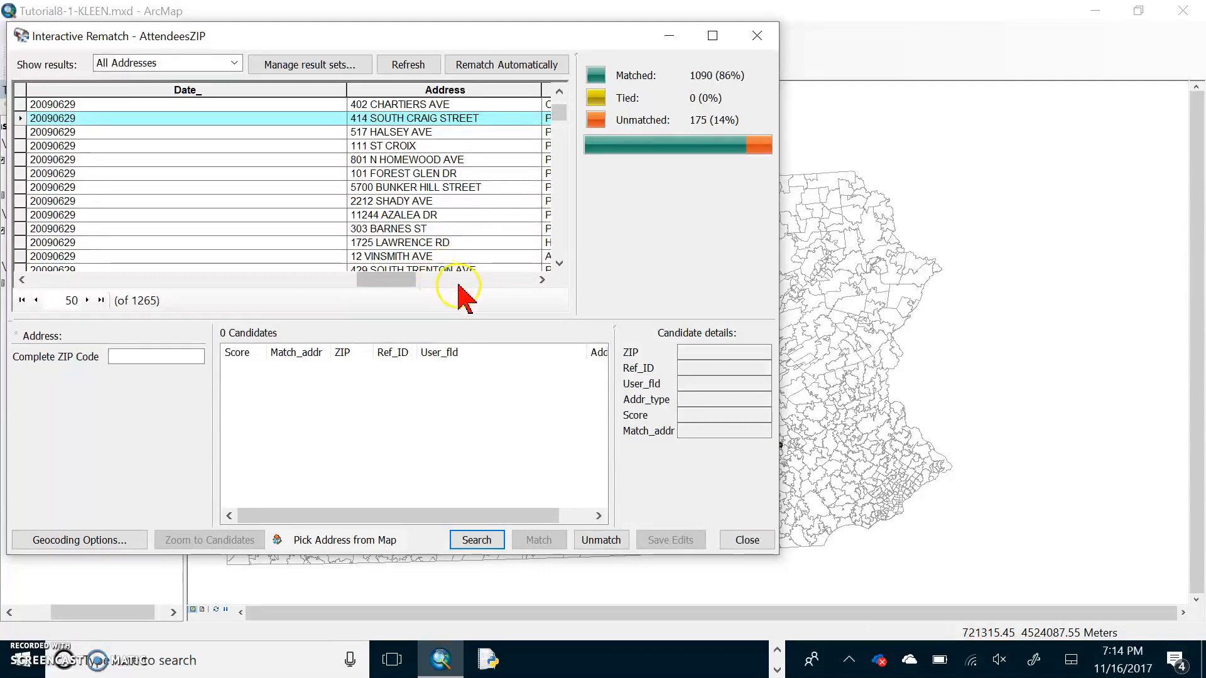
{"action": "left_click", "coordinate": [541, 278]}
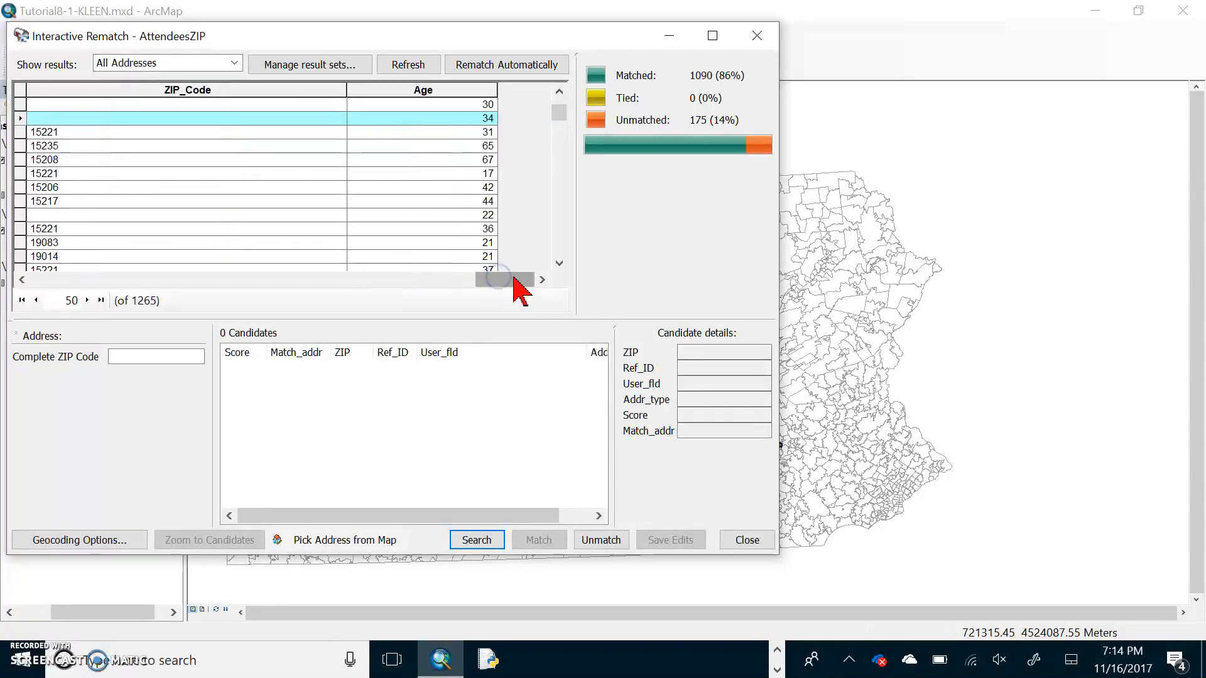
{"action": "scroll", "scroll_direction": "left", "scroll_amount": 3}
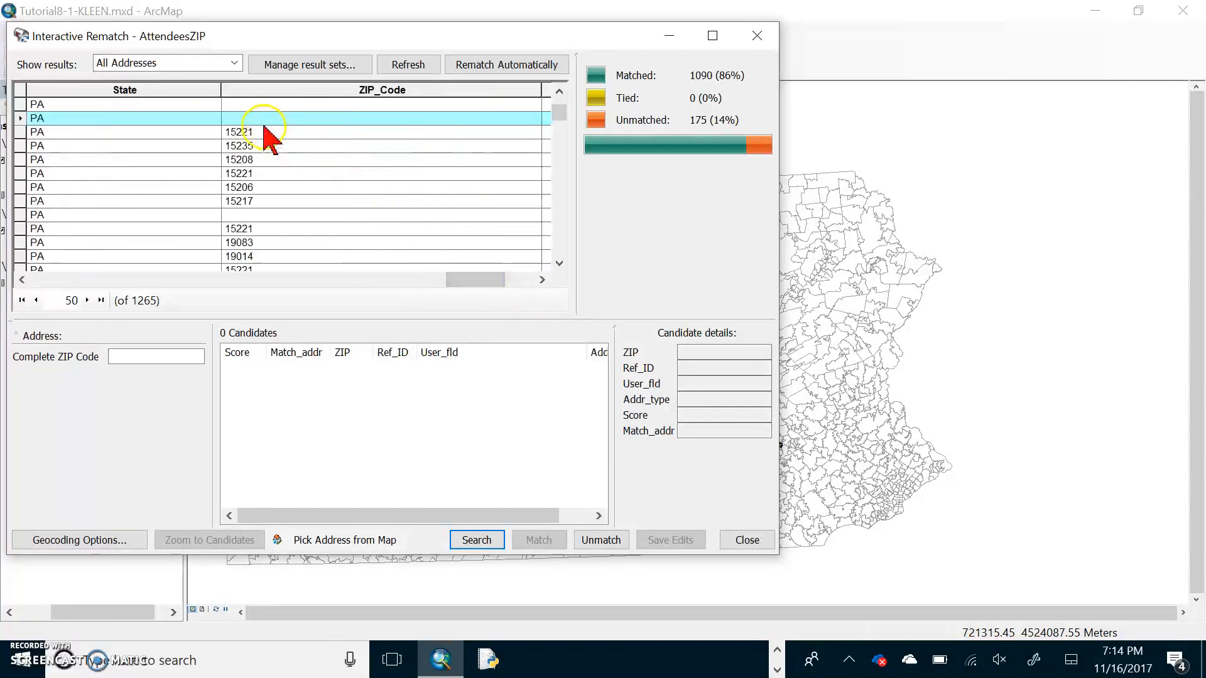
{"action": "mouse_move", "coordinate": [265, 154]}
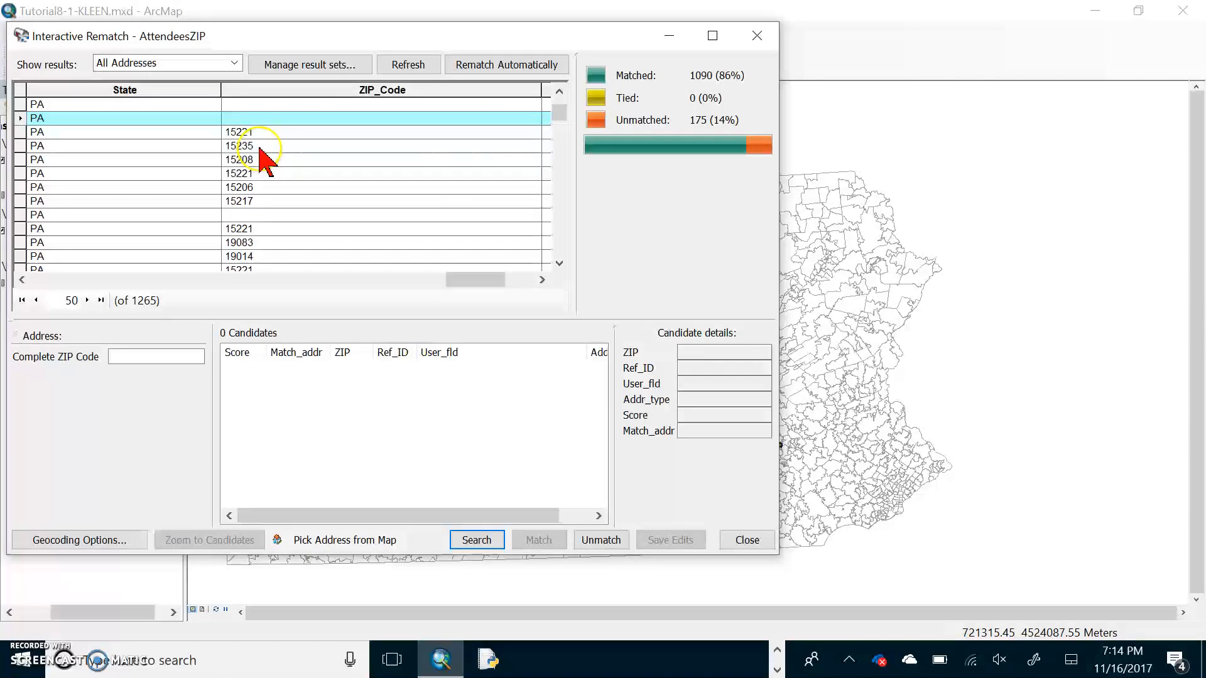
{"action": "mouse_move", "coordinate": [246, 177]}
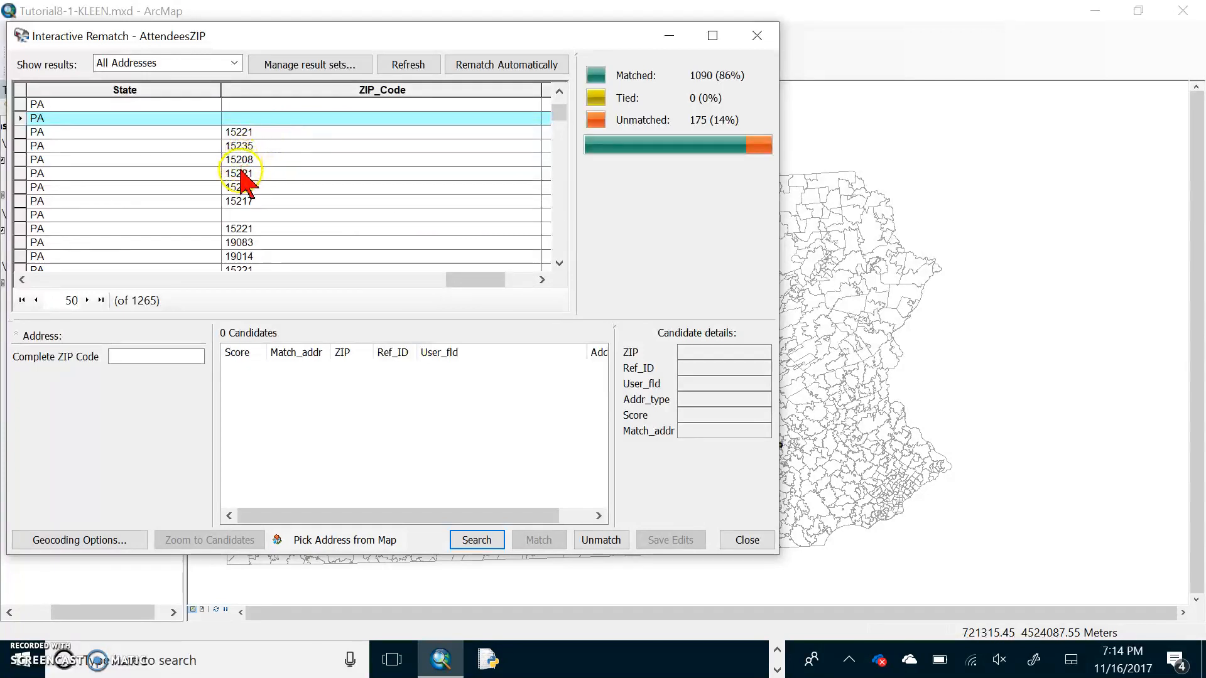
{"action": "mouse_move", "coordinate": [288, 273]}
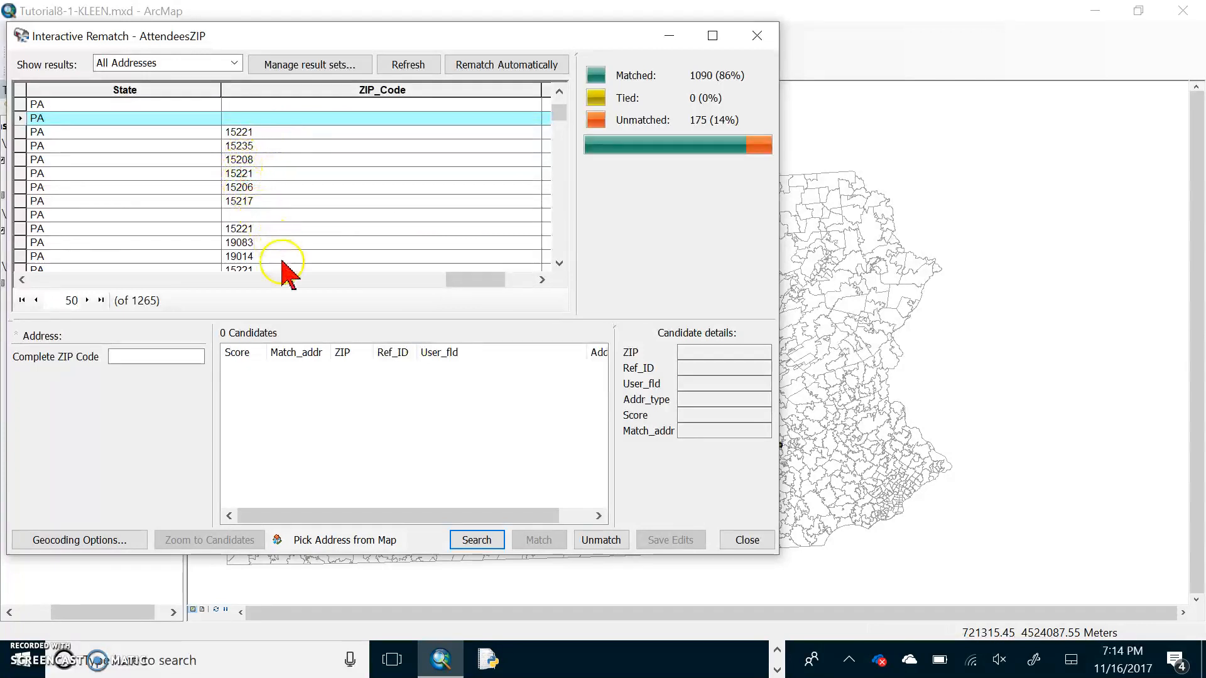
{"action": "left_click", "coordinate": [155, 356]}
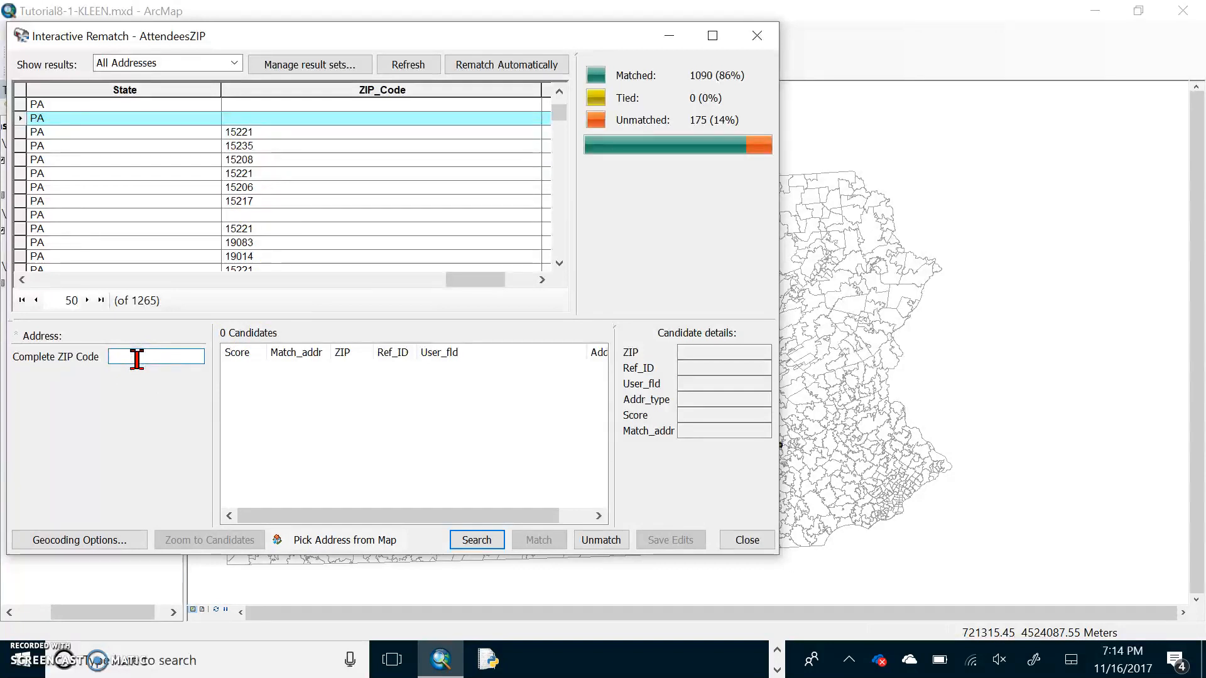
- Search candidates for ZIP 15213 and match the attendee to it
{"action": "type", "text": "15213"}
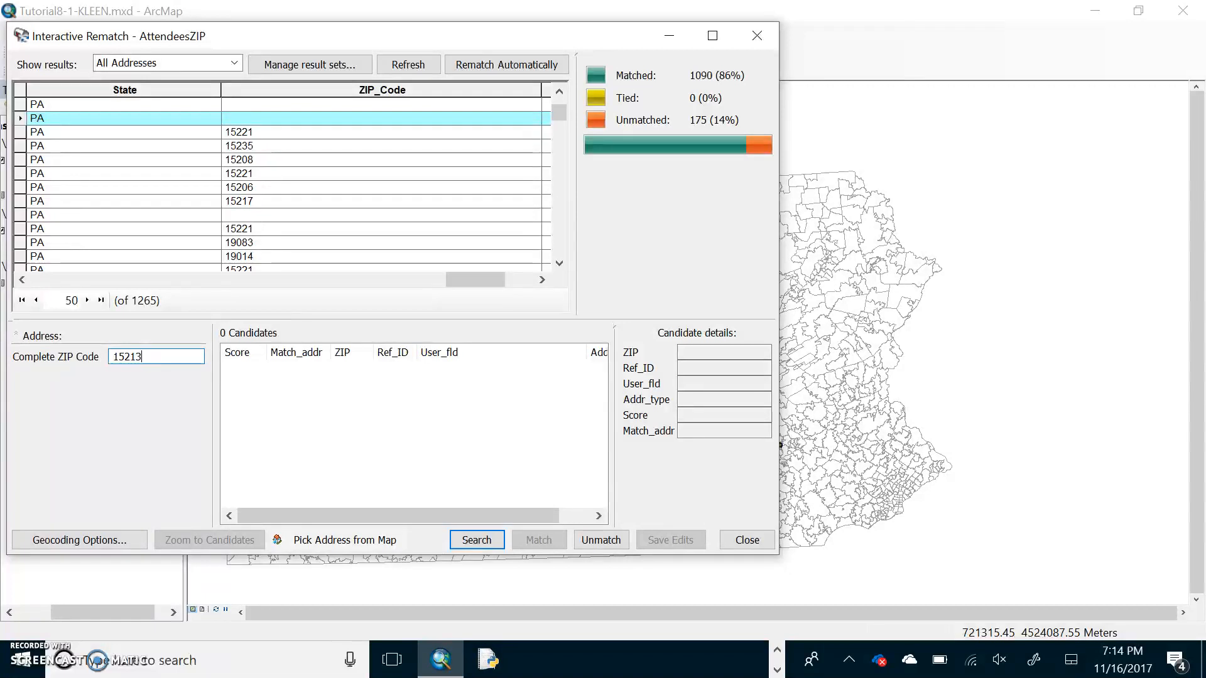
{"action": "left_click", "coordinate": [475, 538]}
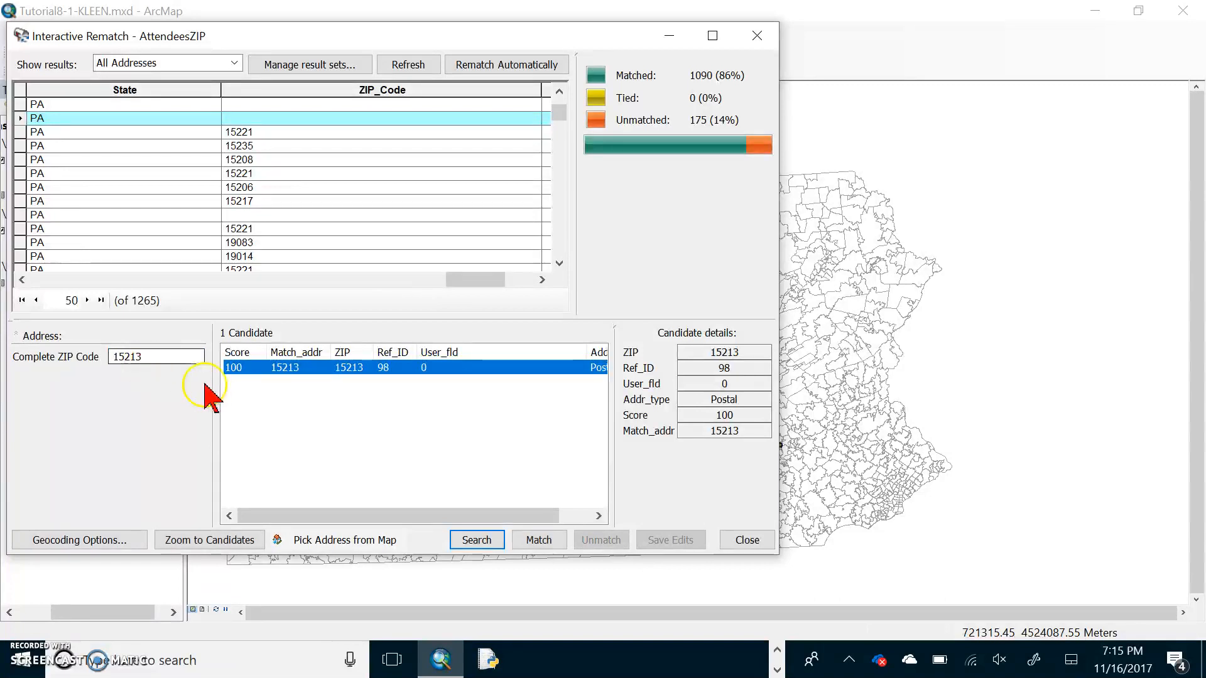
{"action": "left_click", "coordinate": [538, 539]}
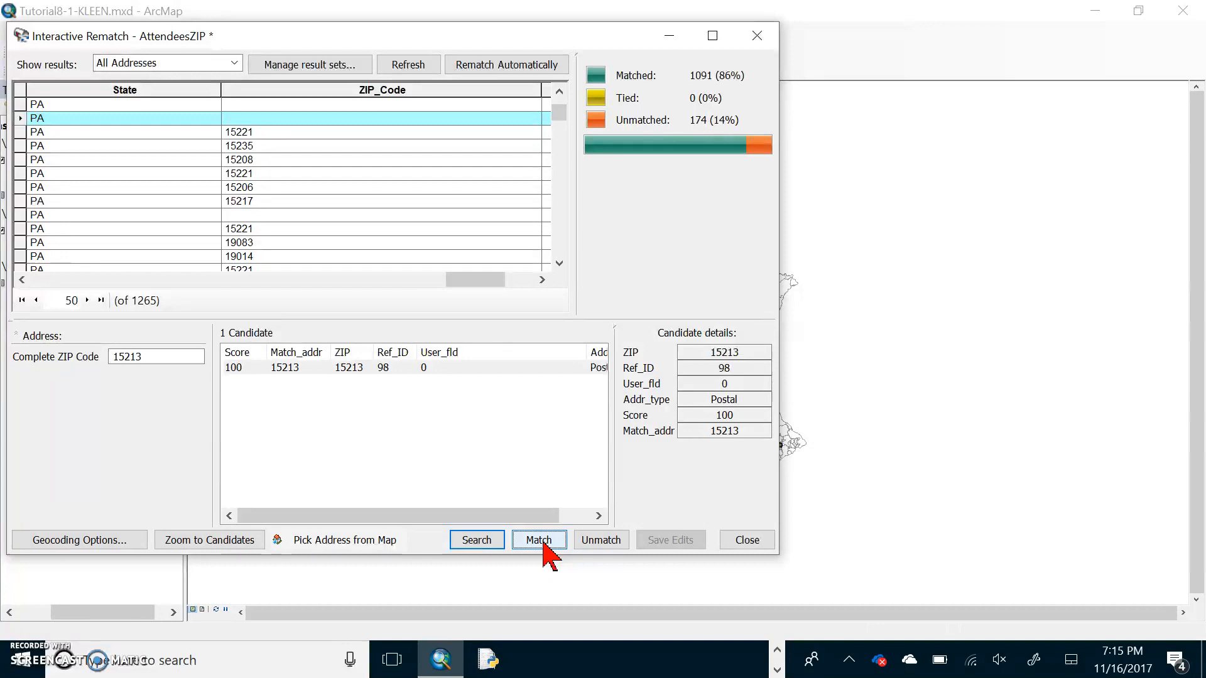
{"action": "mouse_move", "coordinate": [603, 293]}
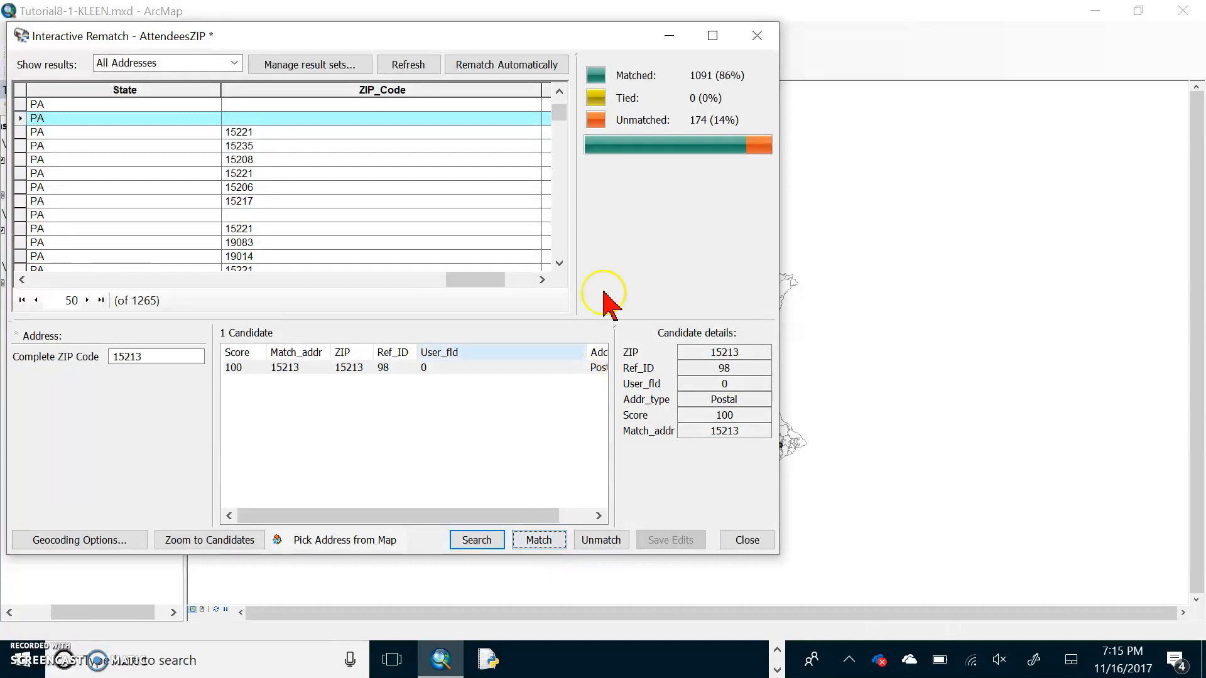
{"action": "mouse_move", "coordinate": [715, 89]}
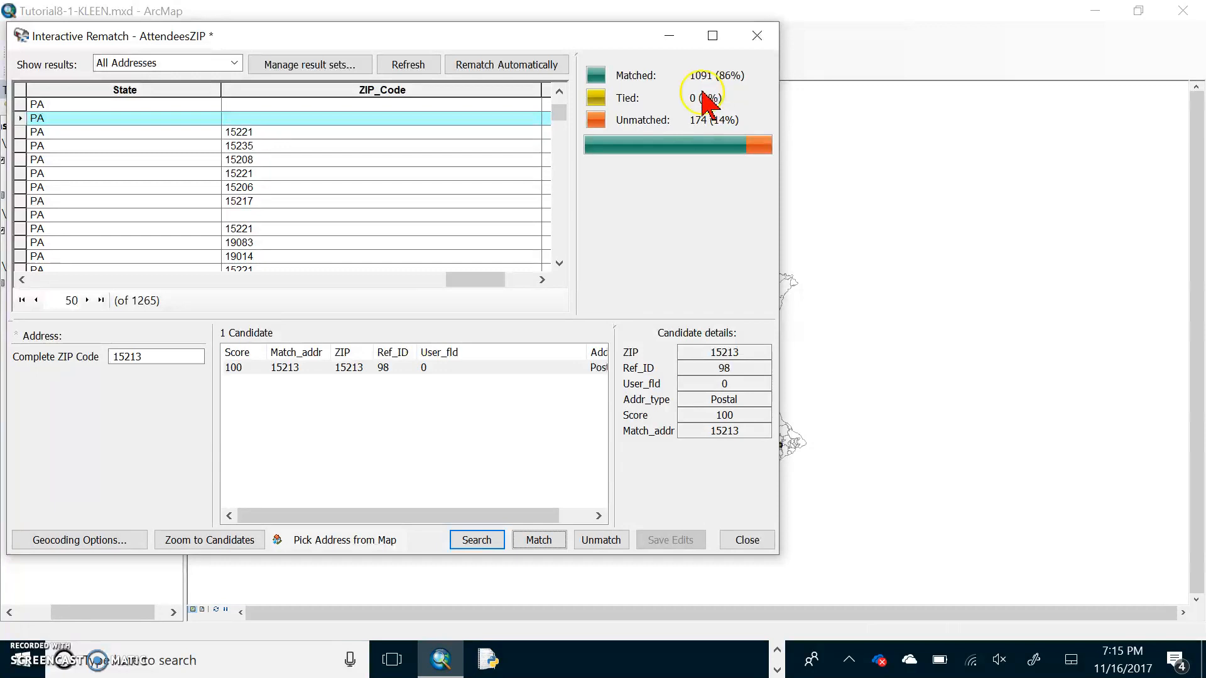
{"action": "mouse_move", "coordinate": [653, 165]}
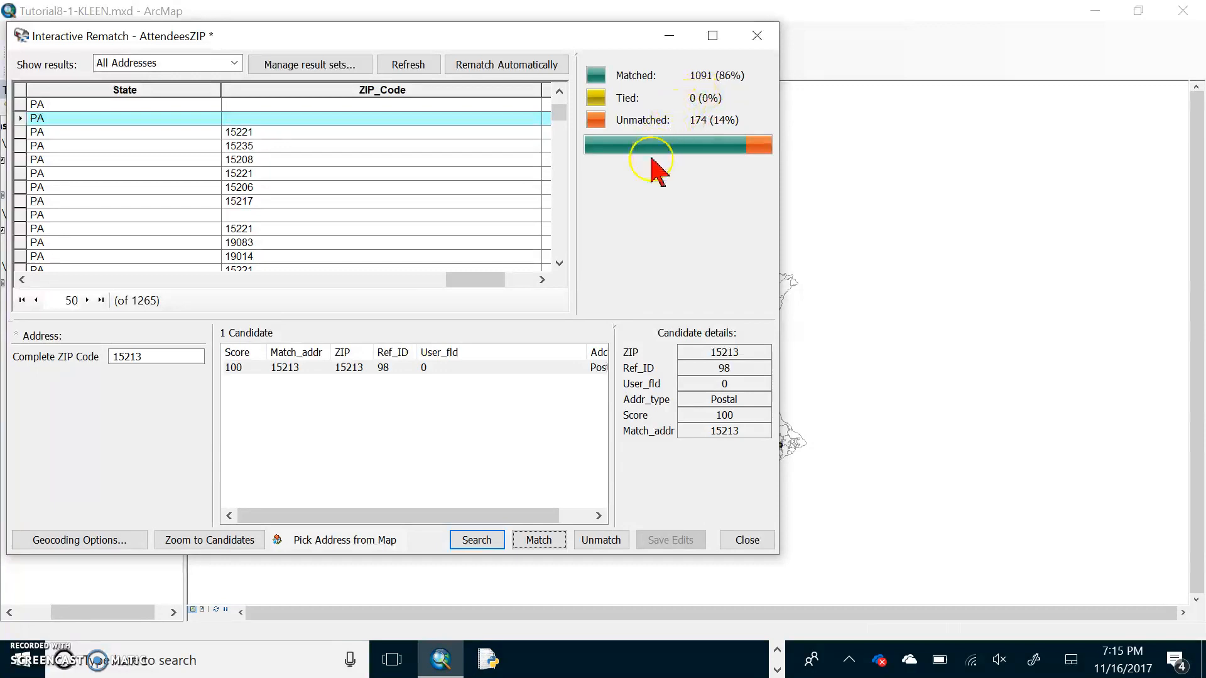
{"action": "mouse_move", "coordinate": [599, 317]}
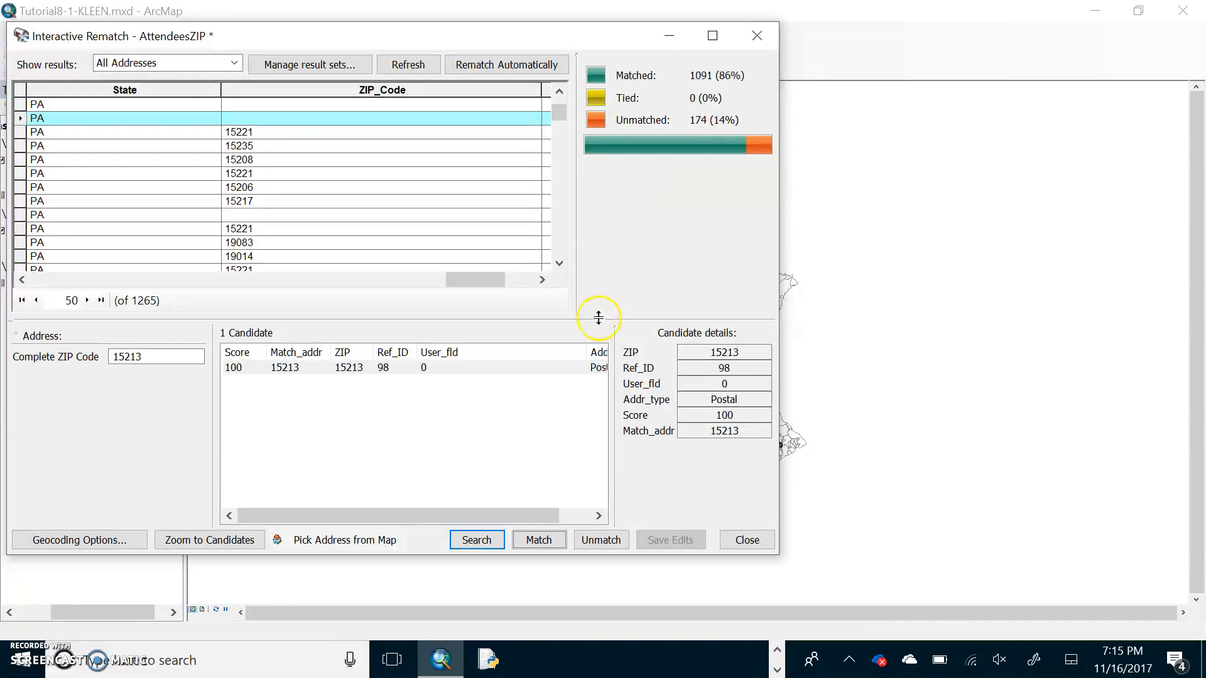
{"action": "mouse_move", "coordinate": [607, 404]}
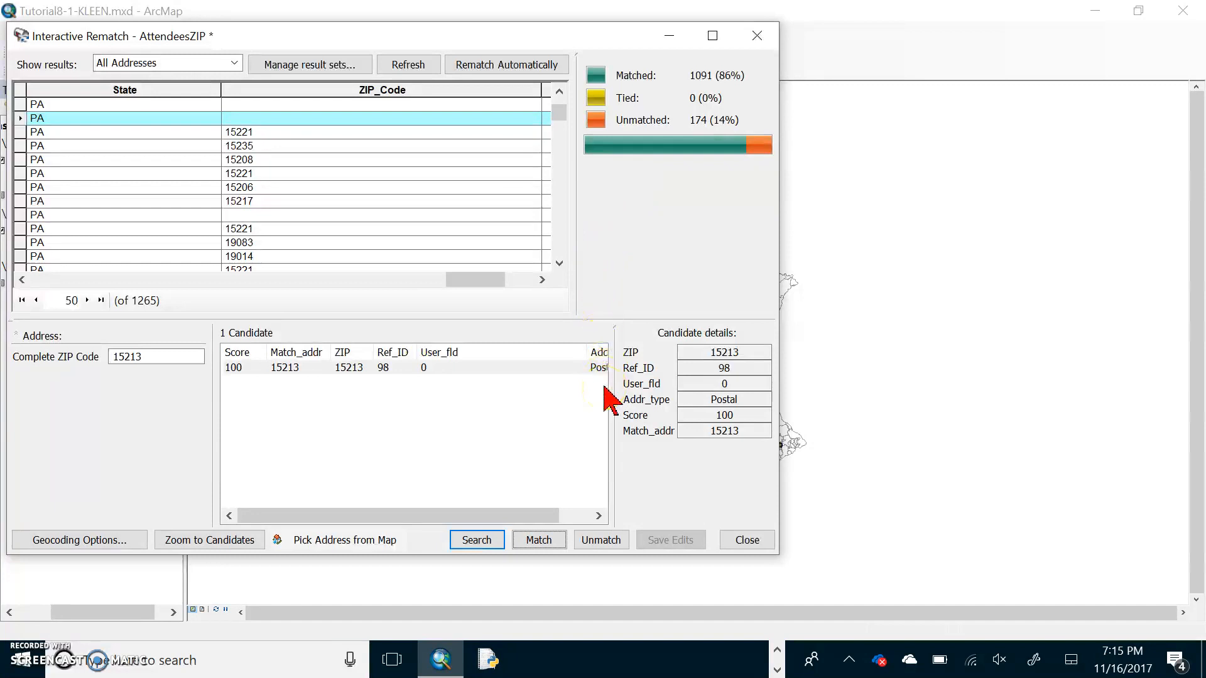